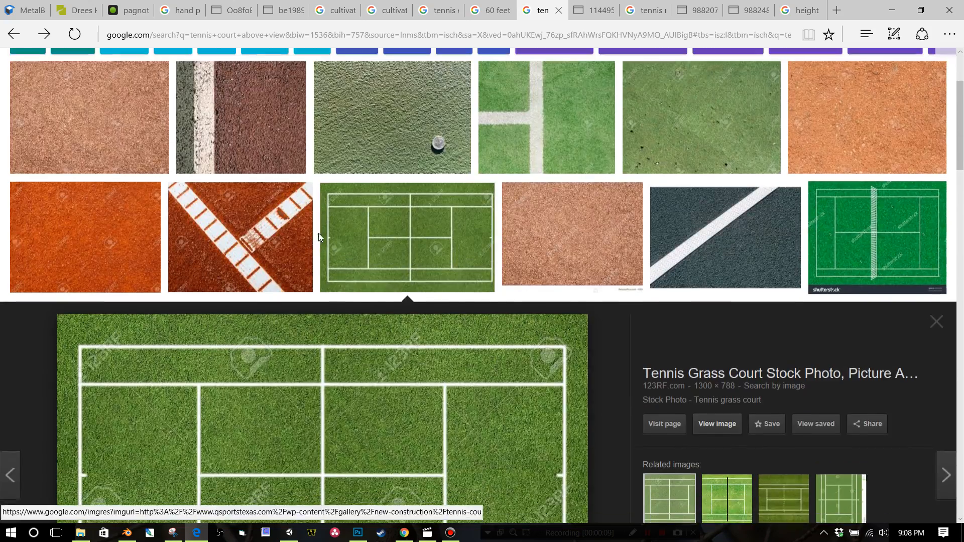
Step: Review the grass tennis court reference photo, then return to the net image in Photoshop
scroll("down", 3)
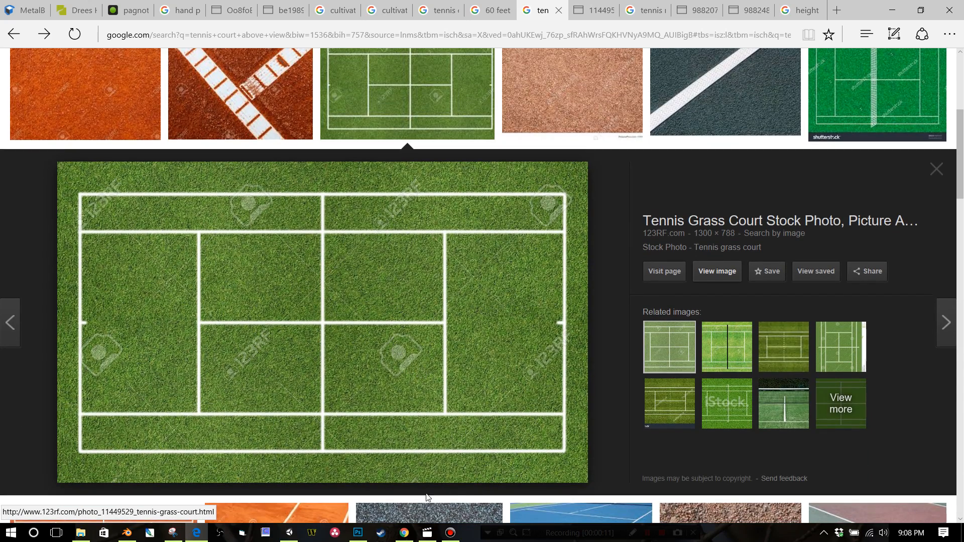
left_click(357, 532)
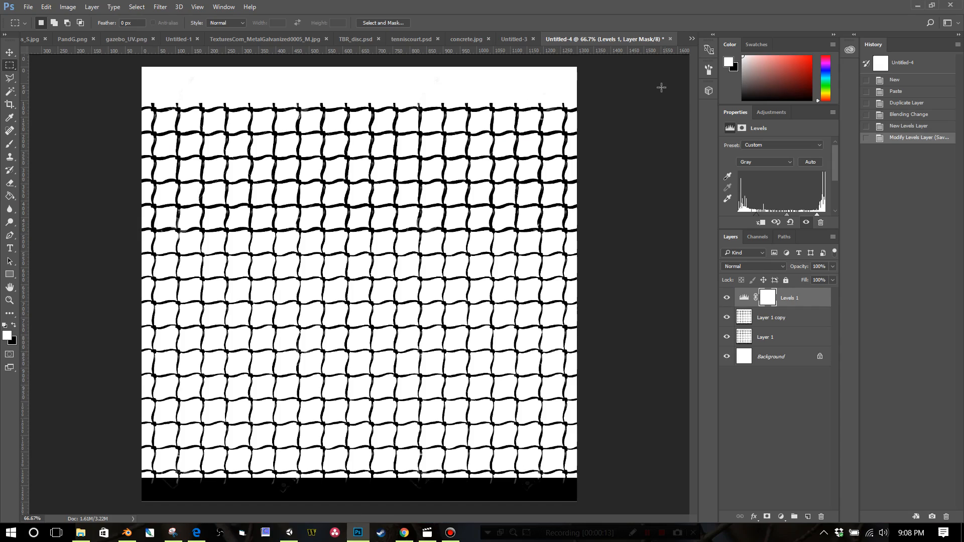
Step: Select the white court lines of tenniscourt.psd by similar colour with the Magic Wand
left_click(410, 39)
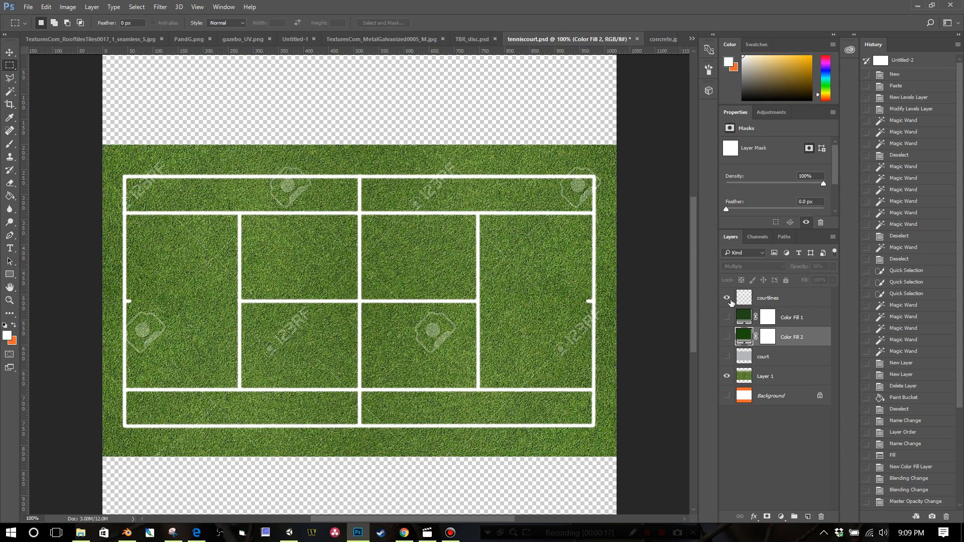
left_click(10, 89)
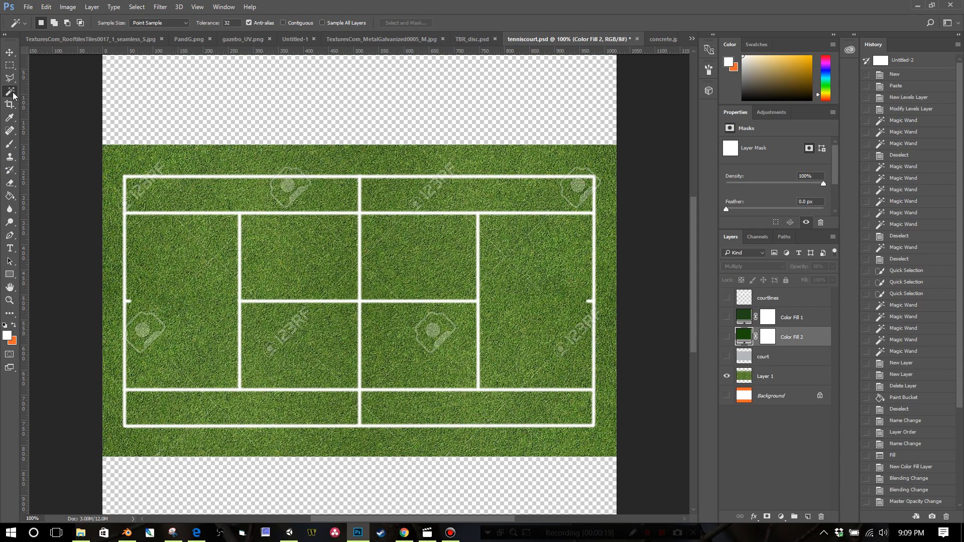
mouse_move(119, 193)
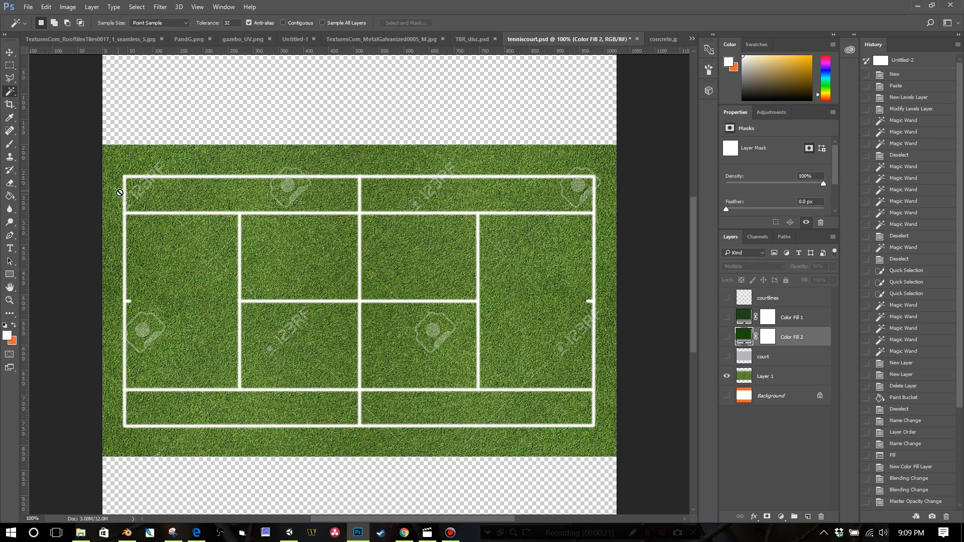
left_click(765, 375)
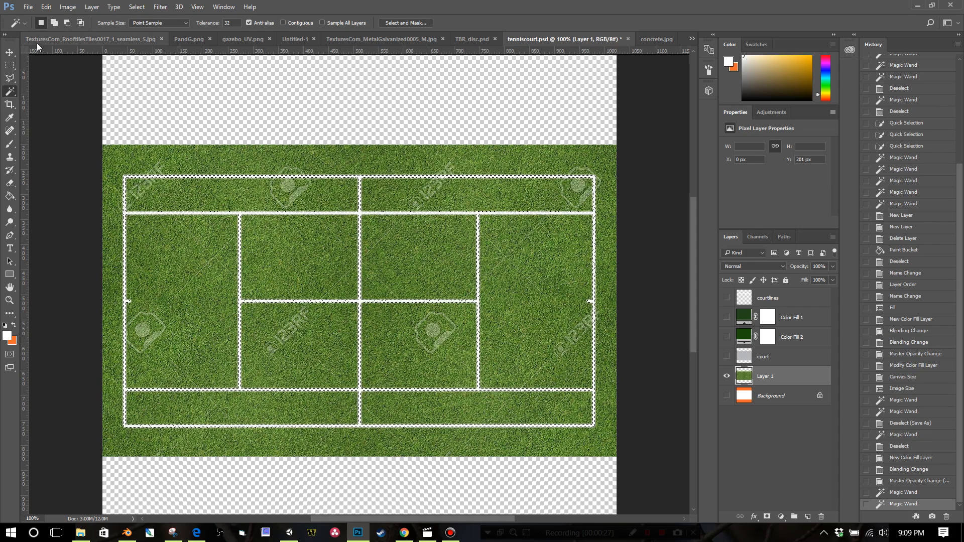
mouse_move(9, 93)
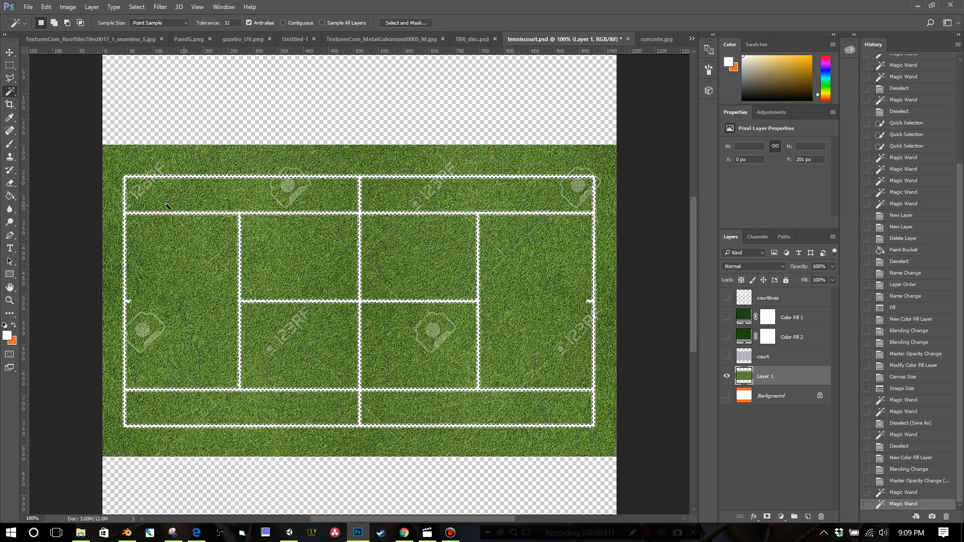
Step: Make the courtlines layer active and visible, then bring up the concrete.jpg document
left_click(768, 298)
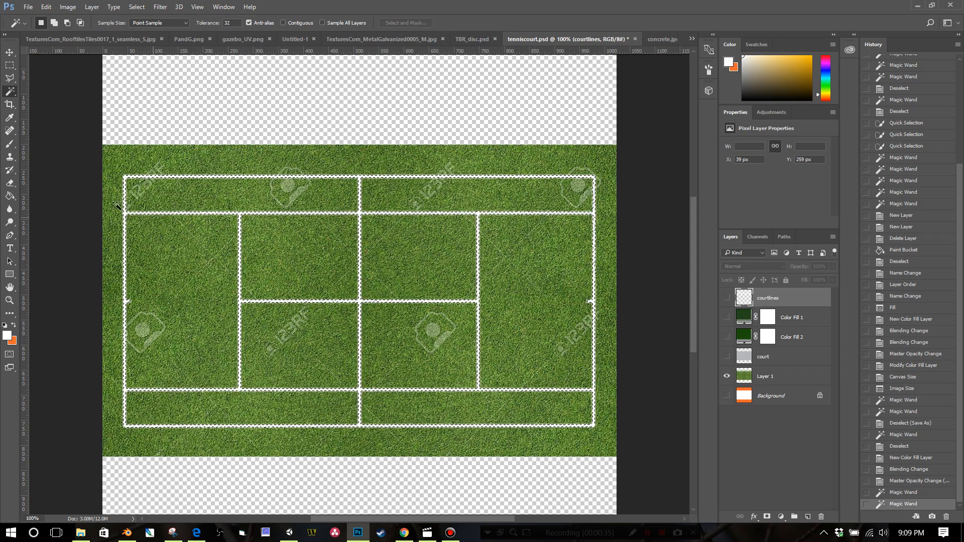
left_click(10, 196)
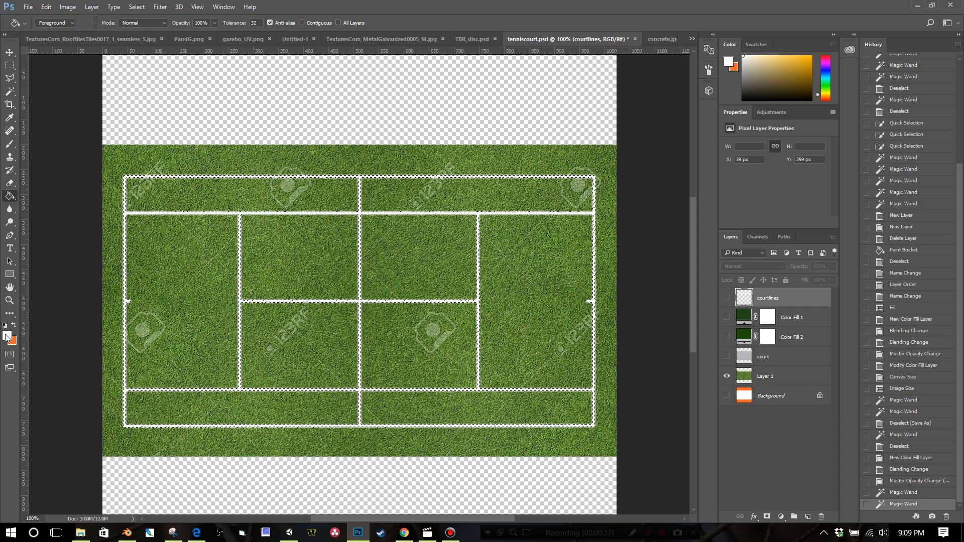
left_click(726, 298)
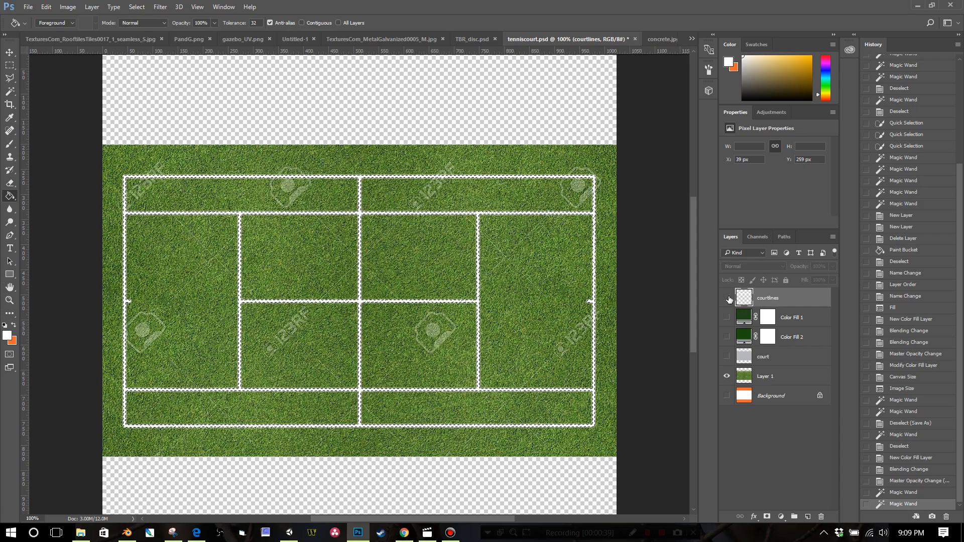
left_click(768, 298)
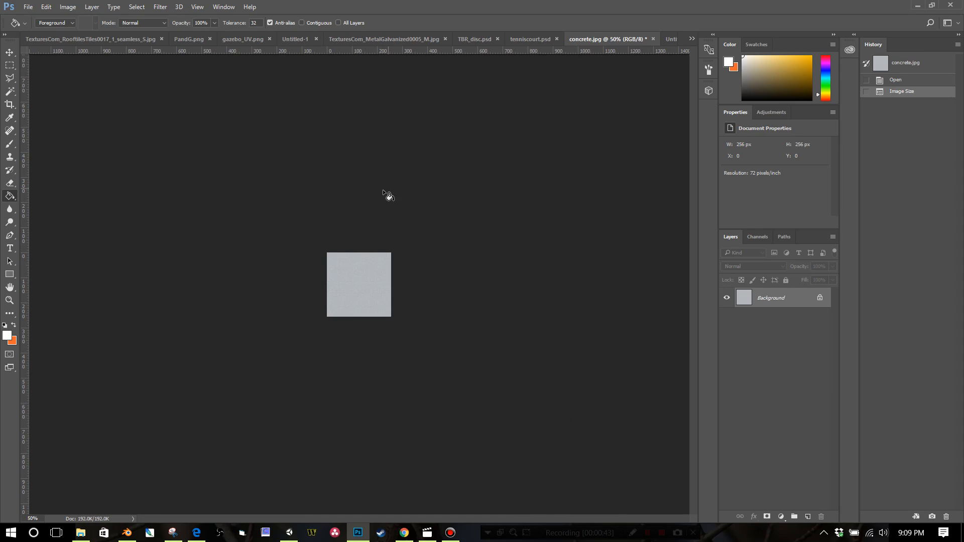
mouse_move(311, 290)
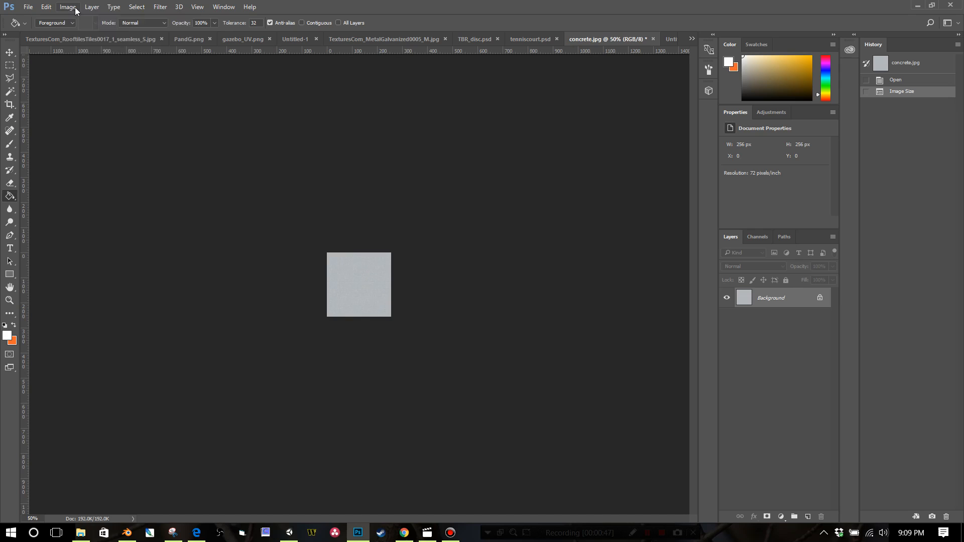
Step: Glance at the concrete texture's Edit commands and return to tenniscourt.psd
left_click(45, 7)
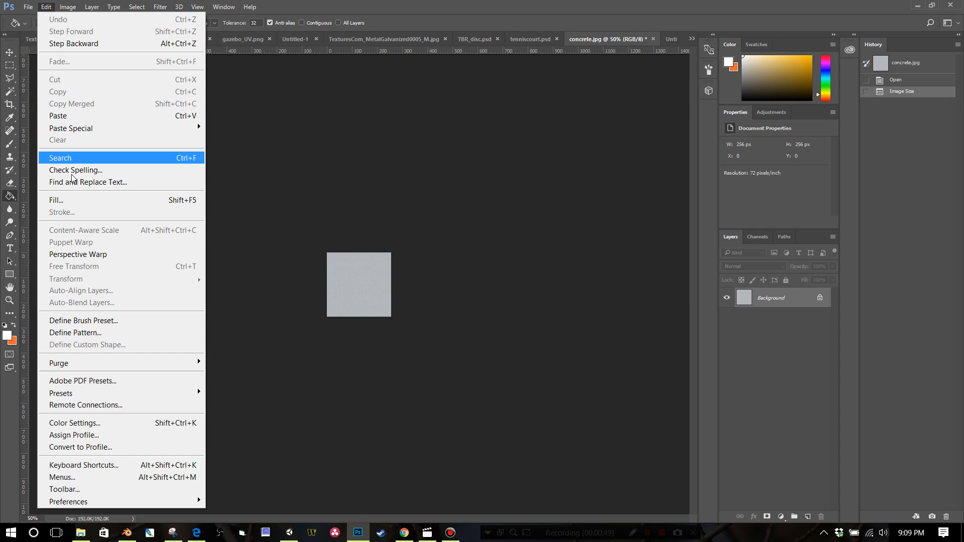
mouse_move(330, 205)
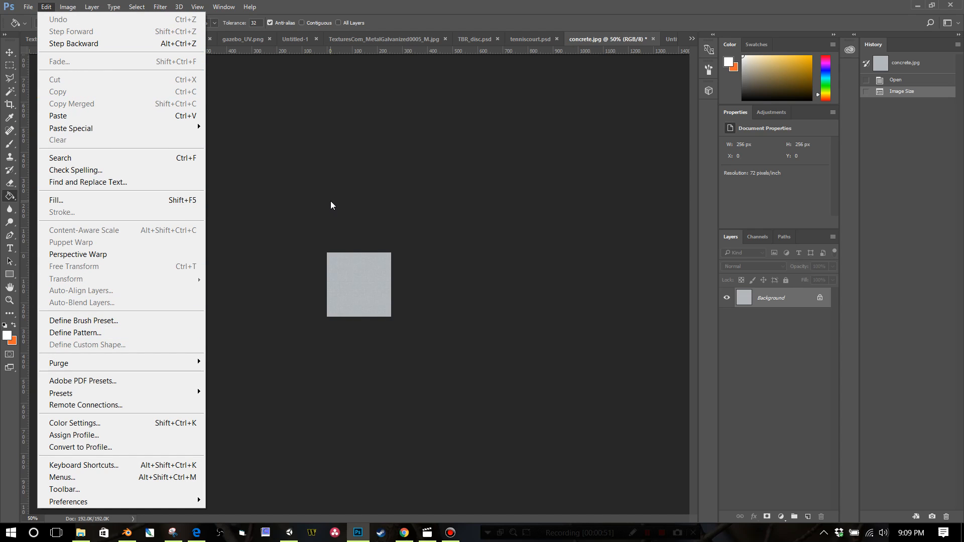
left_click(530, 39)
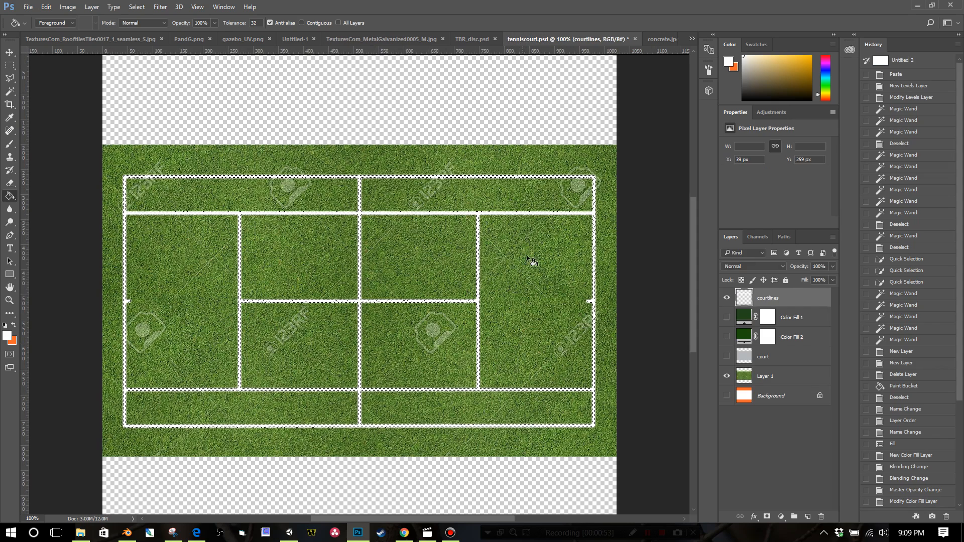
Step: Make the grey concrete court layer visible over the grass under the court lines
left_click(725, 359)
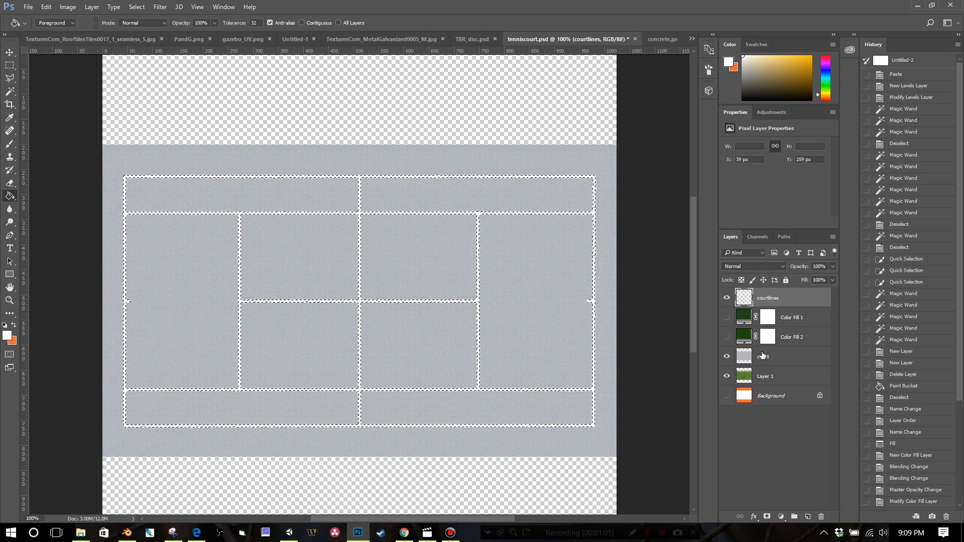
Step: Delete the unused Color Fill 2 layer
right_click(791, 337)
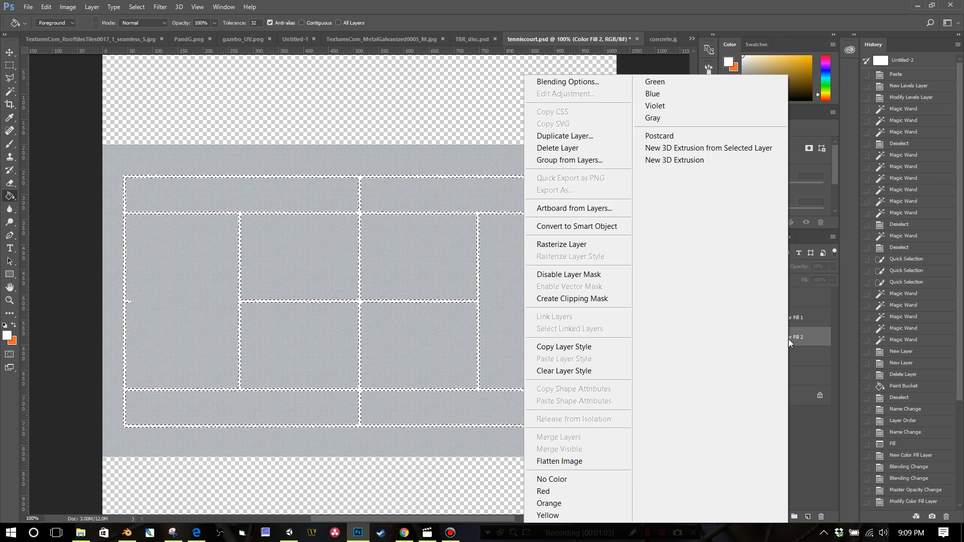
left_click(558, 148)
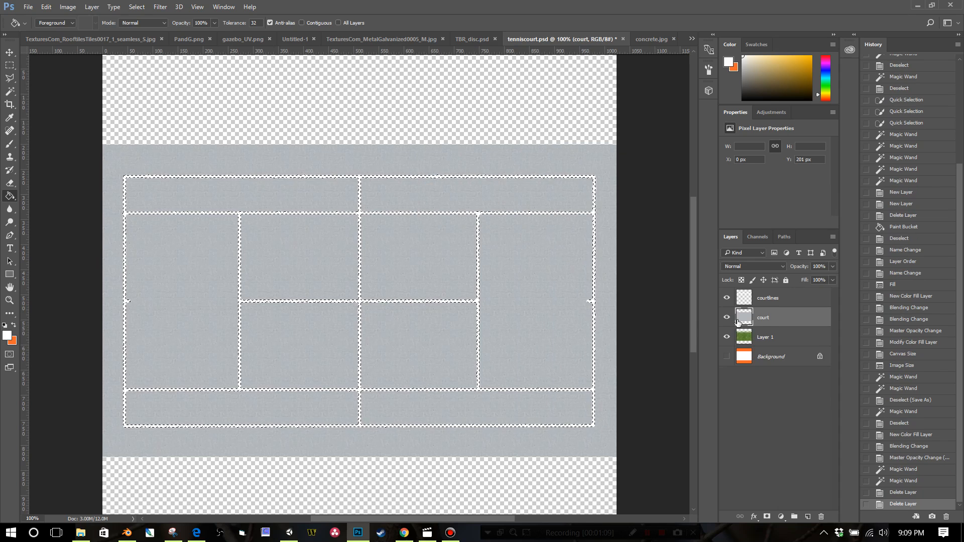
Step: Add a green Solid Color fill layer blended in Multiply mode
left_click(781, 516)
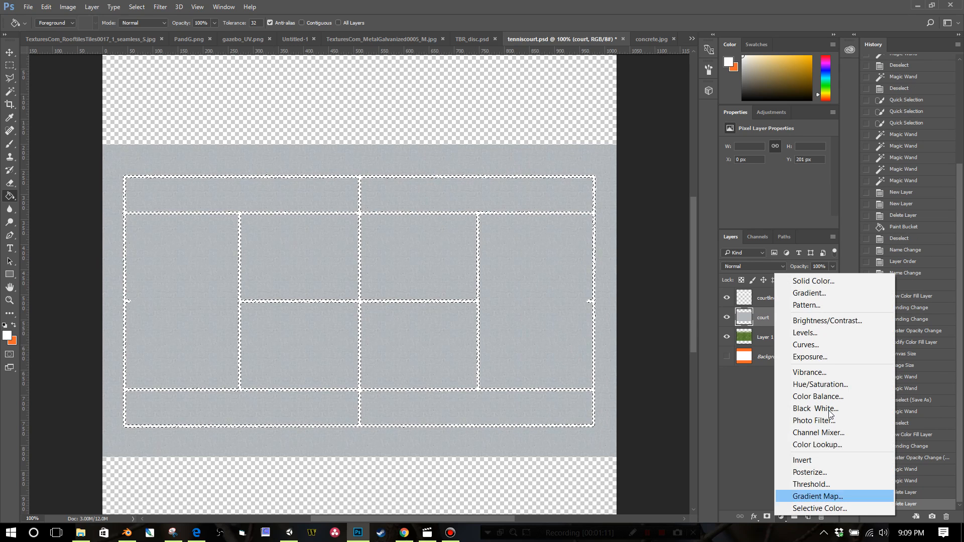
mouse_move(774, 518)
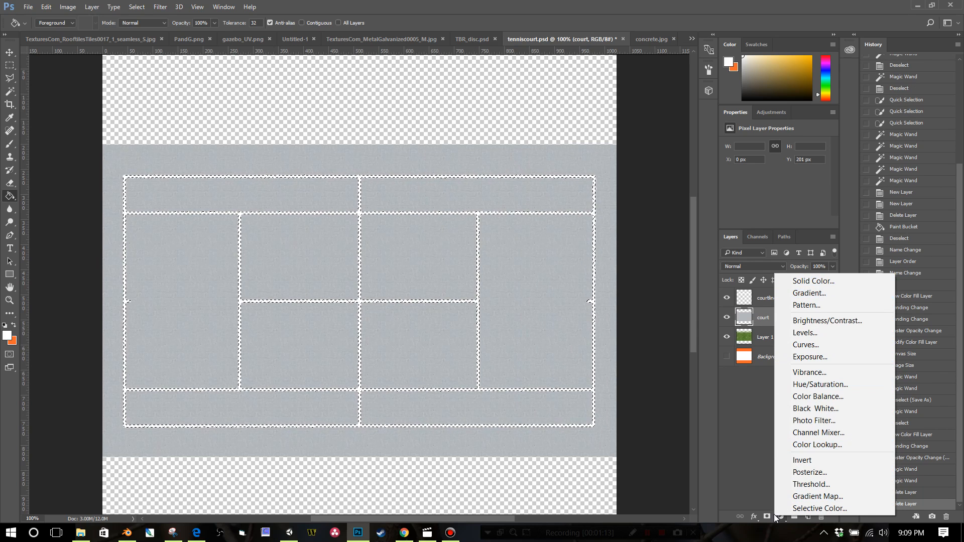
left_click(812, 281)
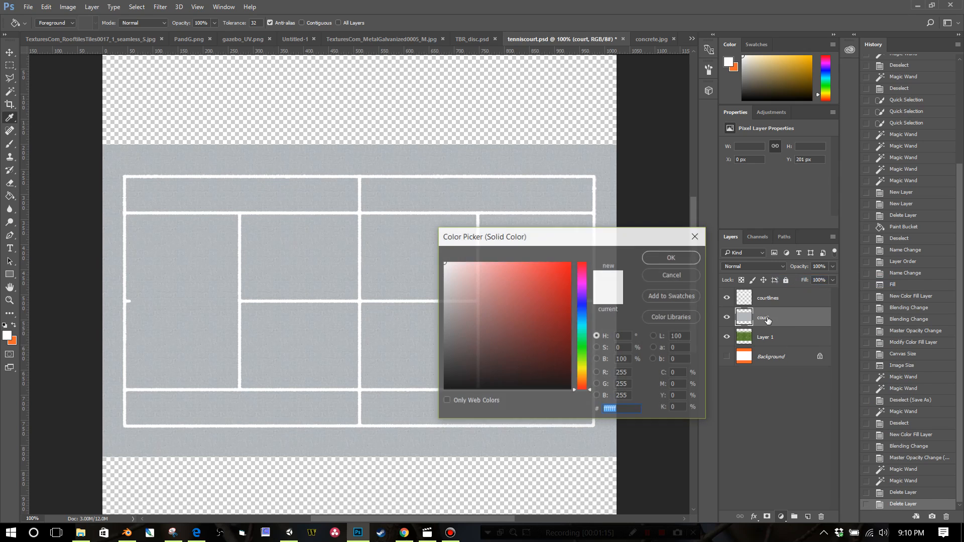
left_click(557, 339)
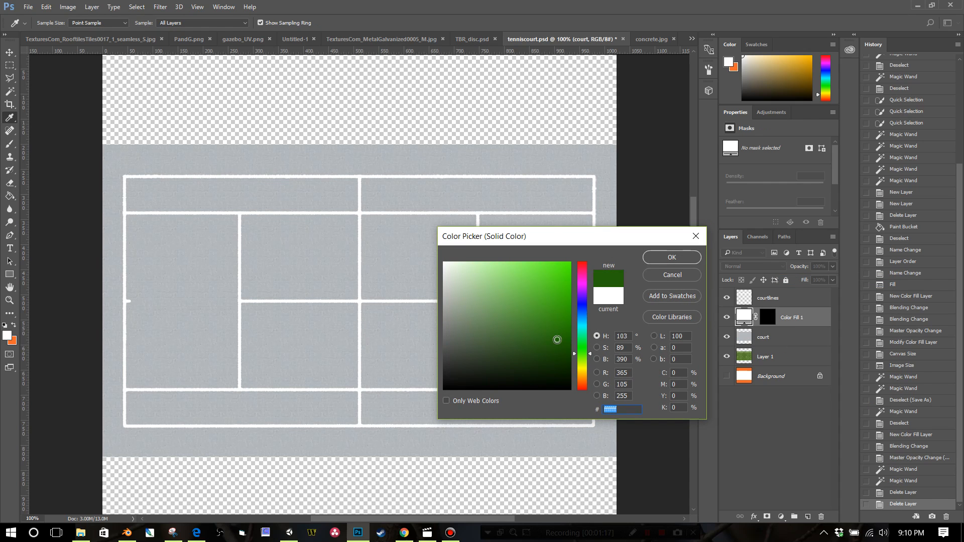
left_click(670, 257)
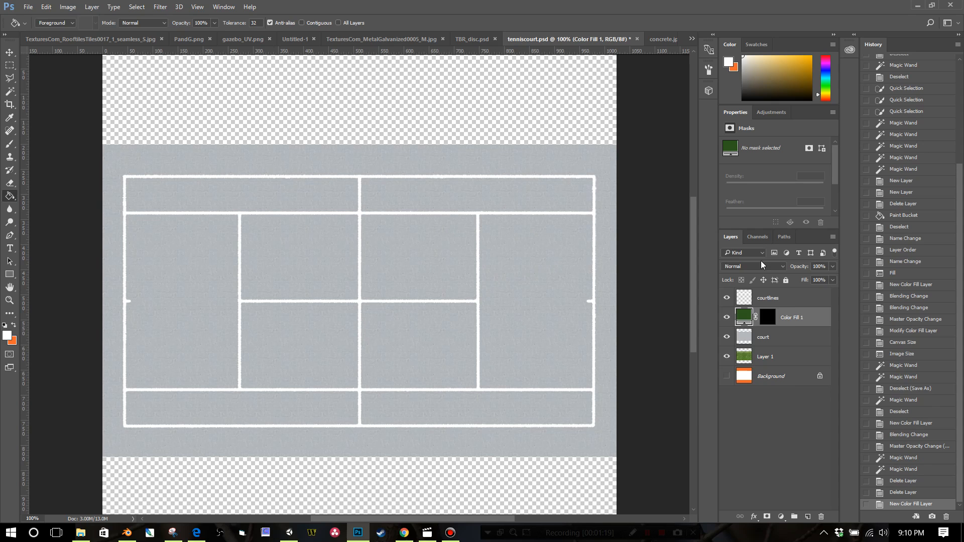
left_click(752, 266)
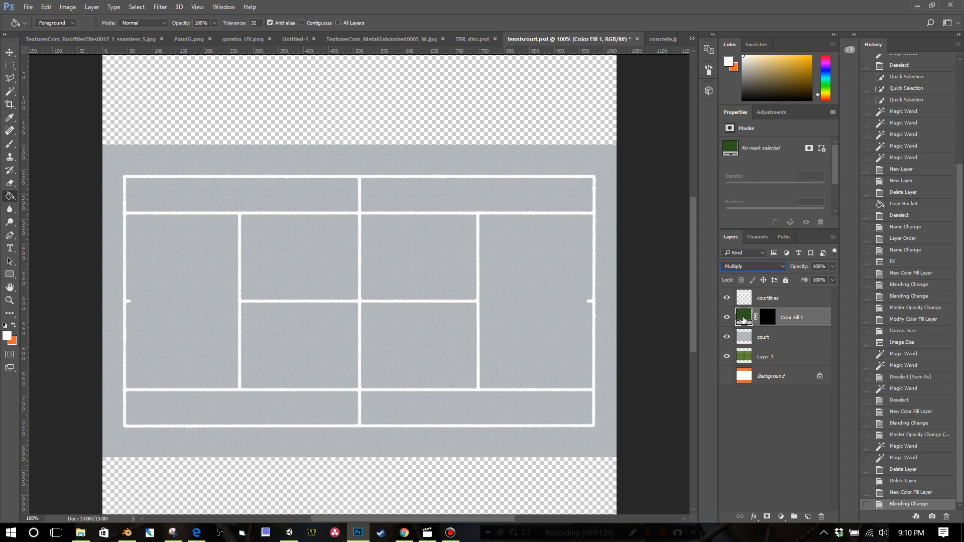
Step: Delete the trial green Color Fill 1 layer, leaving grey concrete under white lines
left_click(766, 316)
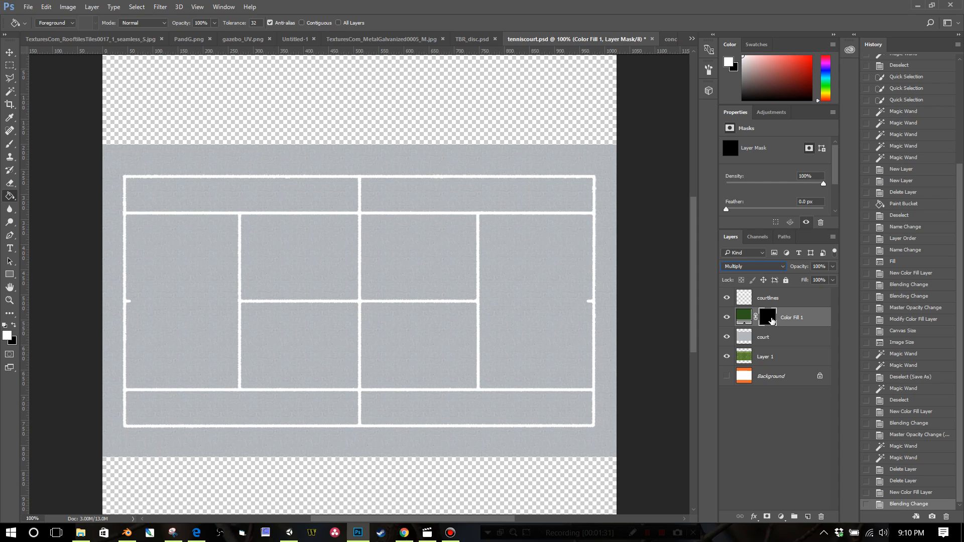
left_click(743, 317)
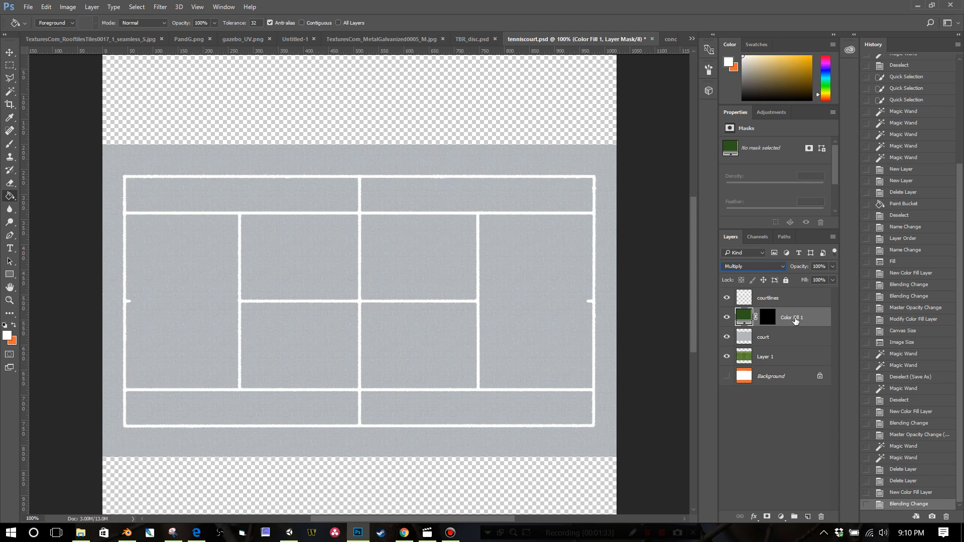
right_click(791, 317)
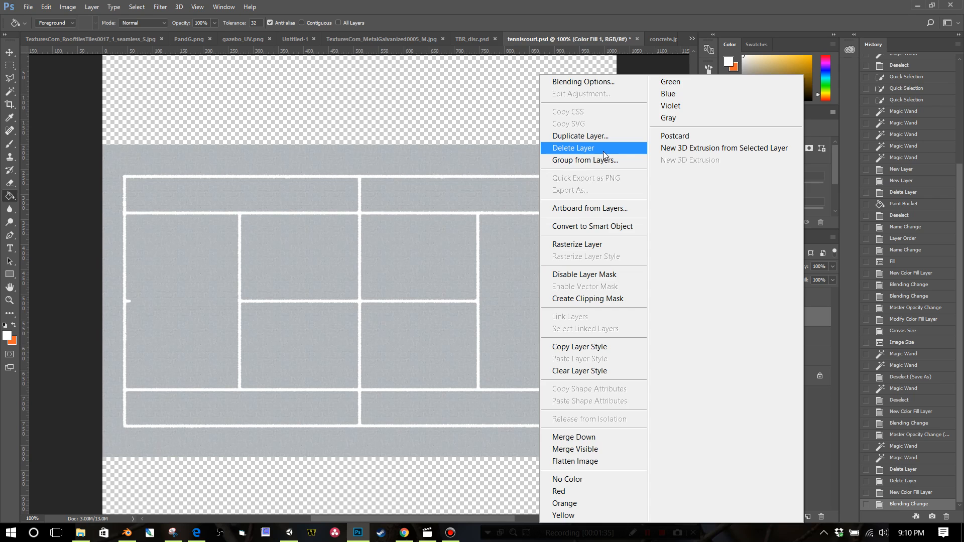
left_click(572, 148)
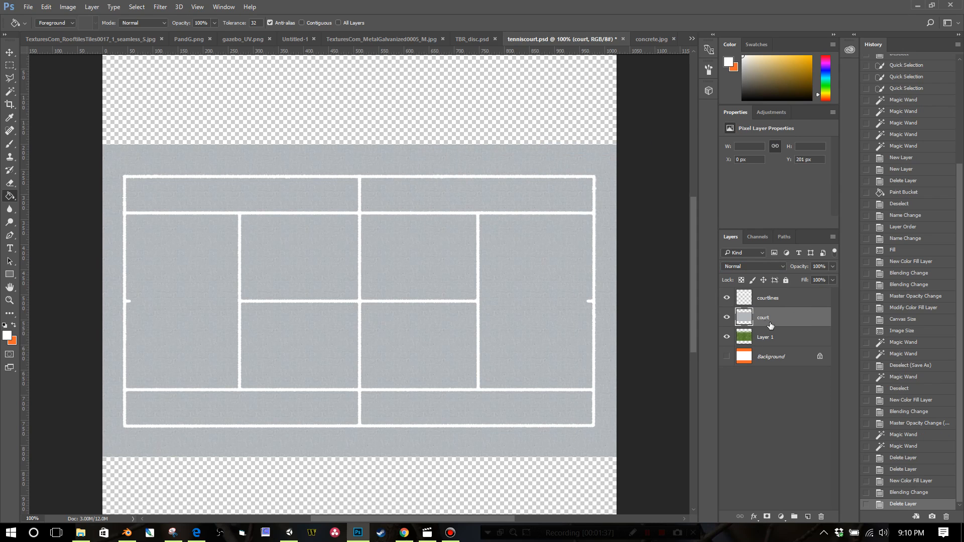
Step: Add a new green Solid Color fill in Multiply at about 39% opacity, tinting the concrete grey-green
left_click(780, 516)
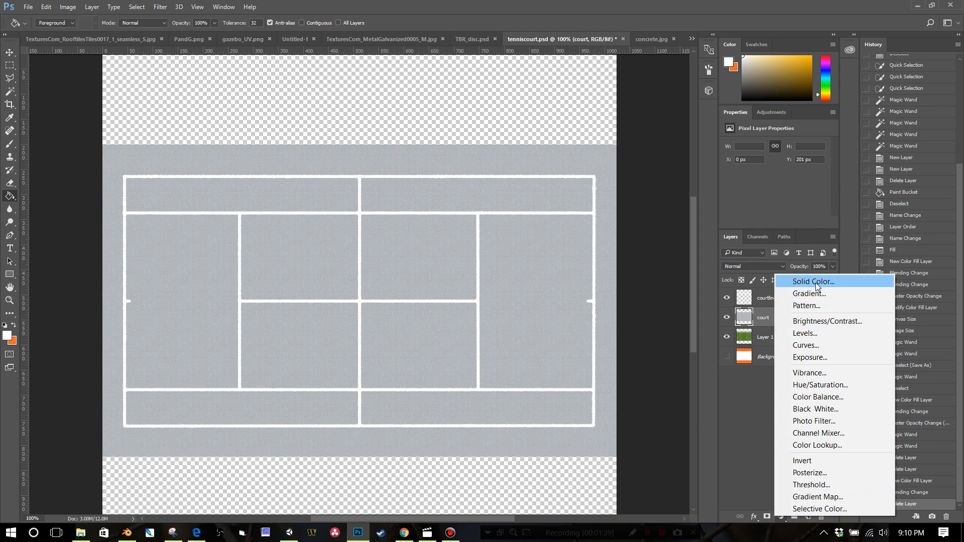
left_click(811, 281)
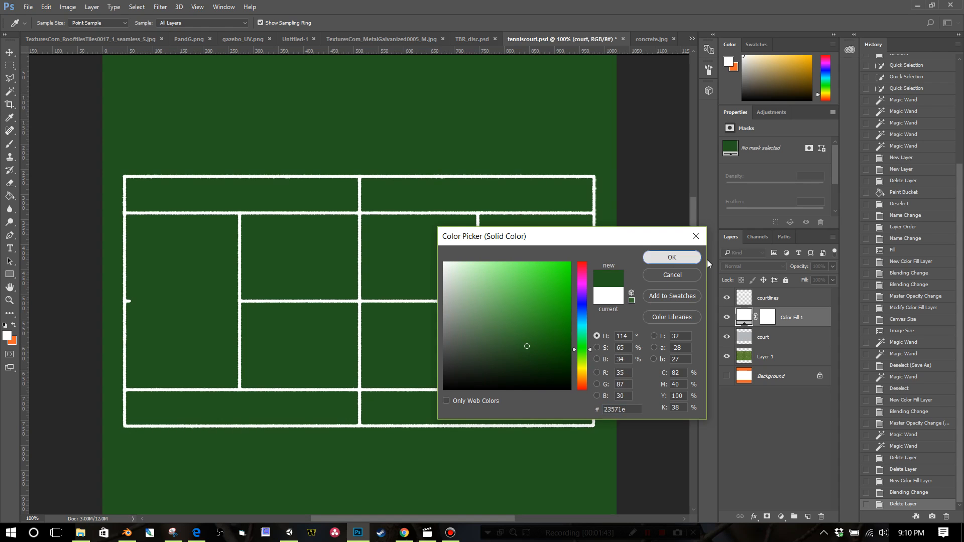
left_click(753, 266)
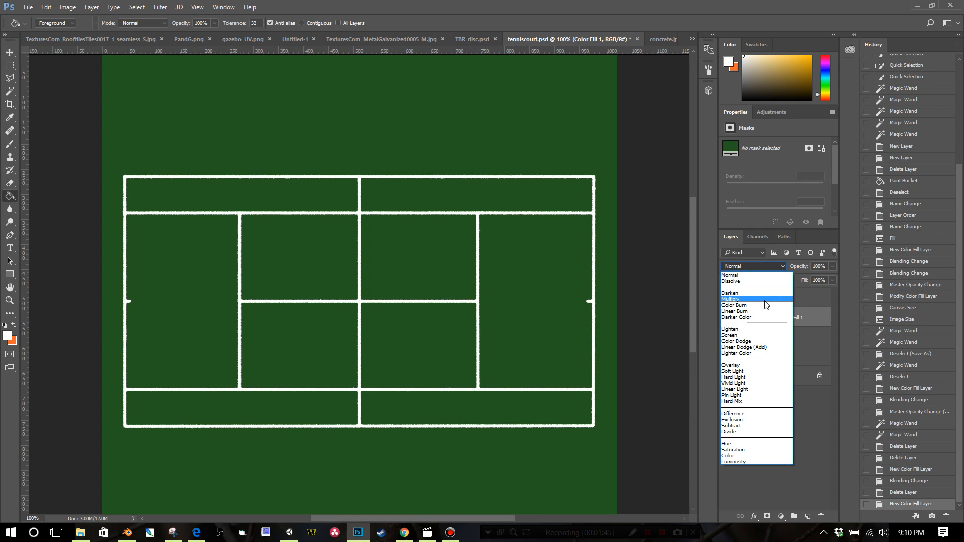
left_click(732, 300)
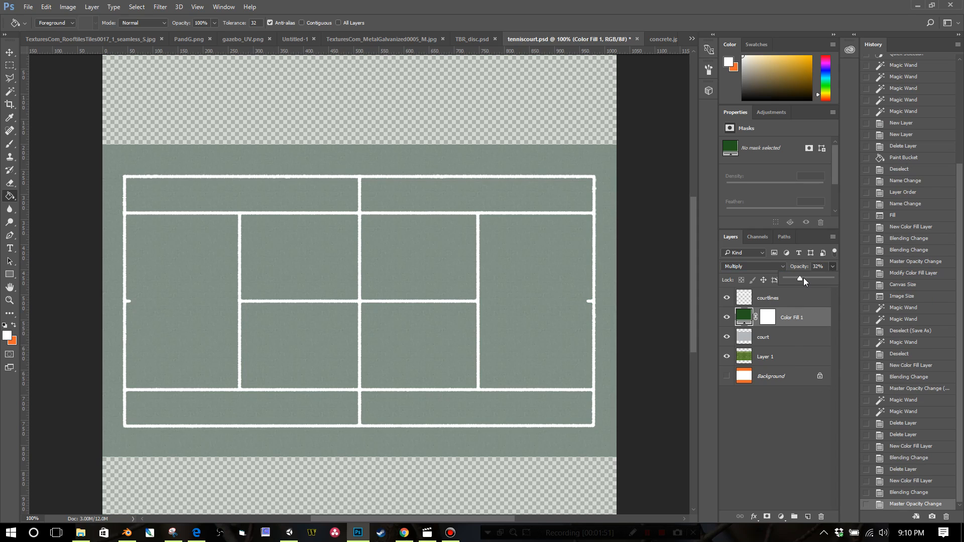
left_click(28, 7)
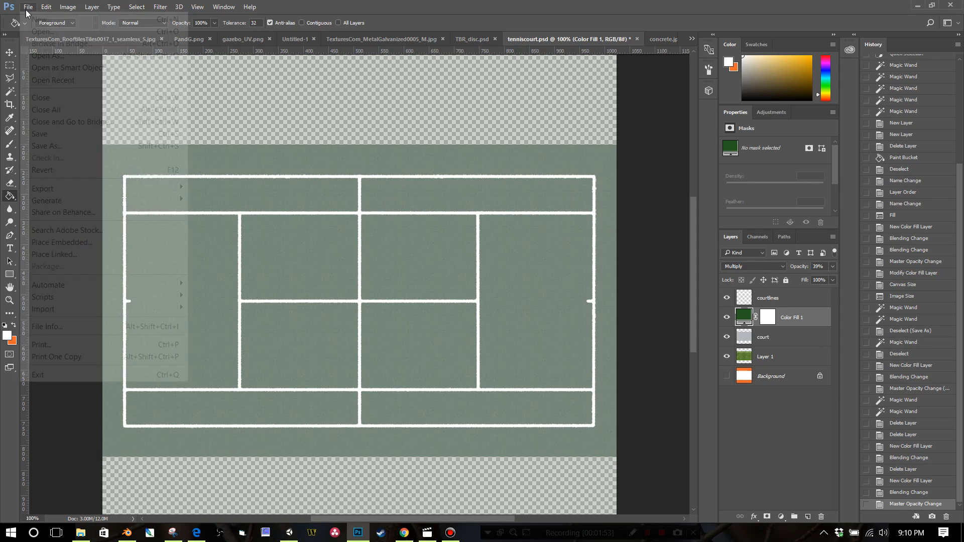
Step: Save the tinted court as PNG named tenniscourt, replacing the existing tenniscourt.png
left_click(46, 145)
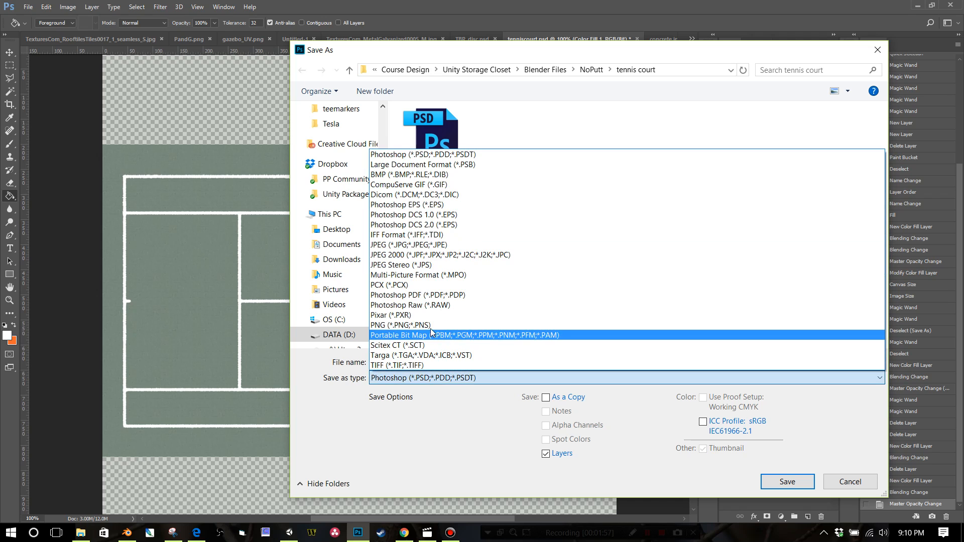
left_click(389, 324)
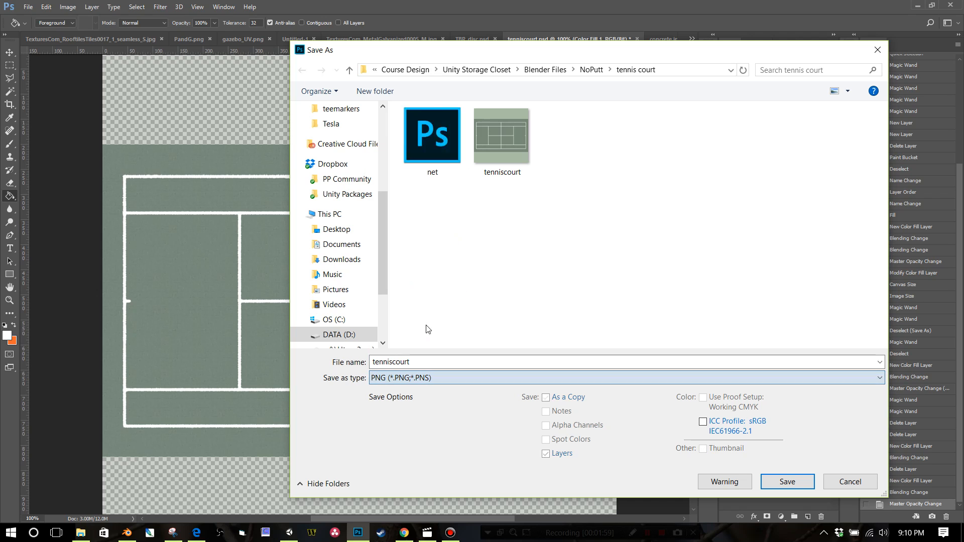
left_click(502, 136)
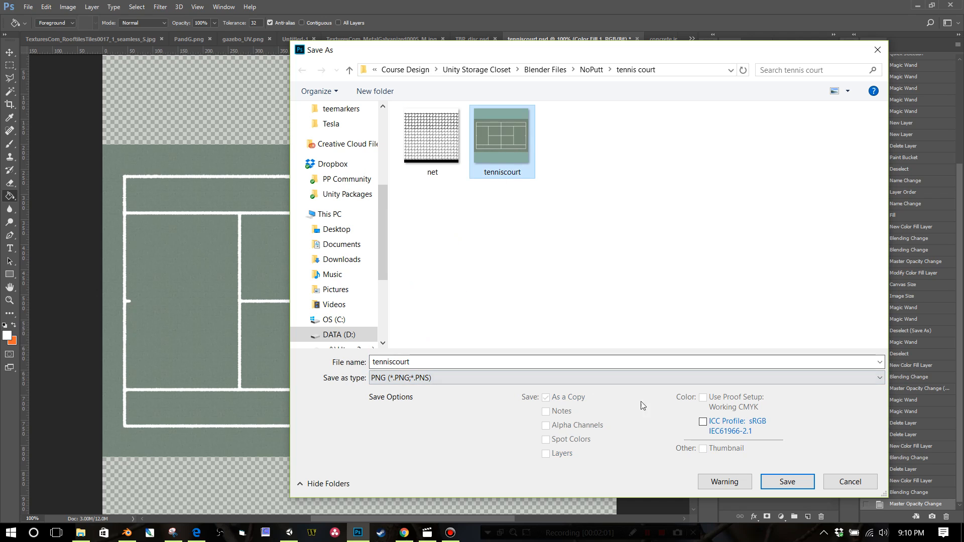
left_click(786, 481)
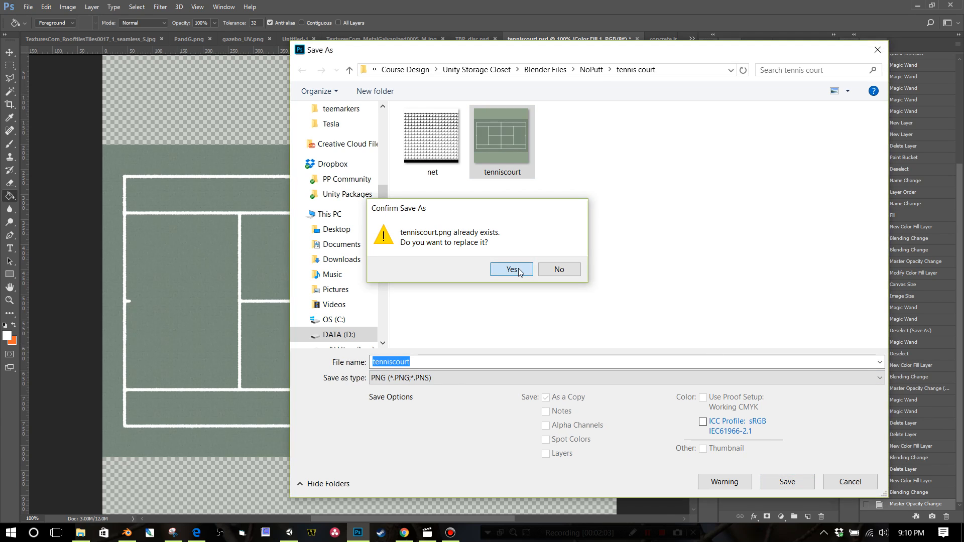
left_click(511, 269)
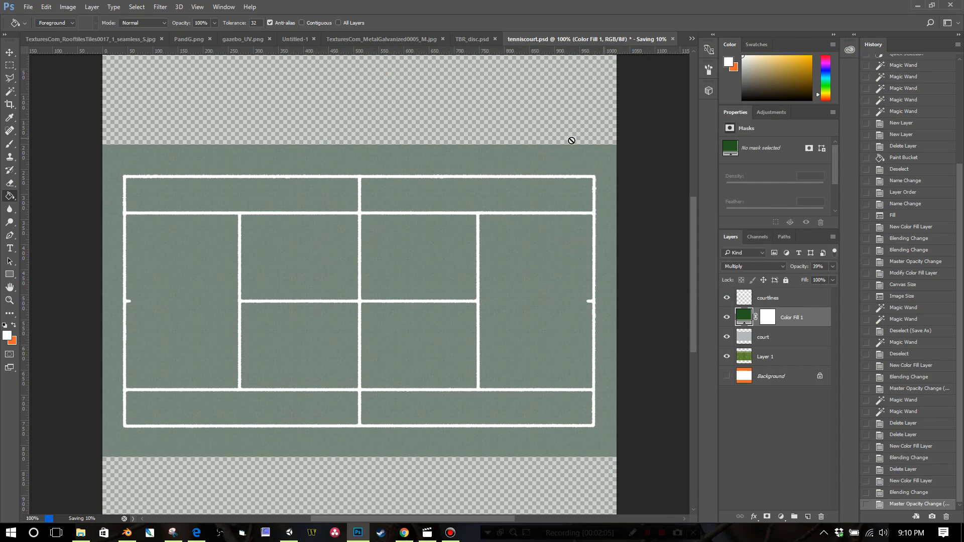
mouse_move(196, 532)
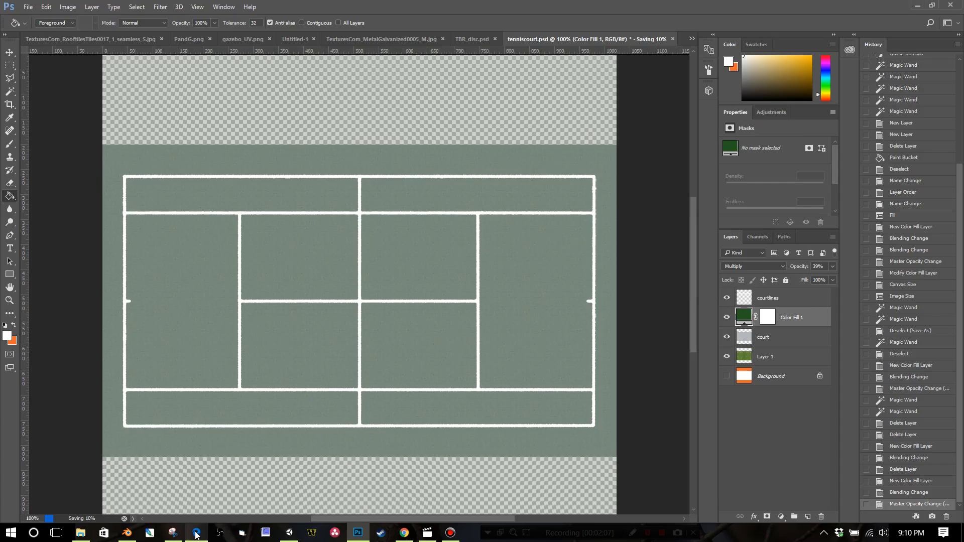
Step: Find the seamless tennis net result in Google Images and copy the full-size image
left_click(403, 532)
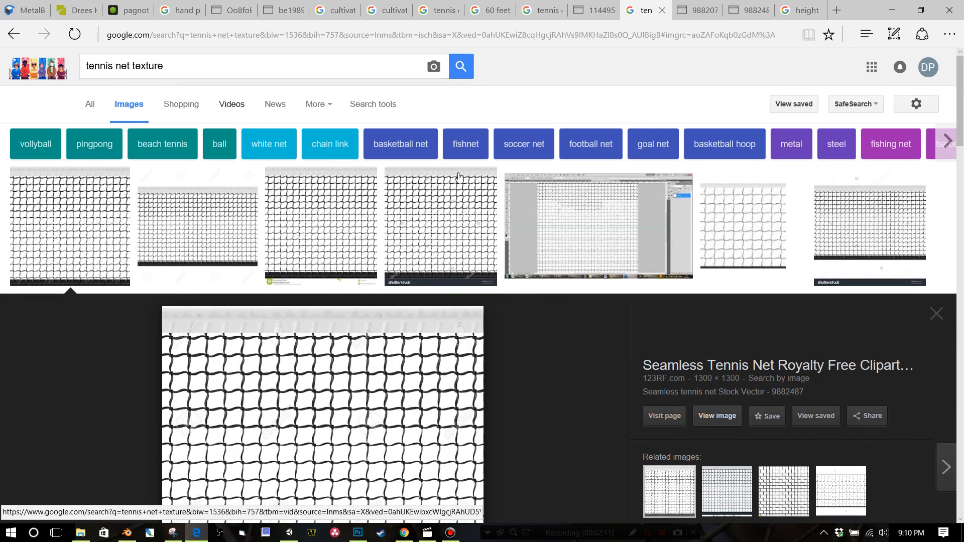
mouse_move(58, 245)
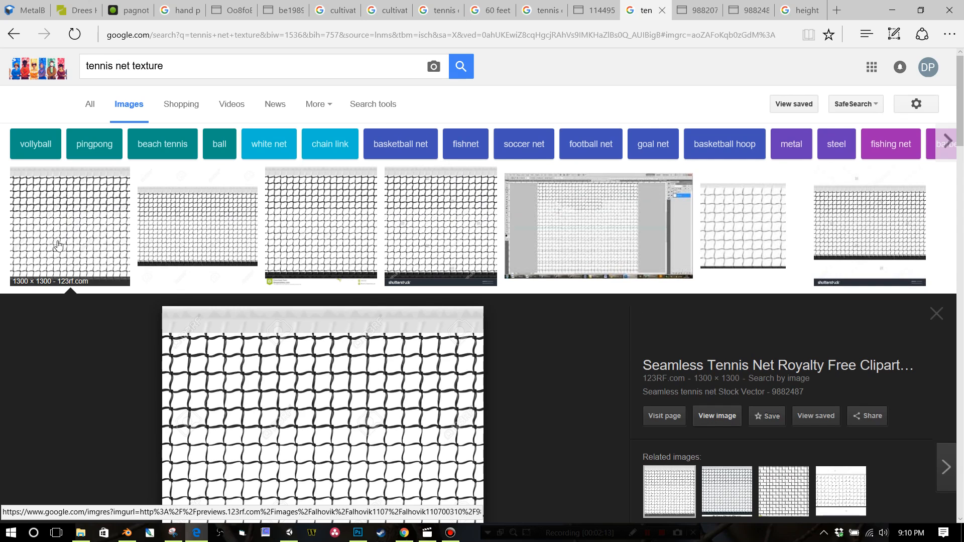
scroll("down", 3)
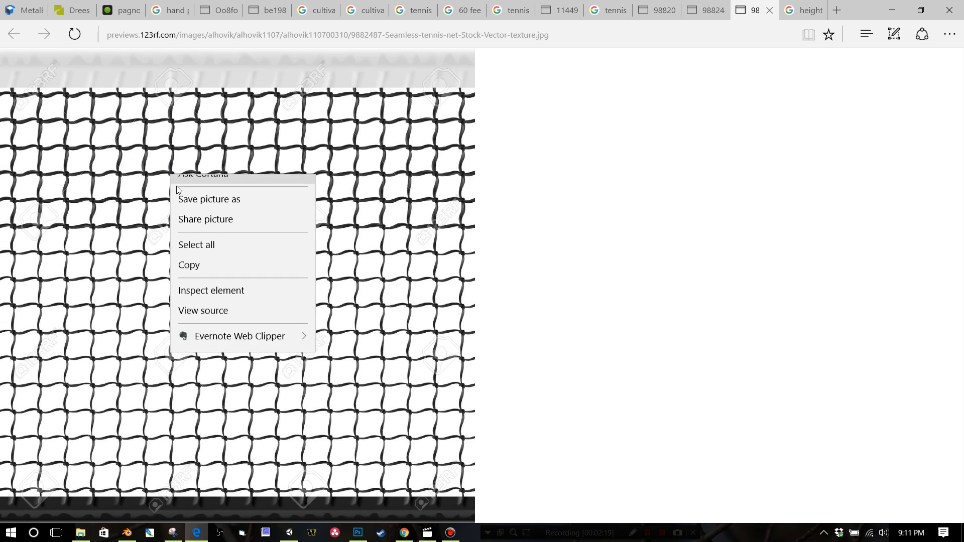
left_click(358, 532)
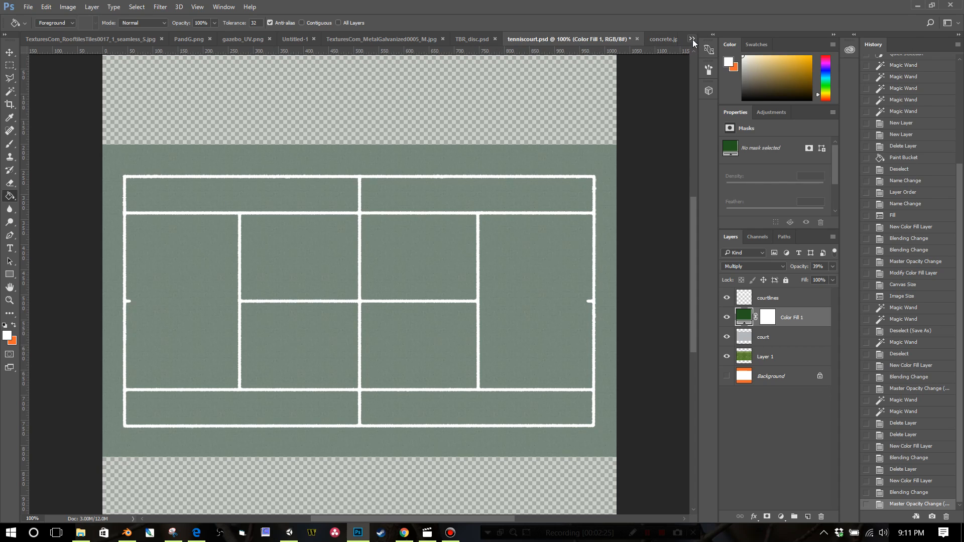
Step: Switch through the document overflow list to the Untitled-4 net document
left_click(691, 39)
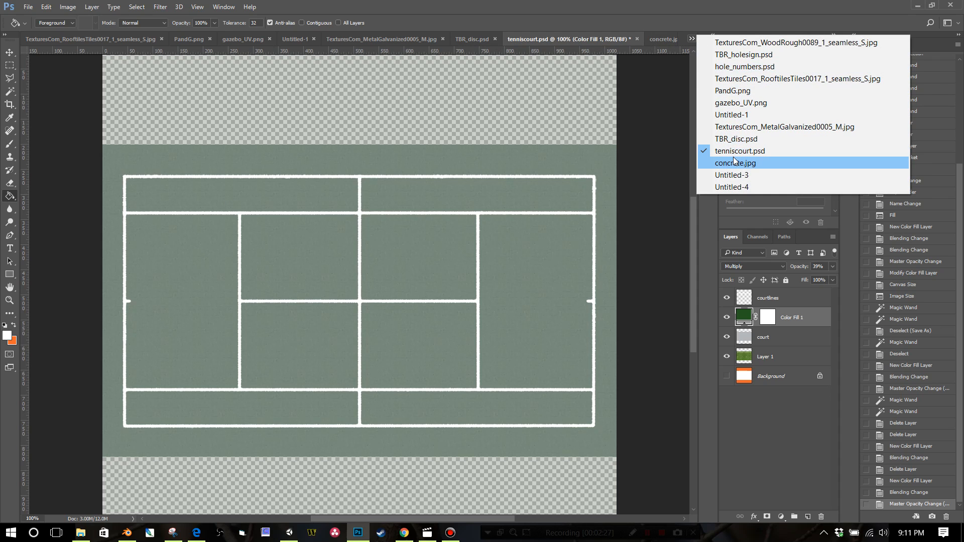
left_click(734, 163)
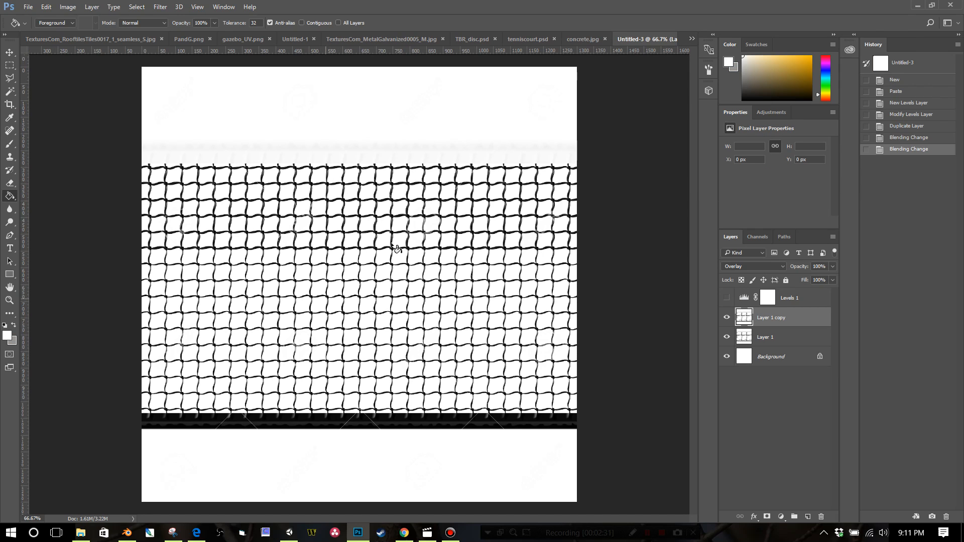
left_click(691, 39)
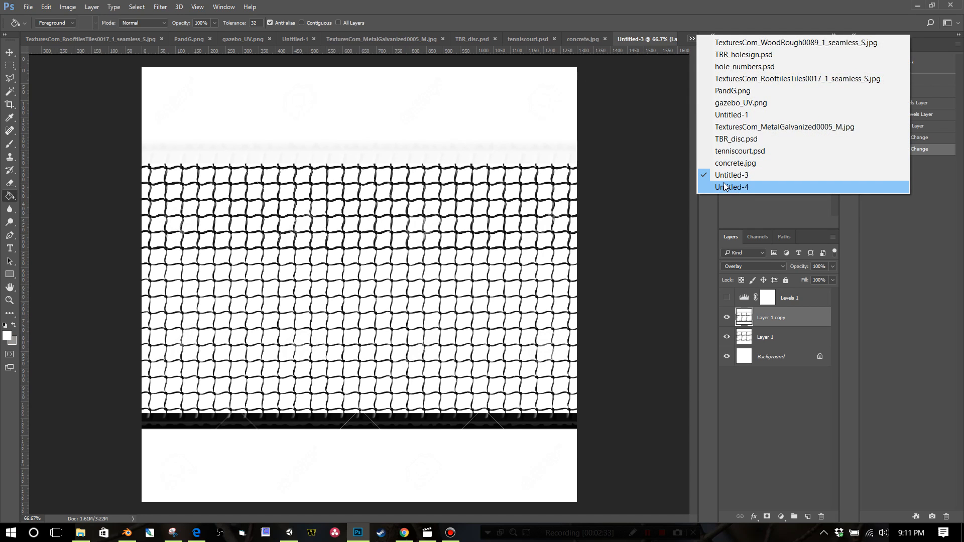
left_click(731, 187)
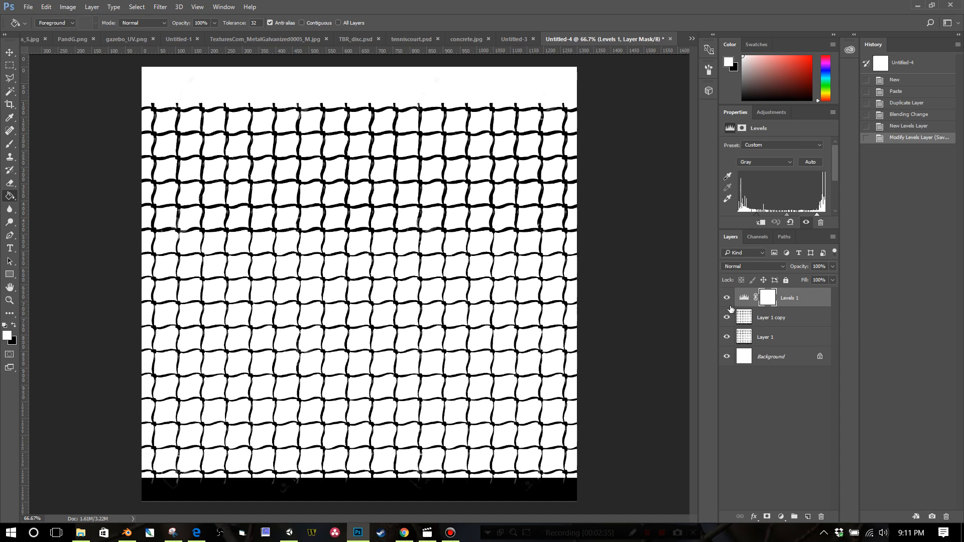
Step: Toggle layer visibility so Levels 1 is hidden and both net layers show
left_click(725, 297)
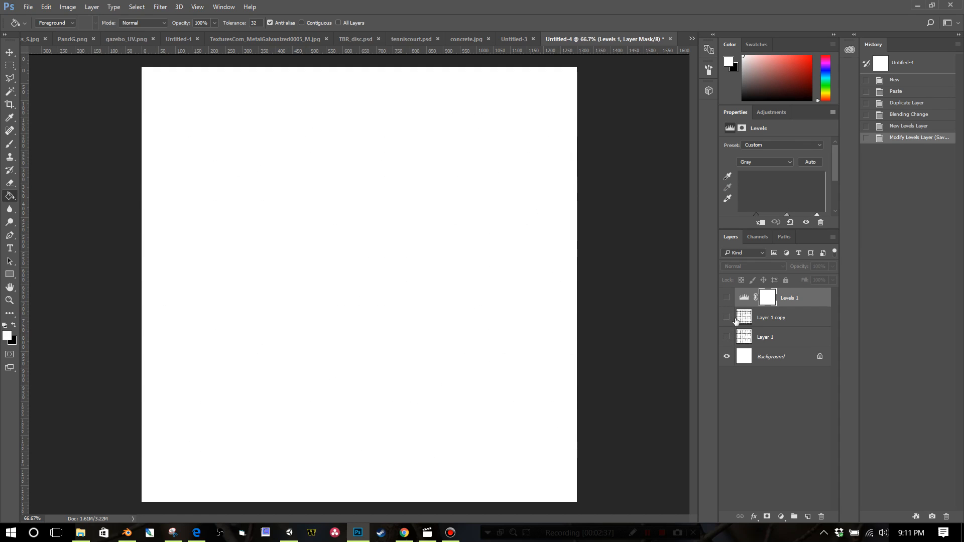
left_click(725, 336)
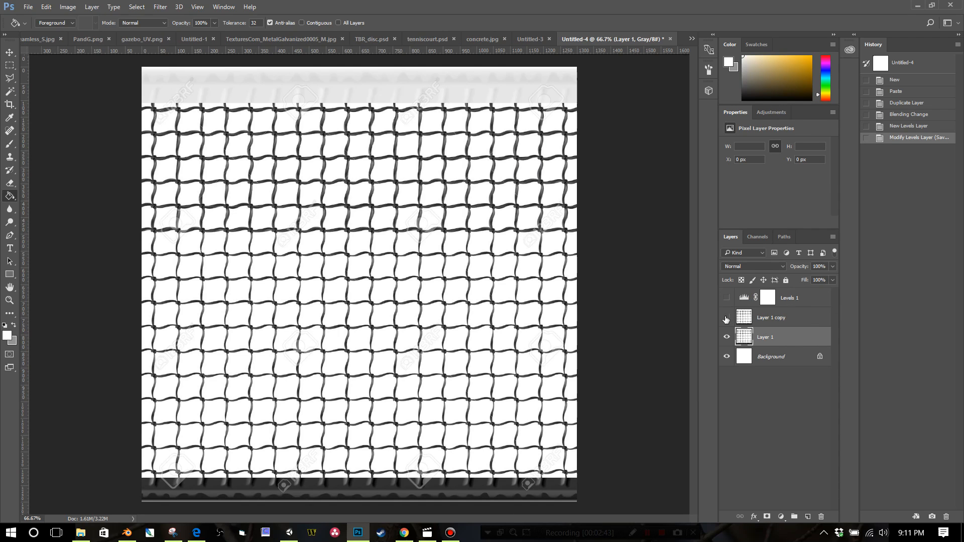
left_click(725, 318)
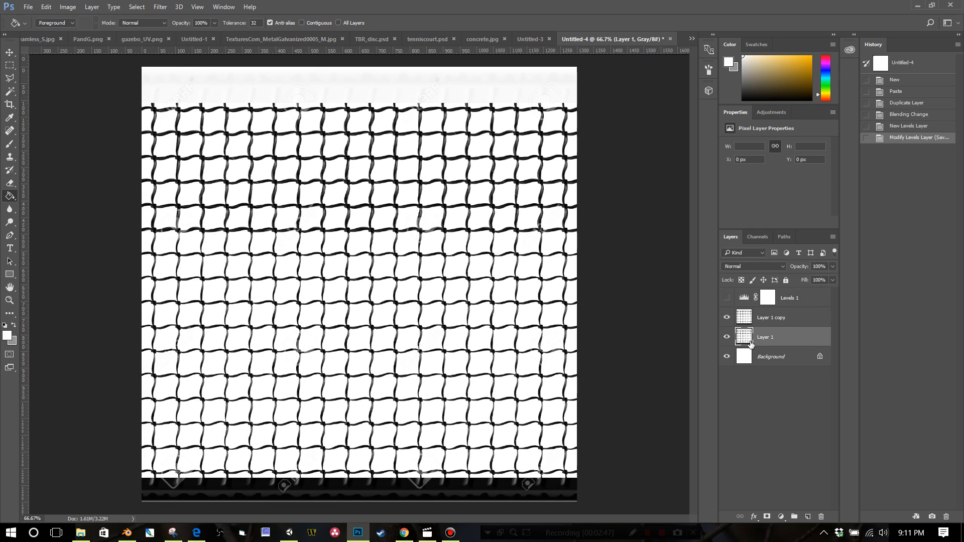
Step: Re-enable the Levels 1 adjustment on Layer 1 copy and tune it for crisp black mesh on white
left_click(770, 317)
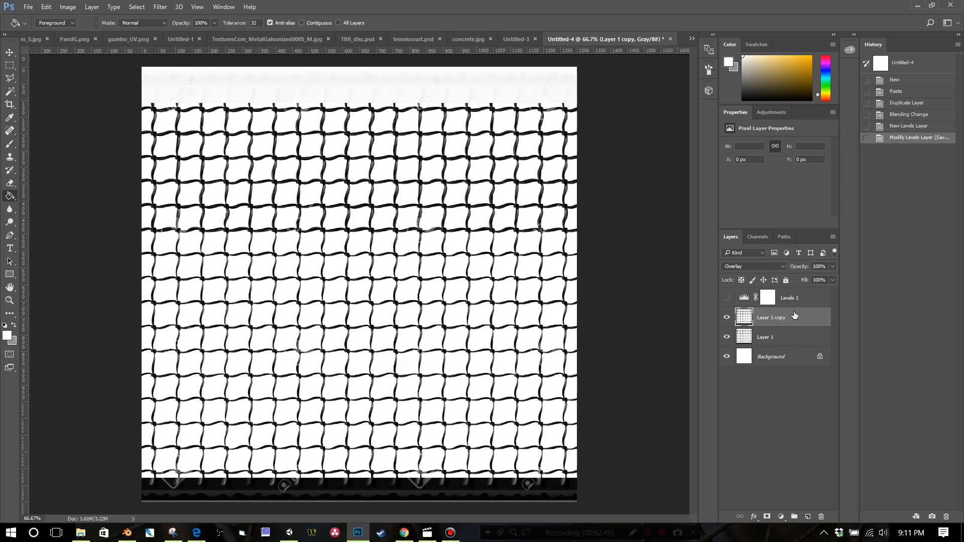
left_click(781, 516)
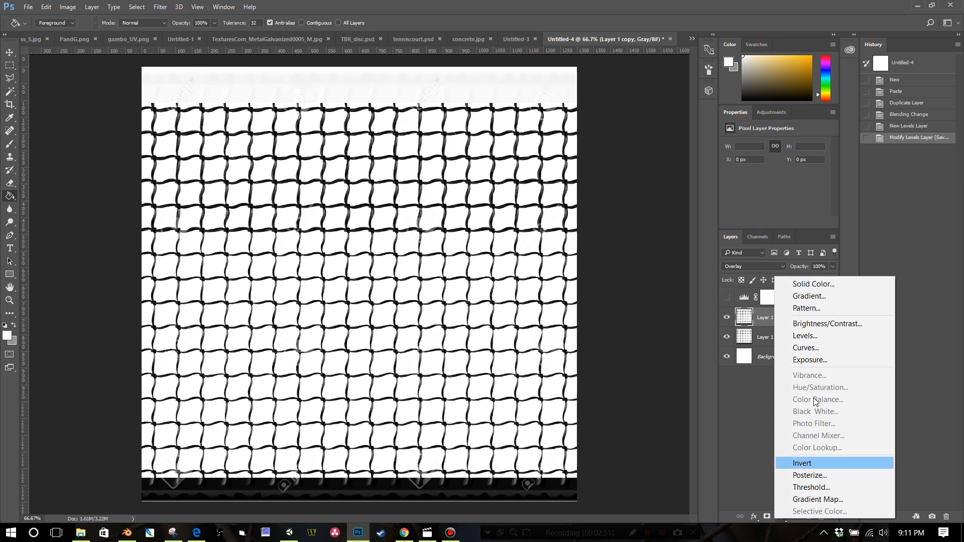
mouse_move(790, 523)
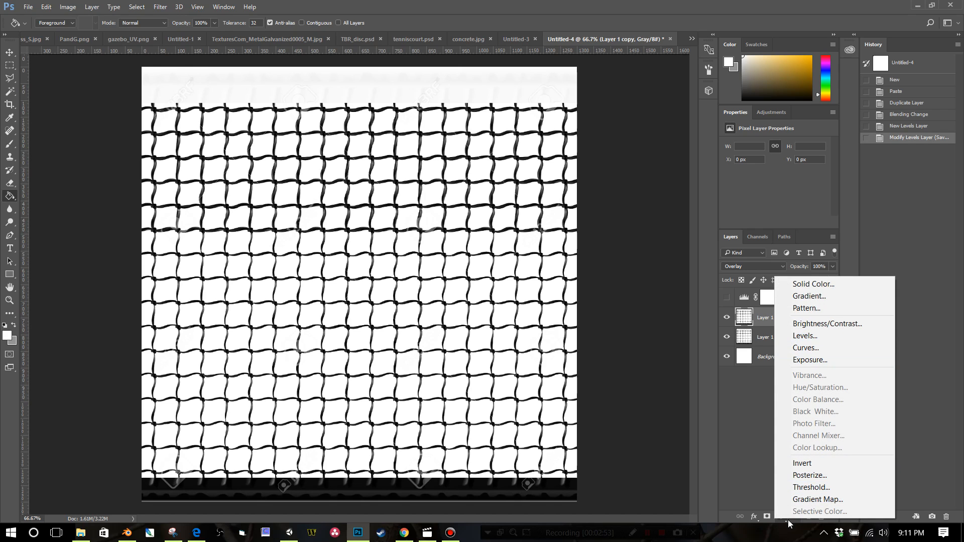
mouse_move(826, 324)
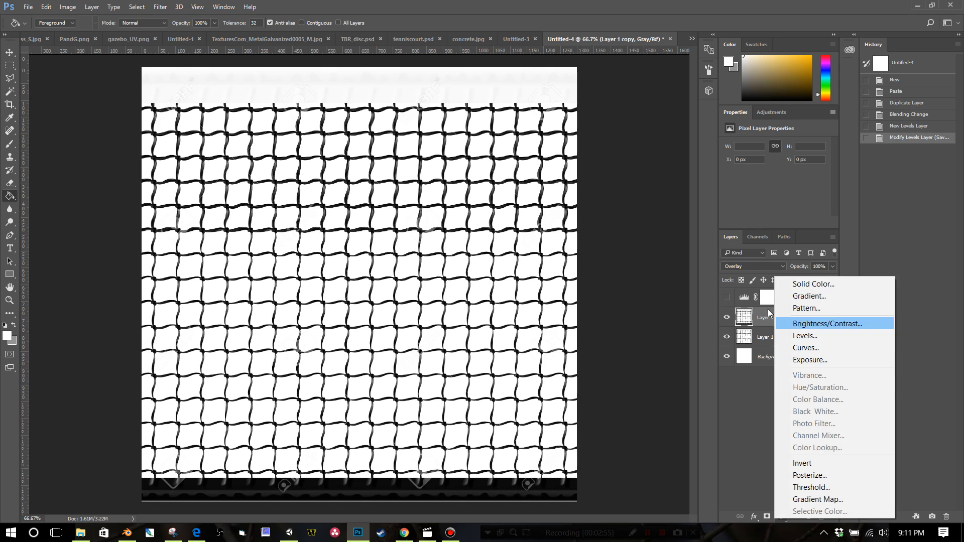
left_click(804, 336)
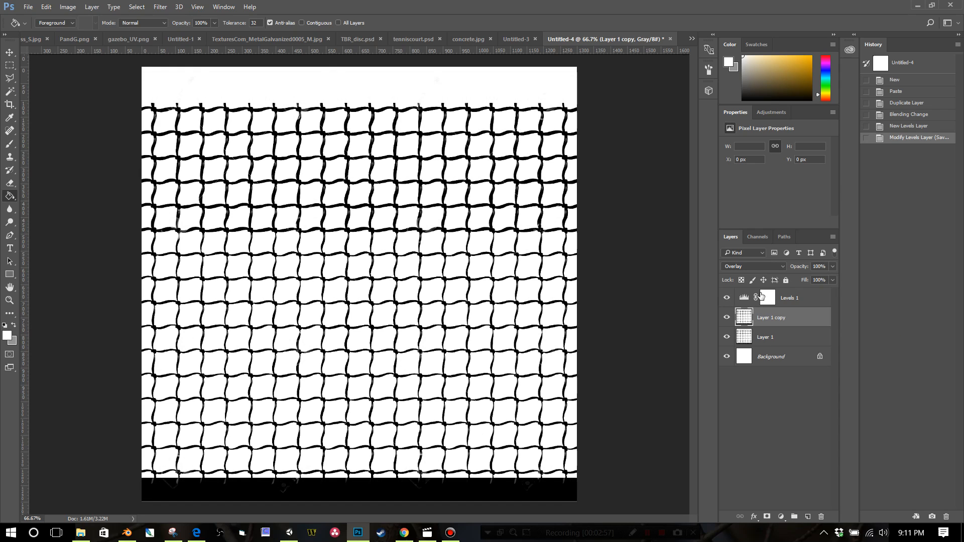
left_click(789, 297)
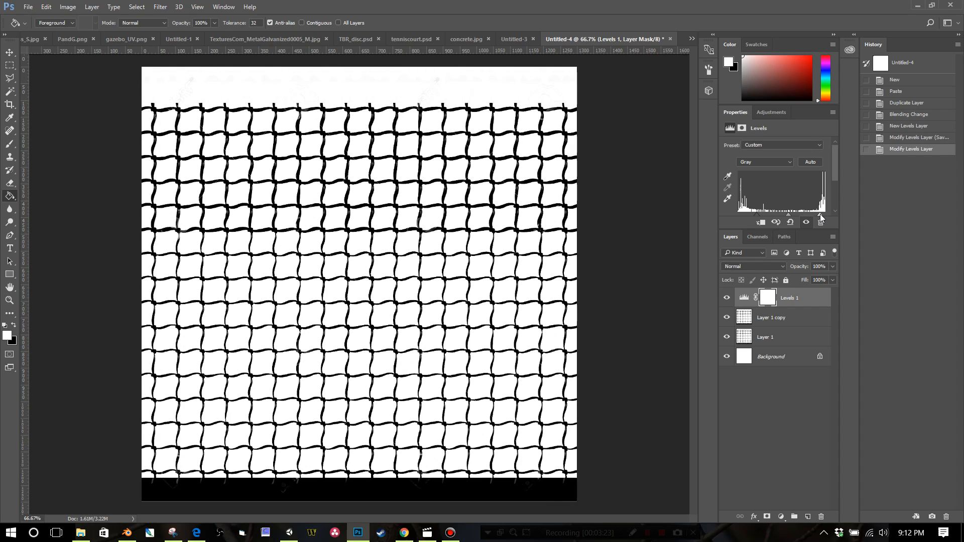
mouse_move(552, 284)
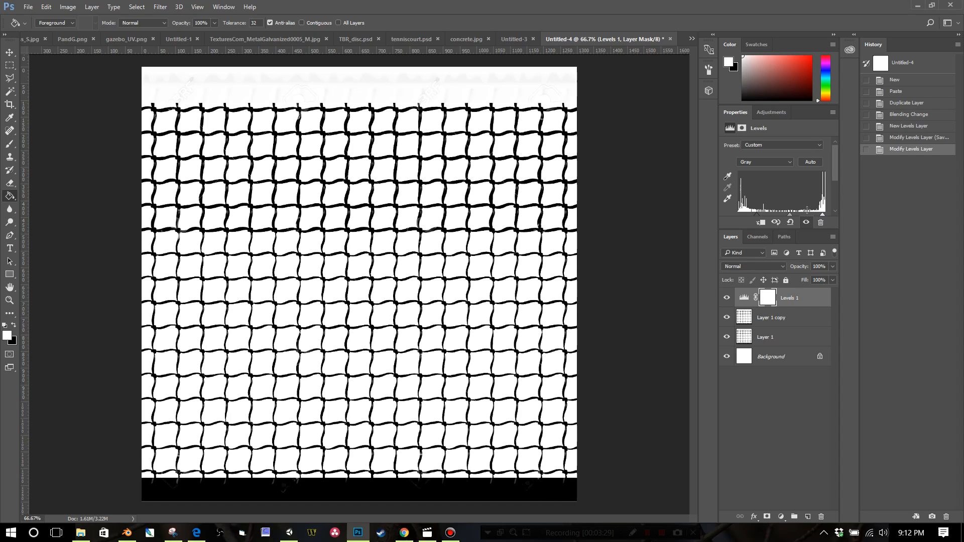
mouse_move(789, 217)
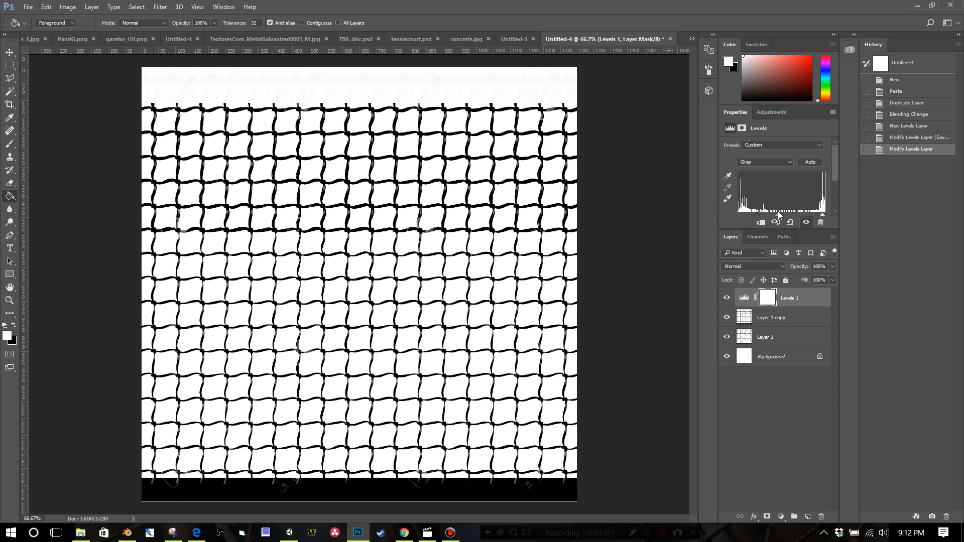
mouse_move(599, 133)
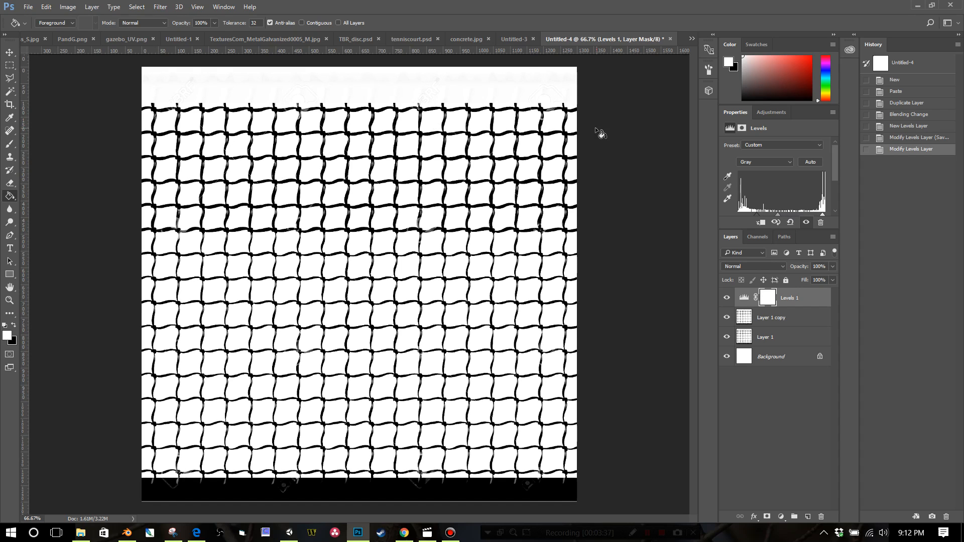
Step: Start a Save As for the net texture in the tennis court folder, then cancel it to stay on Untitled-4
left_click(28, 7)
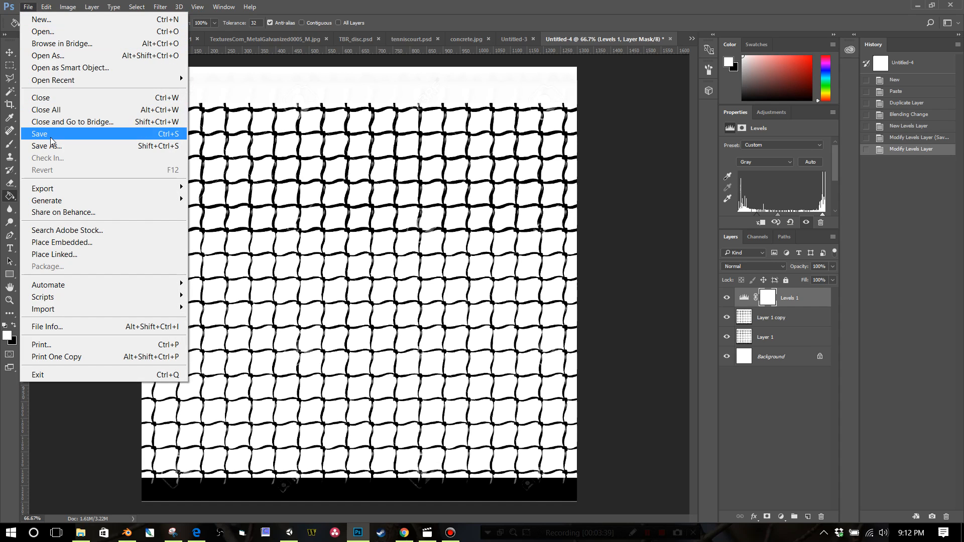
left_click(45, 146)
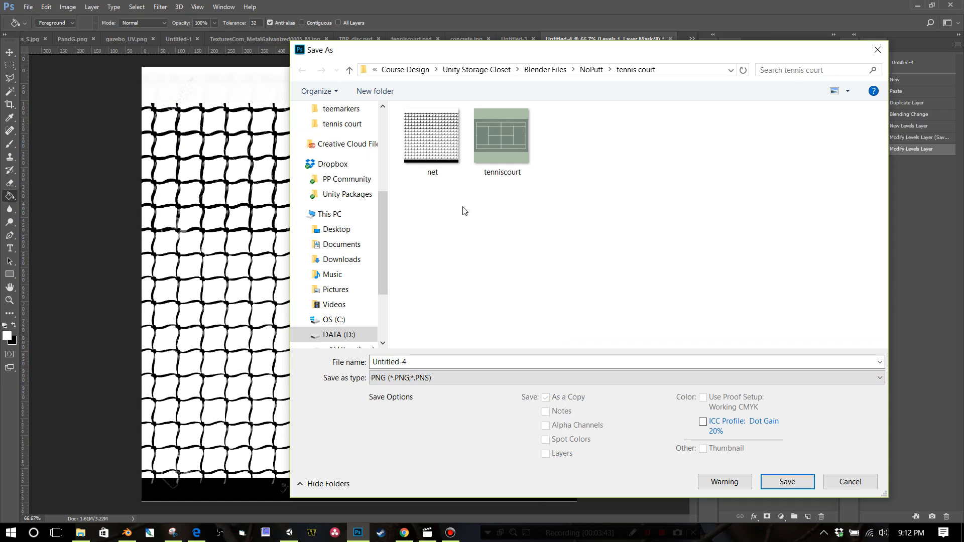
left_click(432, 135)
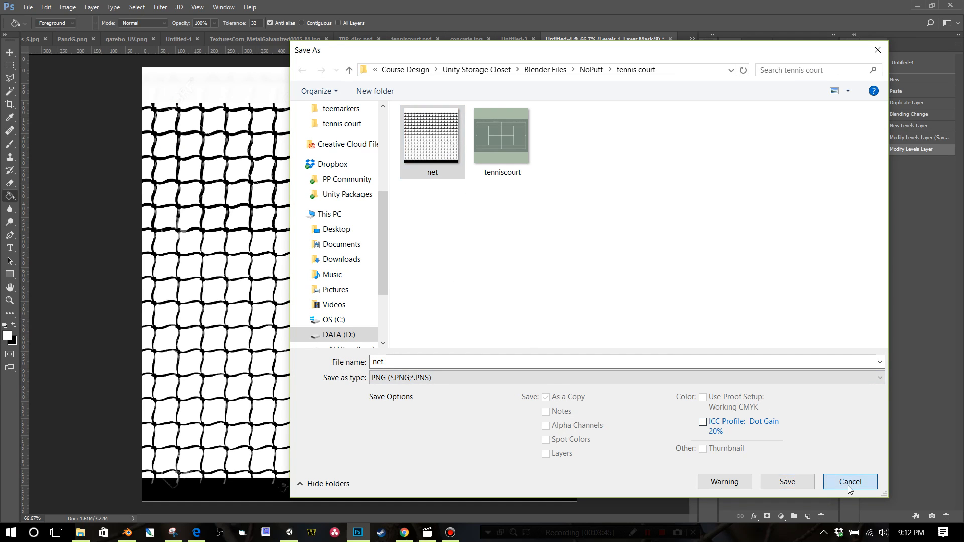
left_click(849, 481)
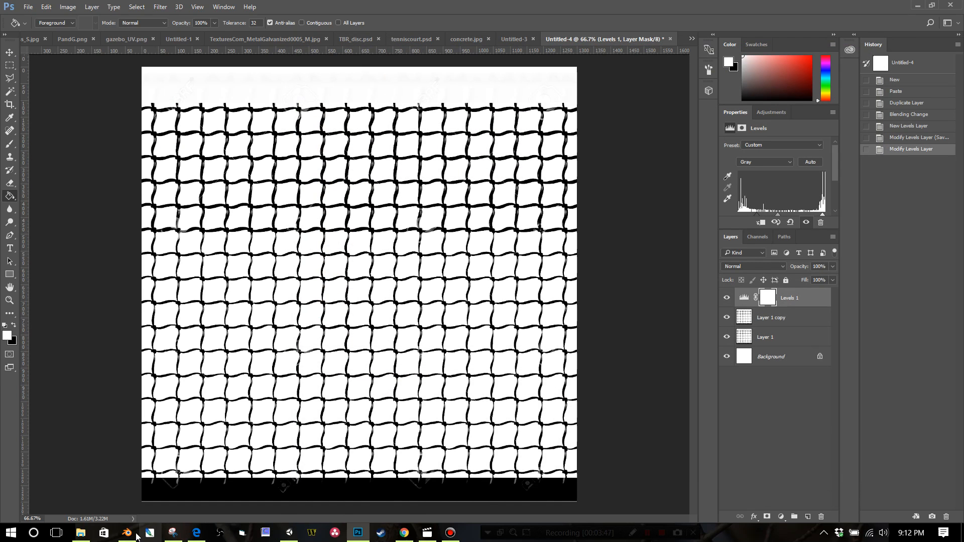
Step: Switch to Blender, add a cube at the origin and enter Edit Mode on it
left_click(126, 532)
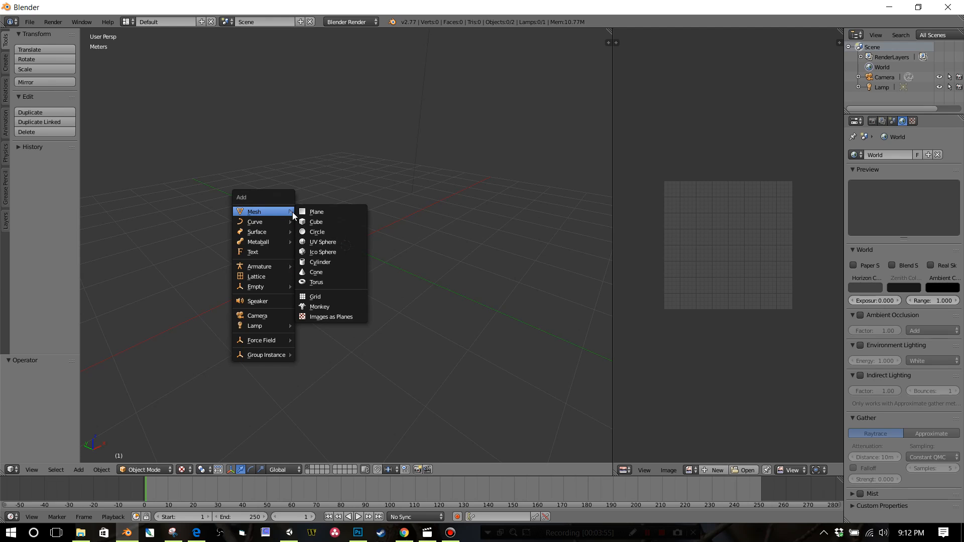
left_click(317, 221)
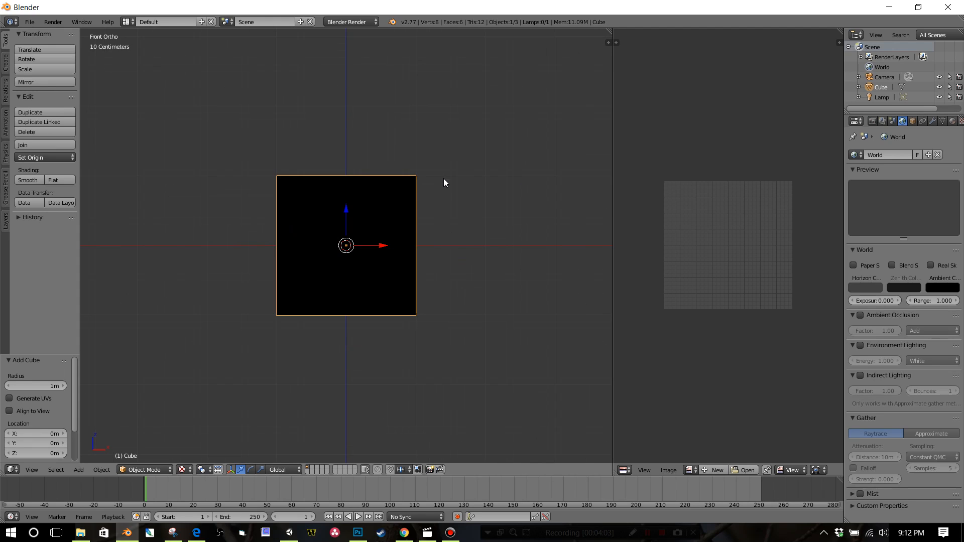
mouse_move(467, 244)
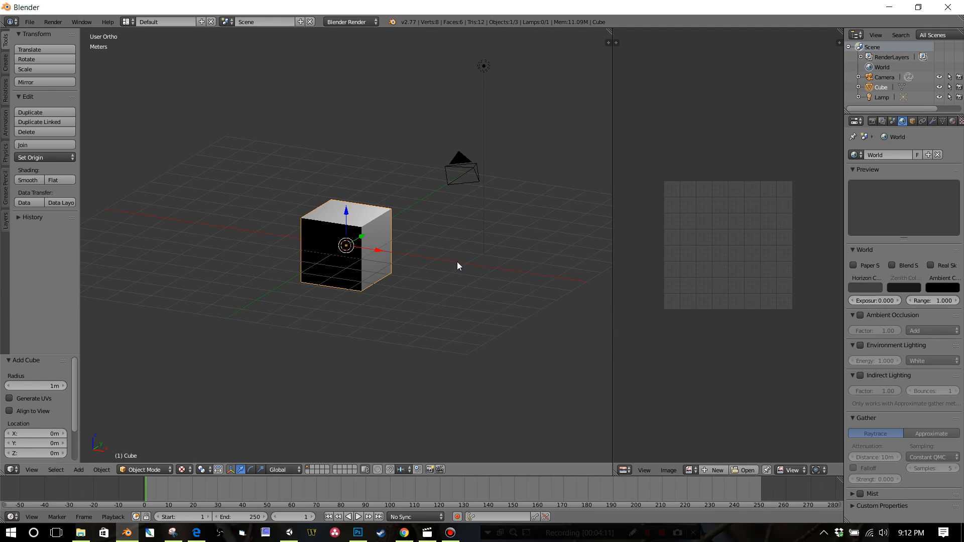
key("Tab")
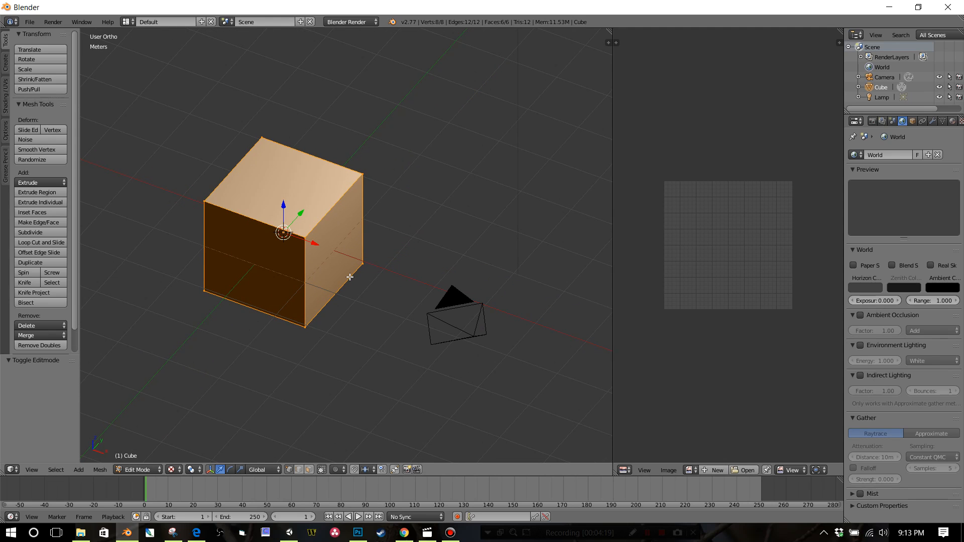
Step: Select a cube face and stretch it along X into a long, thin bar
left_click(332, 250)
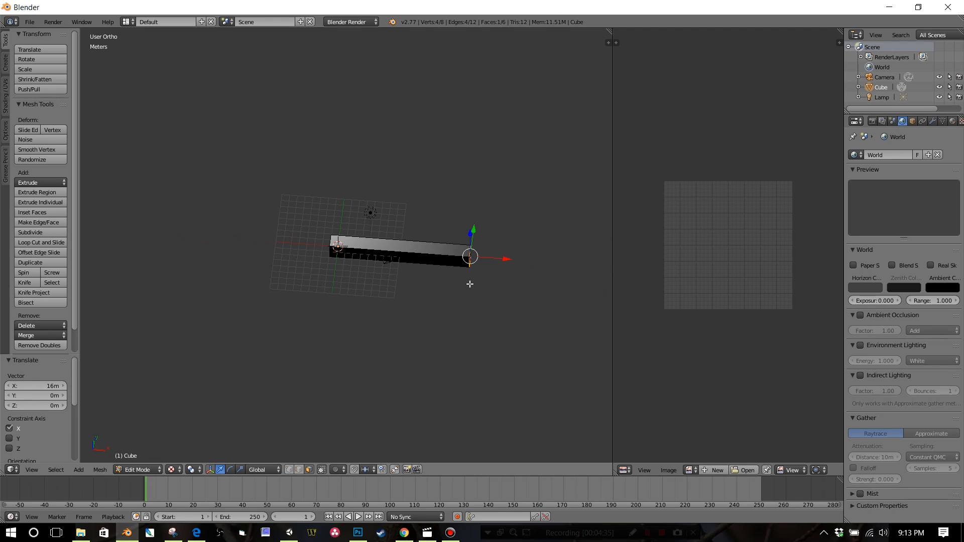
mouse_move(473, 267)
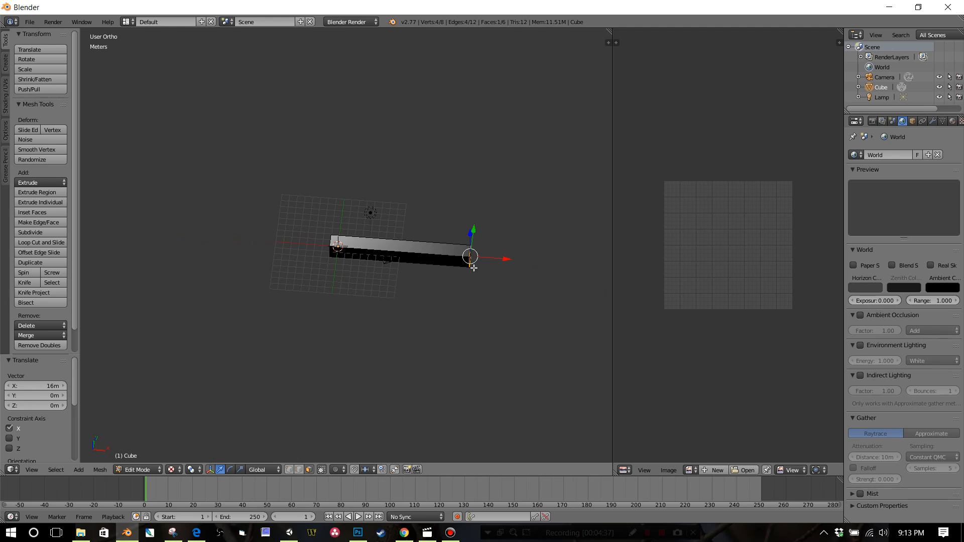
mouse_move(472, 269)
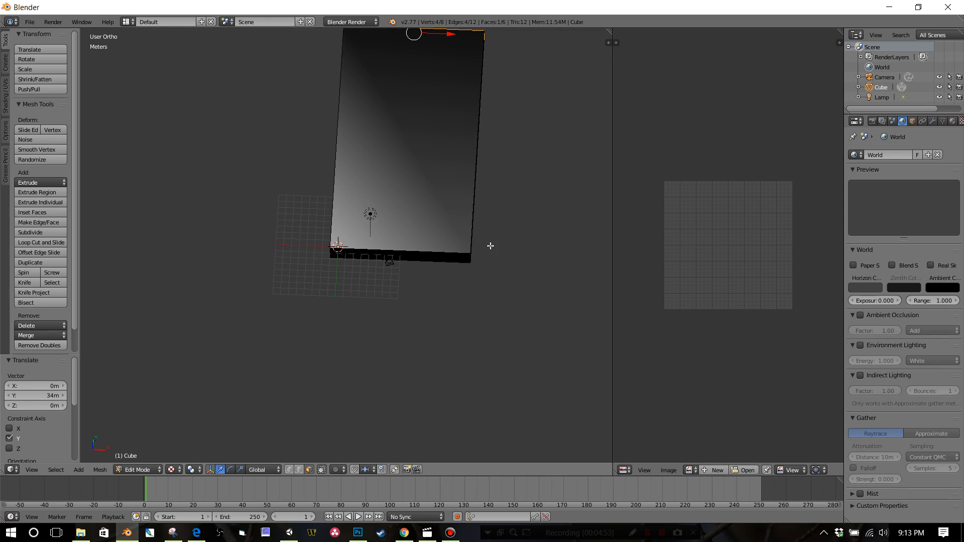
mouse_move(428, 261)
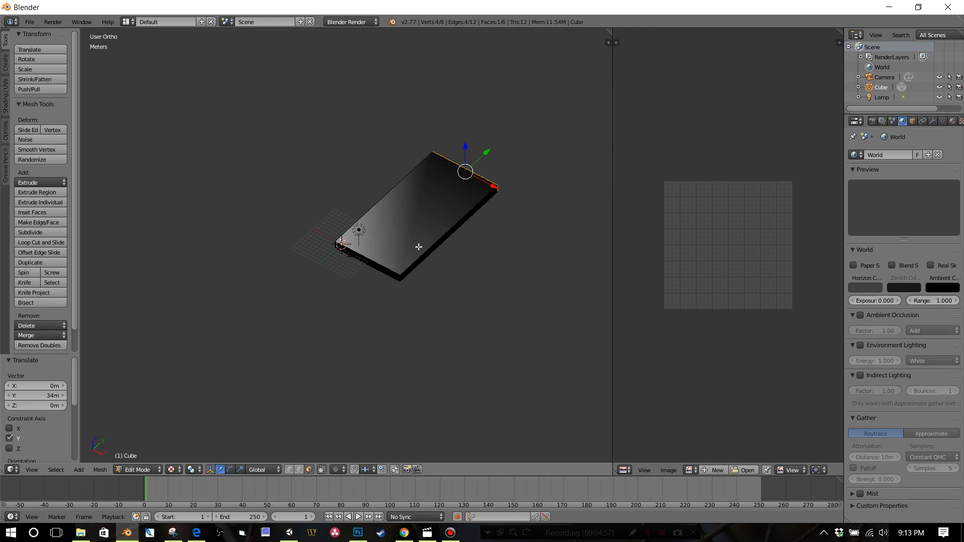
mouse_move(441, 256)
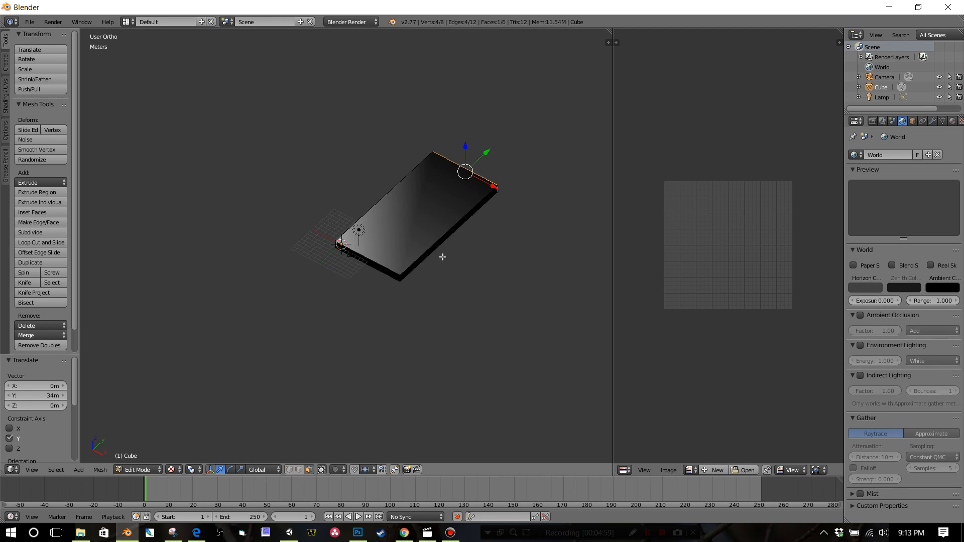
Step: Show the Properties shelf and raise the Display grid floor lines to 104 around the slab
key("n")
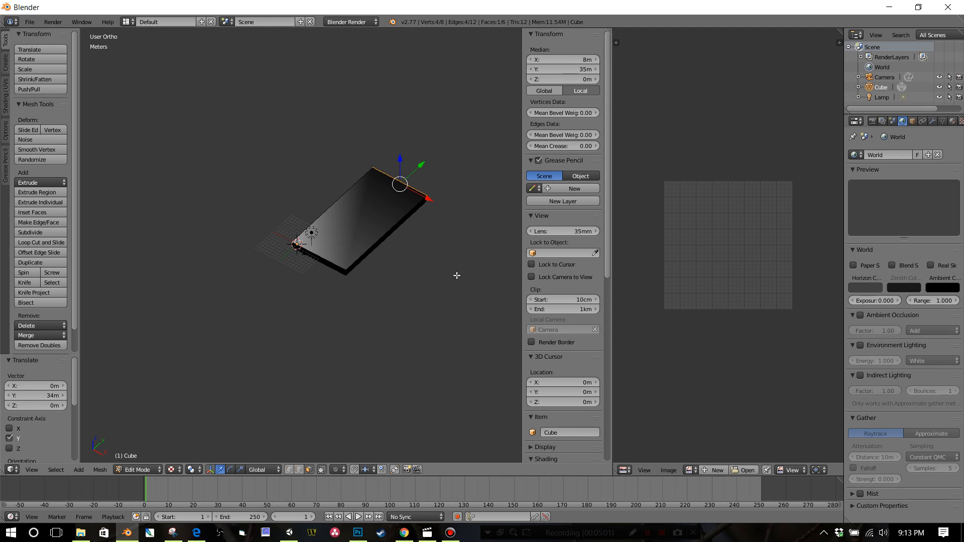
scroll("down", 3)
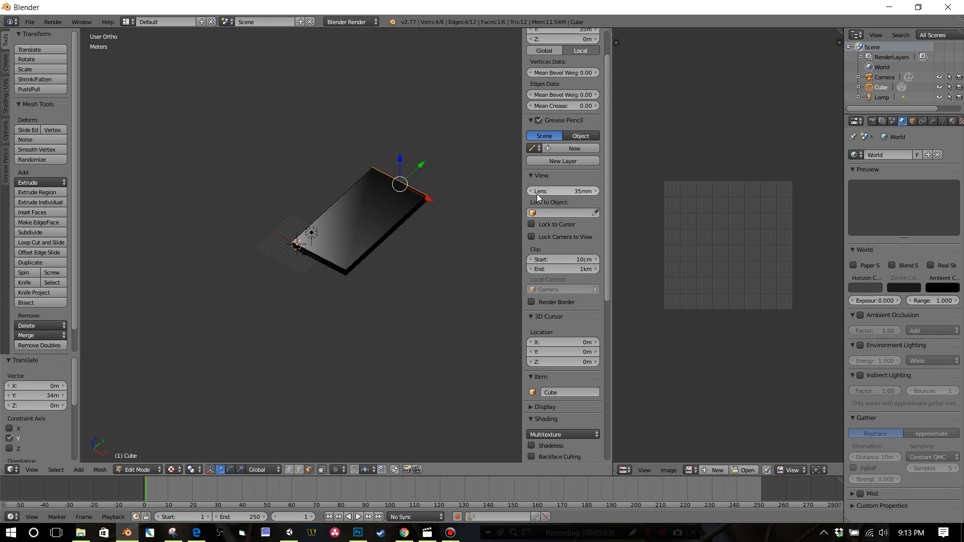
scroll("up", 3)
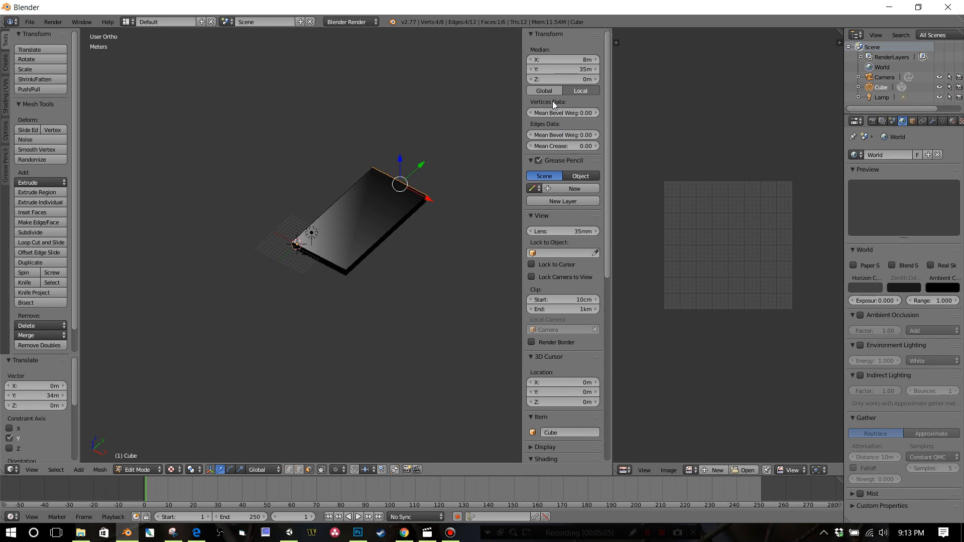
mouse_move(533, 152)
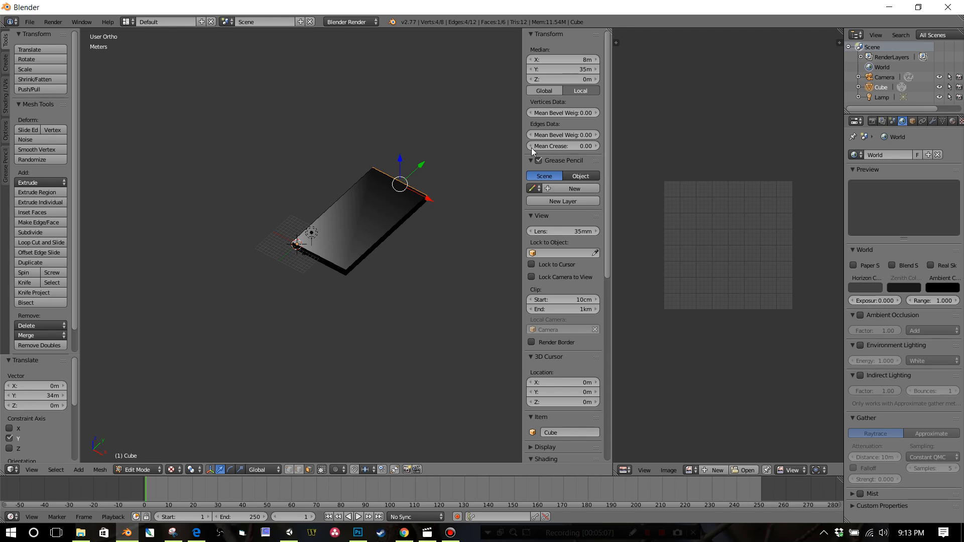
scroll("down", 3)
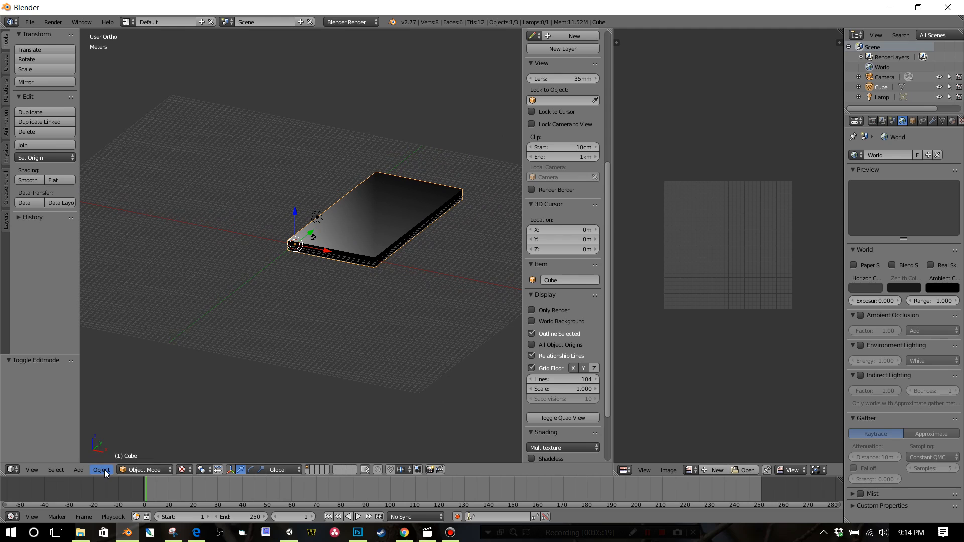
Step: Move the slab's geometry to the world origin via Object > Transform > Geometry to Origin
left_click(102, 469)
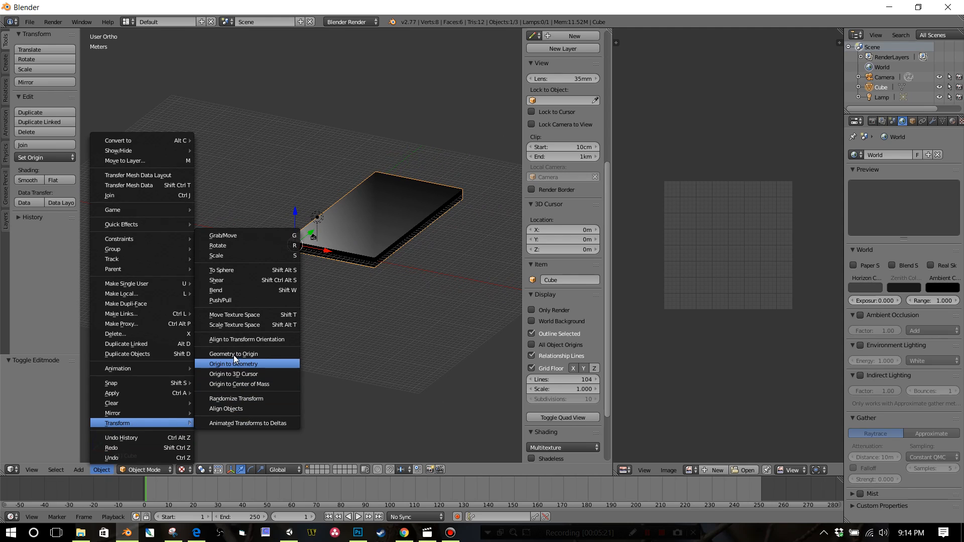
left_click(233, 363)
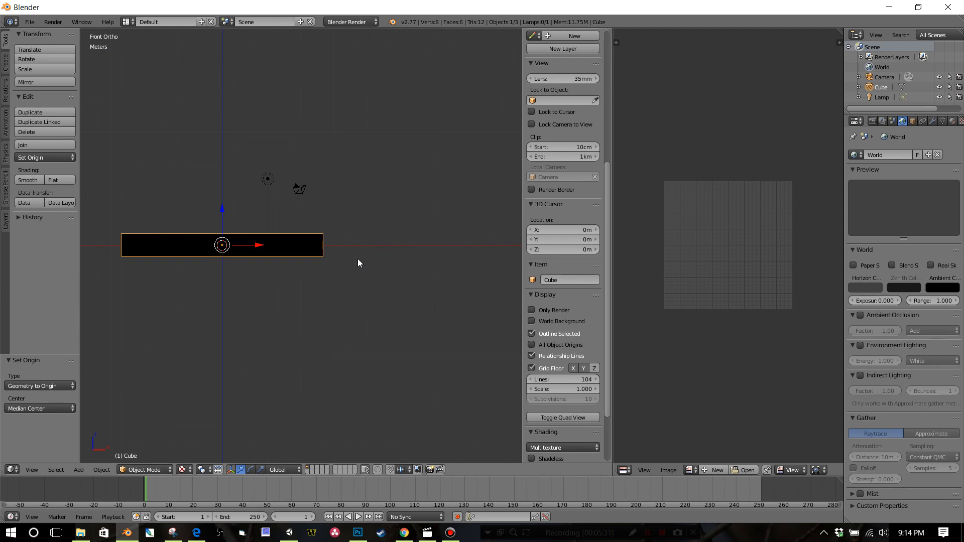
Step: Select the whole slab mesh in Edit Mode and scale it to 0.5 along Z for a thinner base
key("Tab")
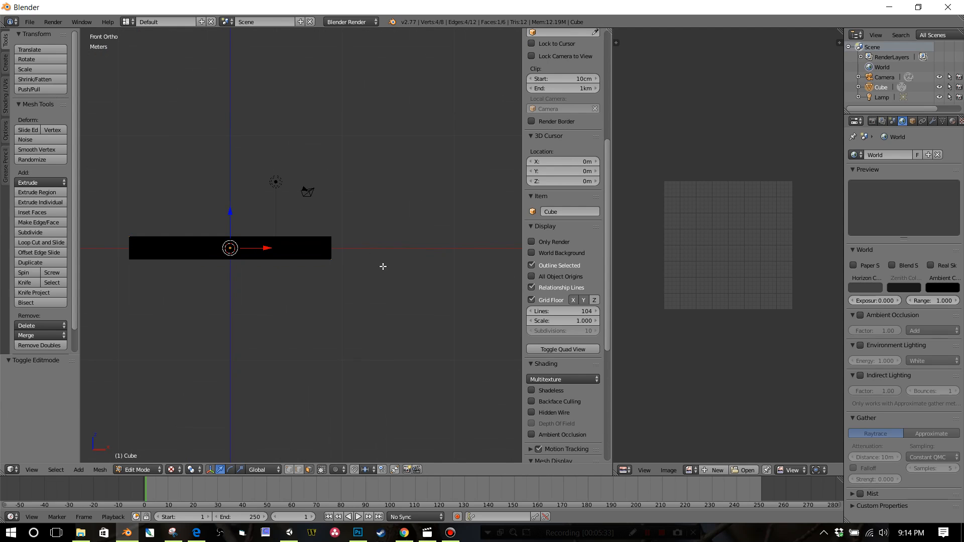
key("a")
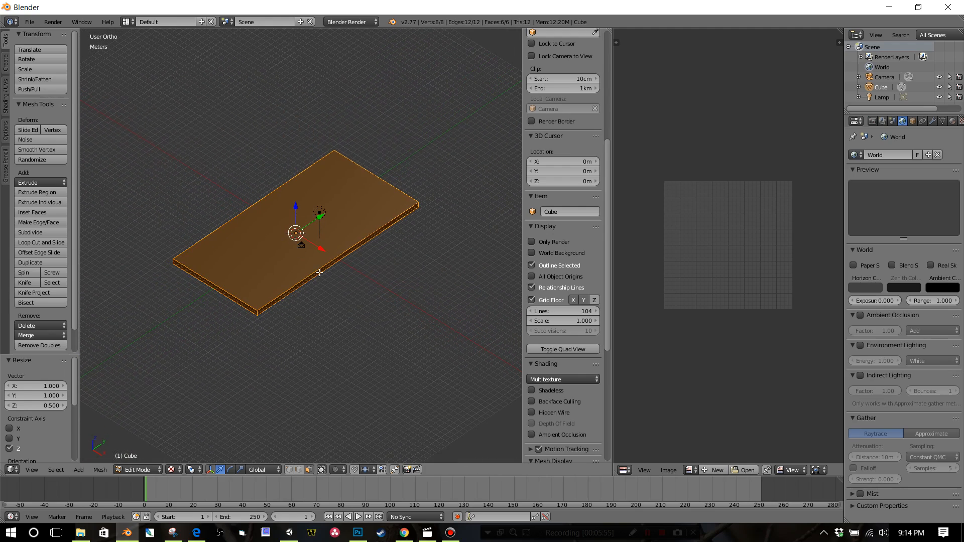
left_click(951, 121)
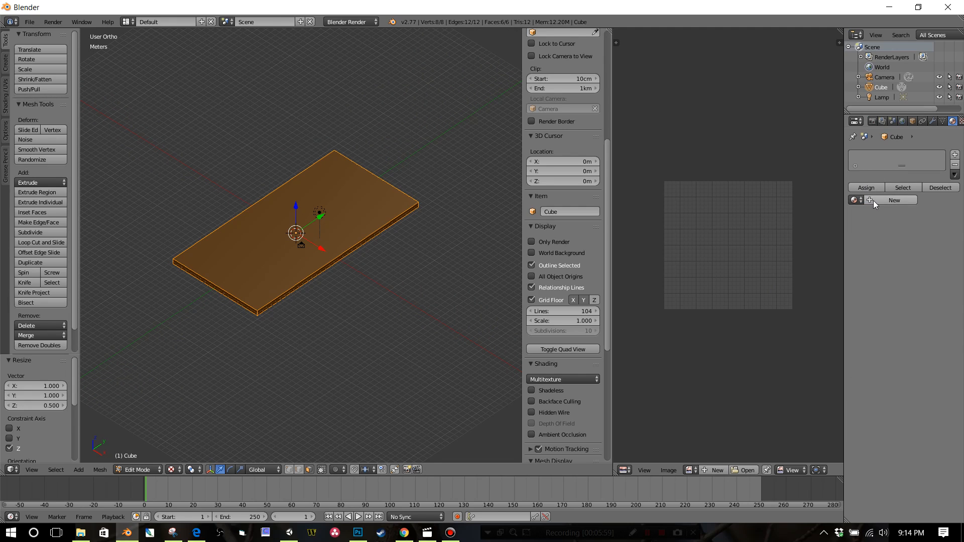
Step: Create the tenniscourt material and load tenniscourt.png from the NoPutt tennis court folder as its image texture
left_click(894, 199)
type("tenniscourt")
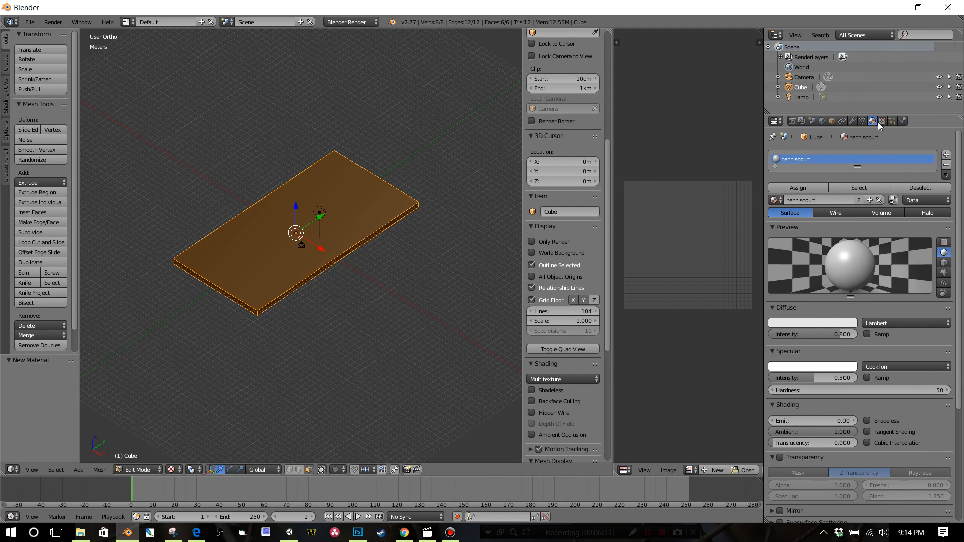
left_click(881, 121)
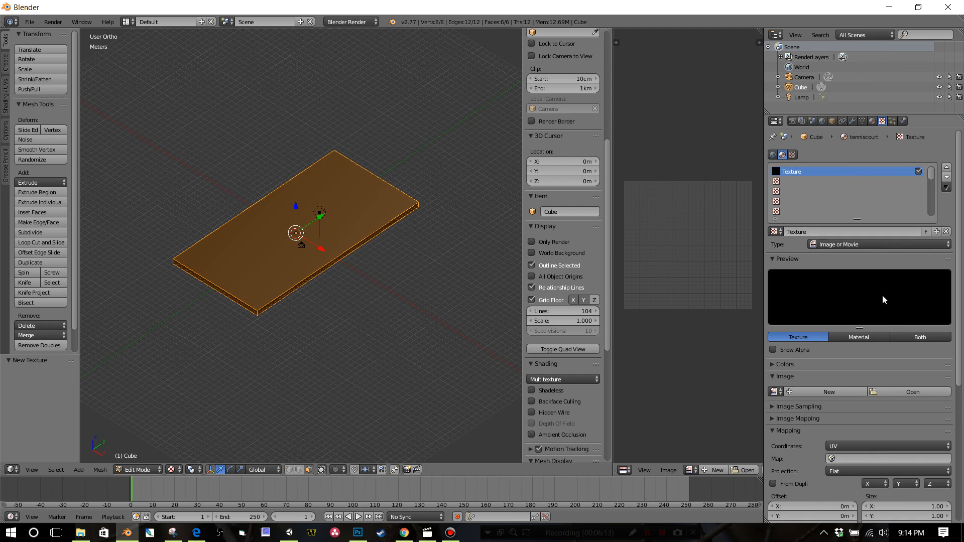
left_click(911, 392)
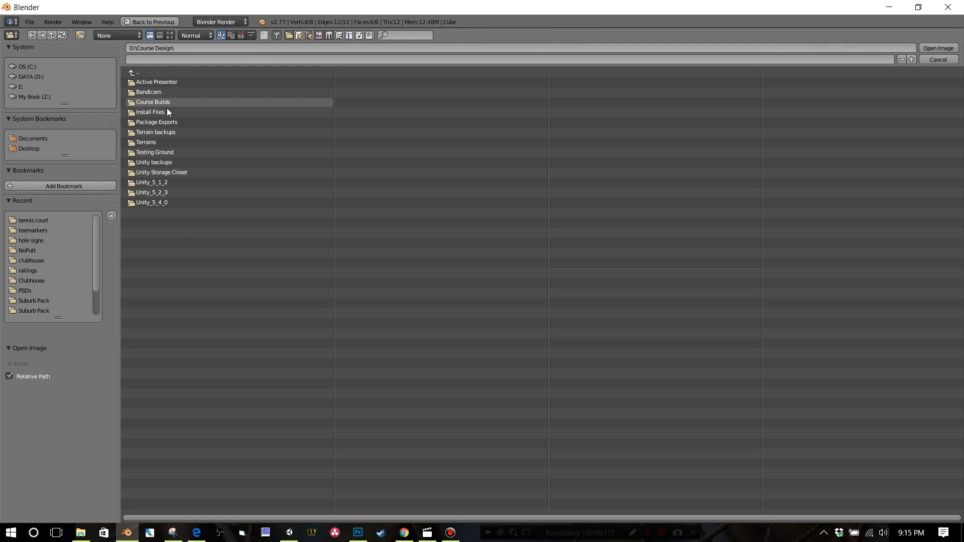
double_click(160, 172)
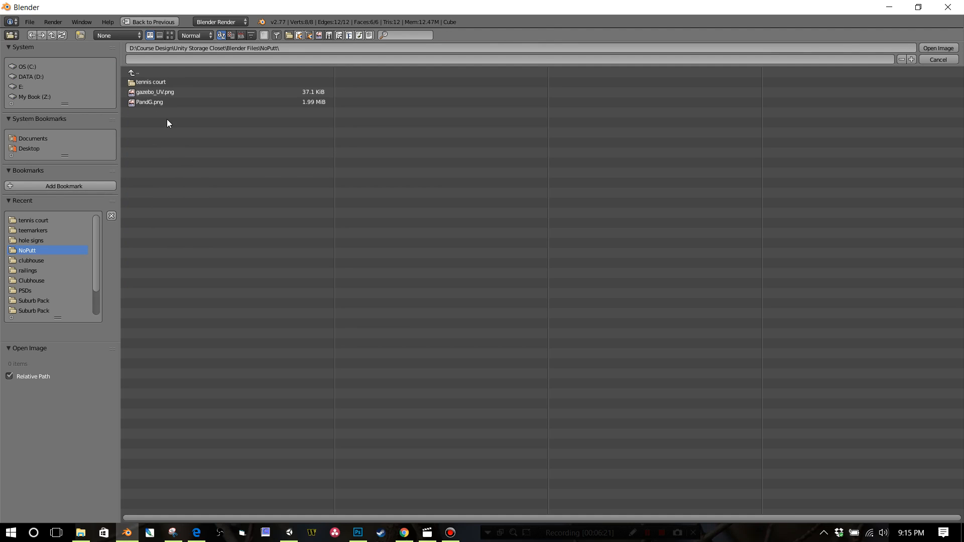
double_click(150, 81)
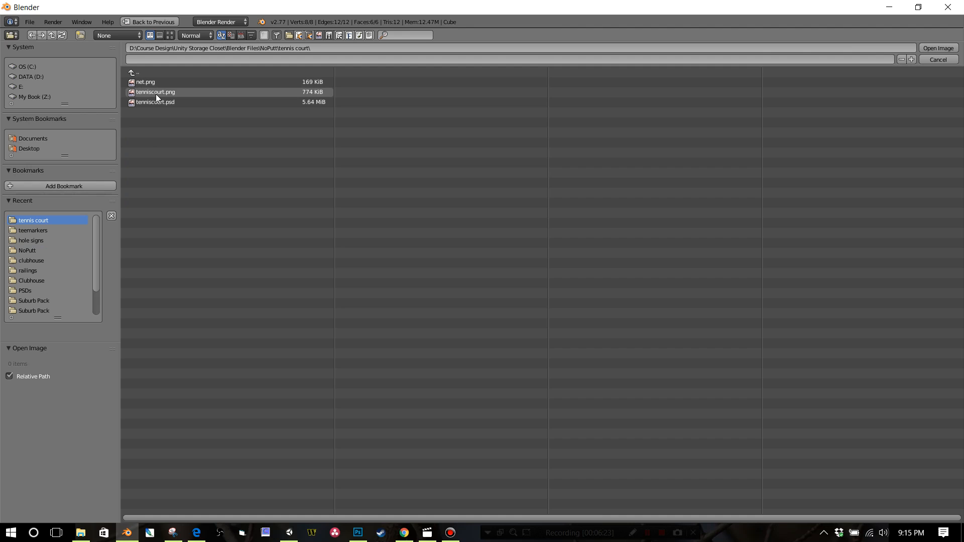
left_click(937, 48)
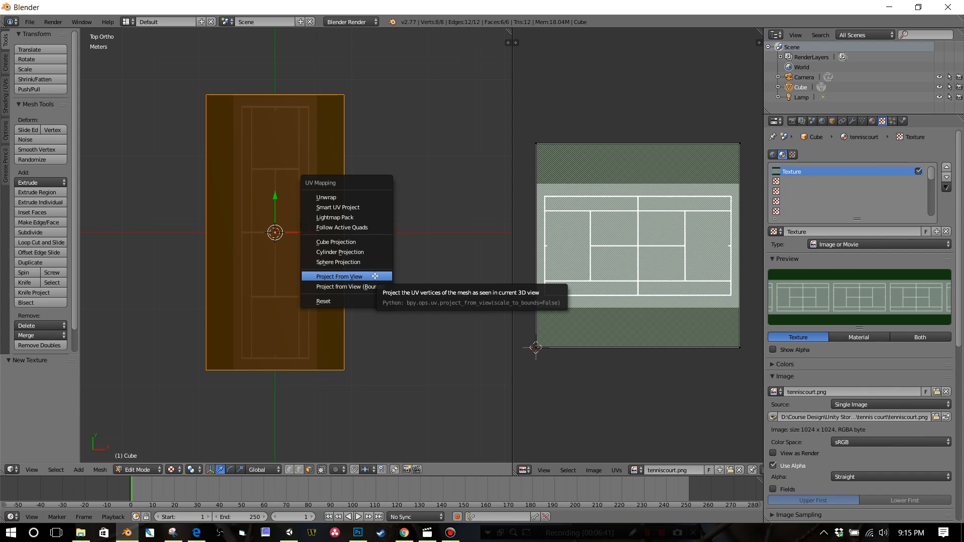
Step: Project the slab's UVs from the top view, scale them to fit the court image, and leave Edit Mode
left_click(338, 276)
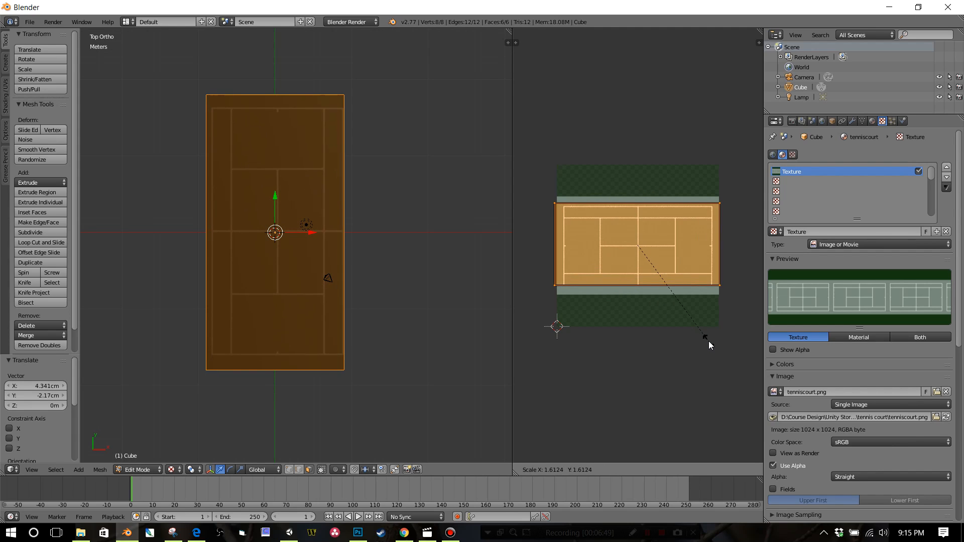
left_click(707, 341)
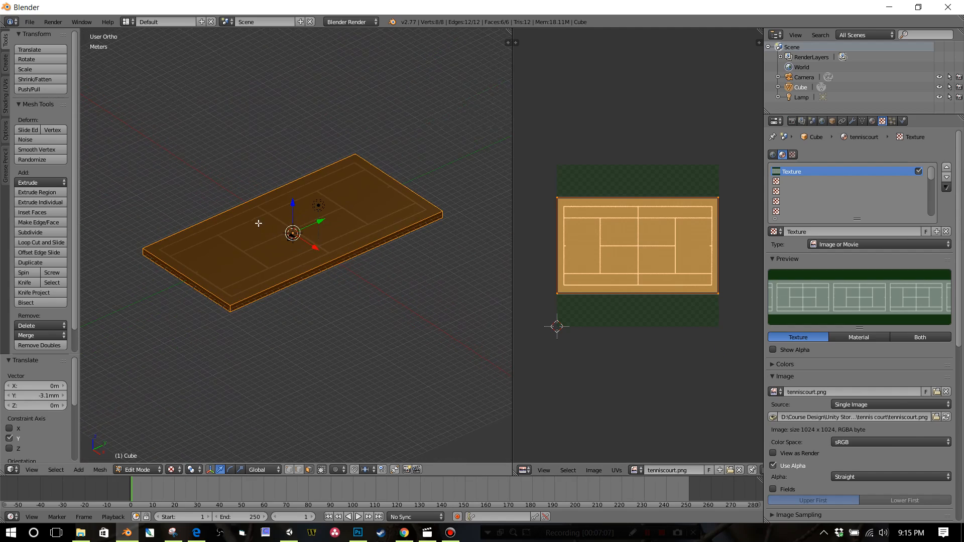
key("a")
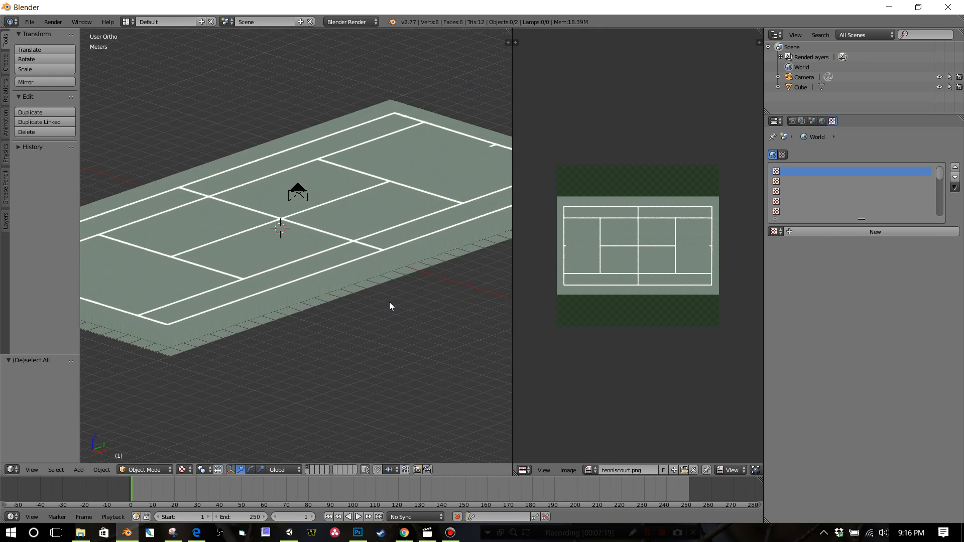
Step: Return the textured court slab to Edit Mode with its UVs shown over tenniscourt.png
scroll("up", 3)
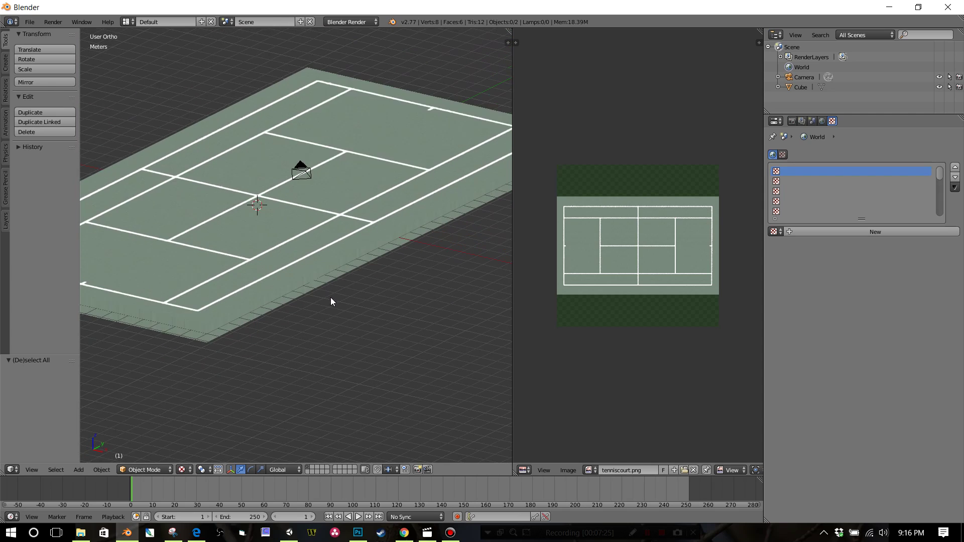
key("Tab")
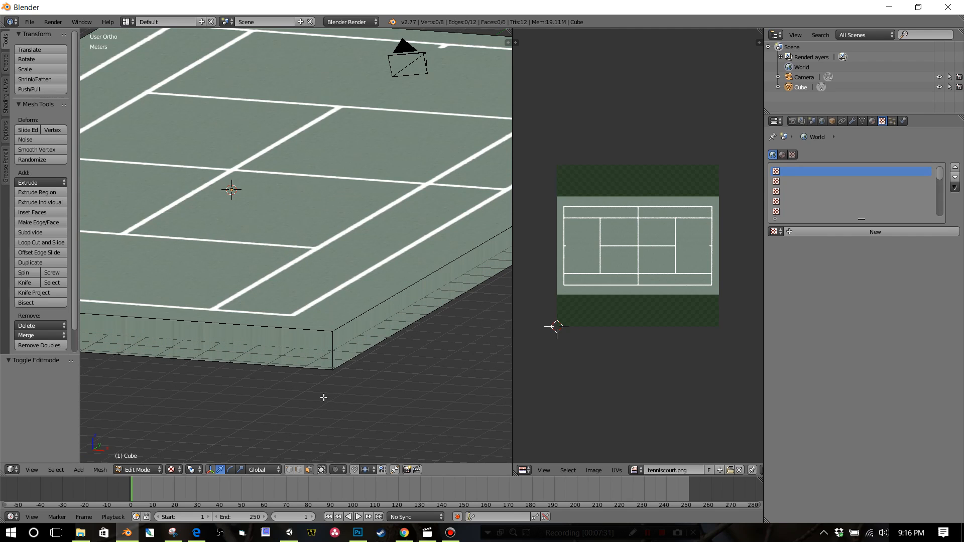
Step: Select the slab's side faces so their UVs can be squashed into a thin strip of the court border
left_click(333, 351)
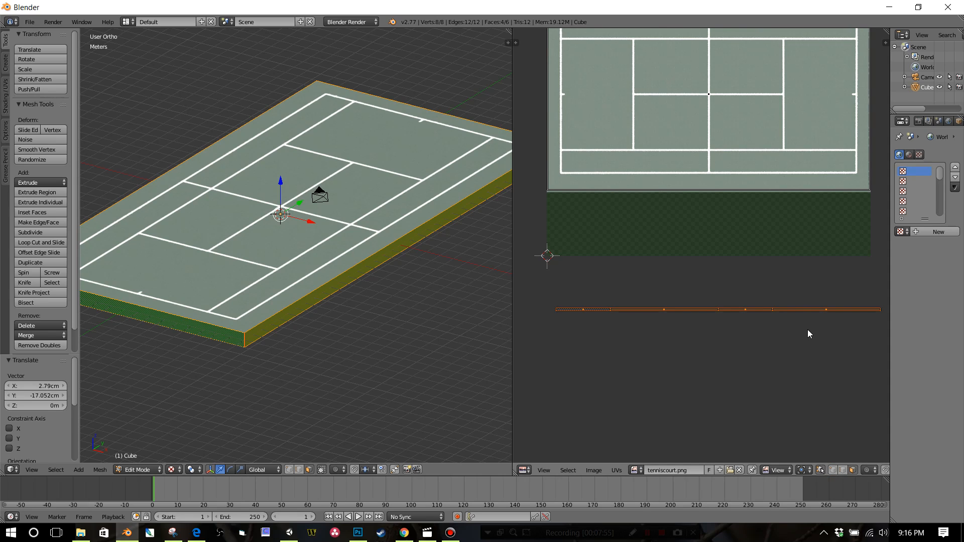
left_click(399, 245)
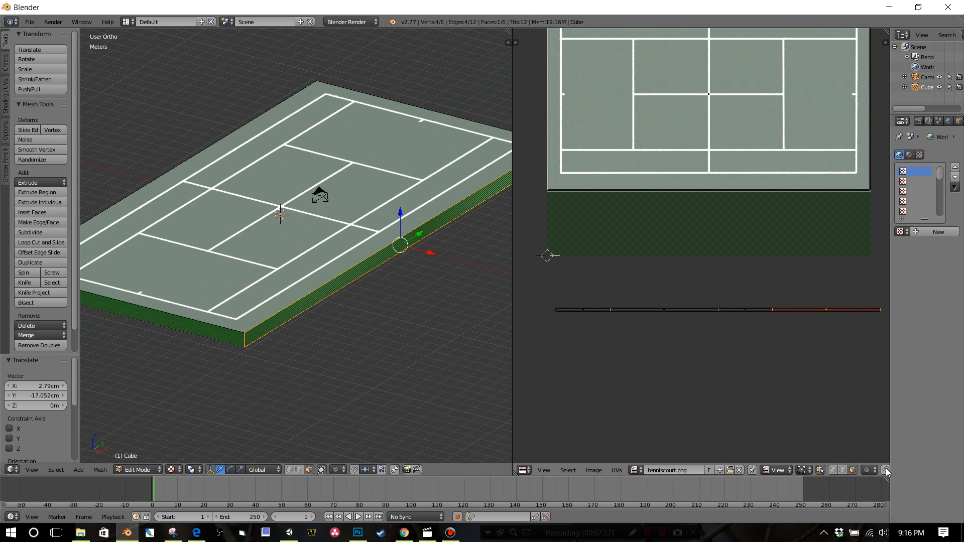
left_click(902, 469)
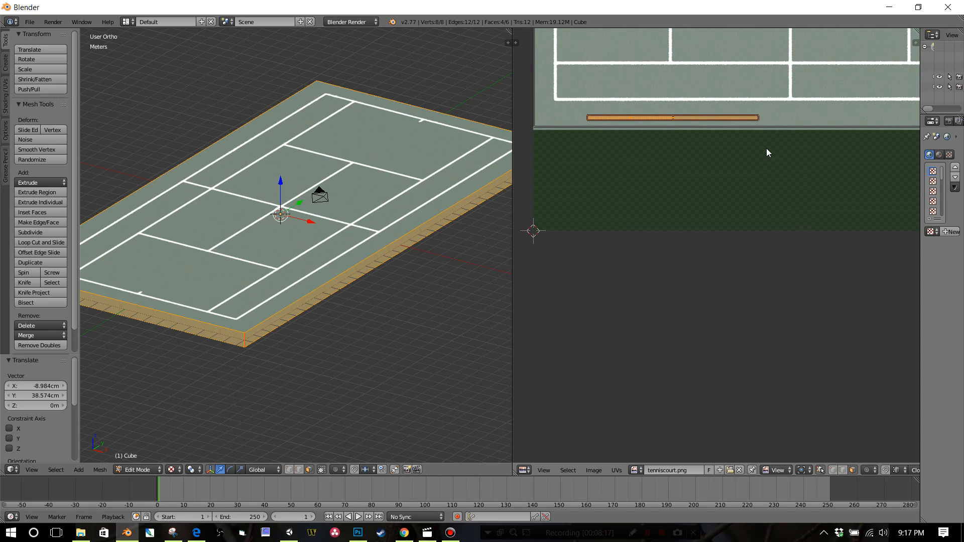
Step: Scale and move the side faces' UV strip onto the plain green border of the court image
key("a")
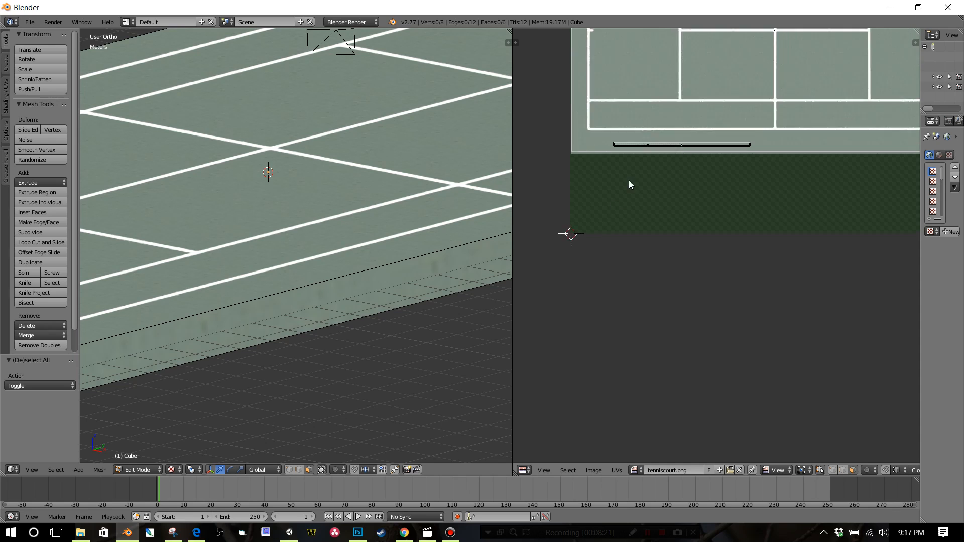
scroll("down", 3)
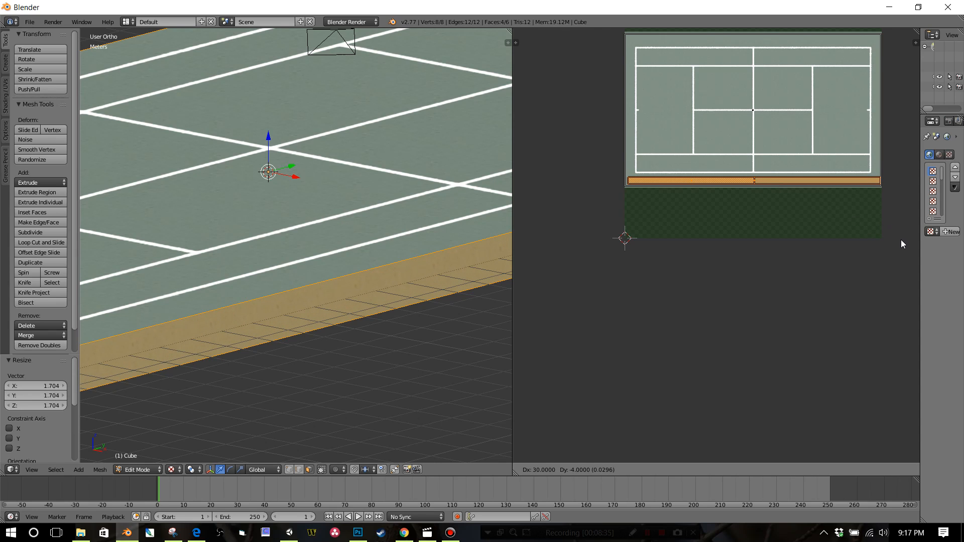
mouse_move(898, 246)
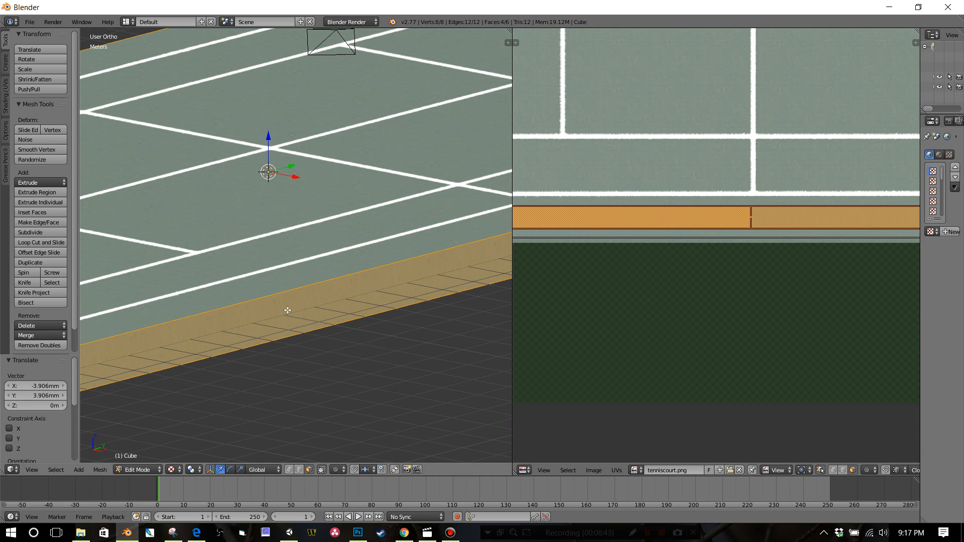
key("a")
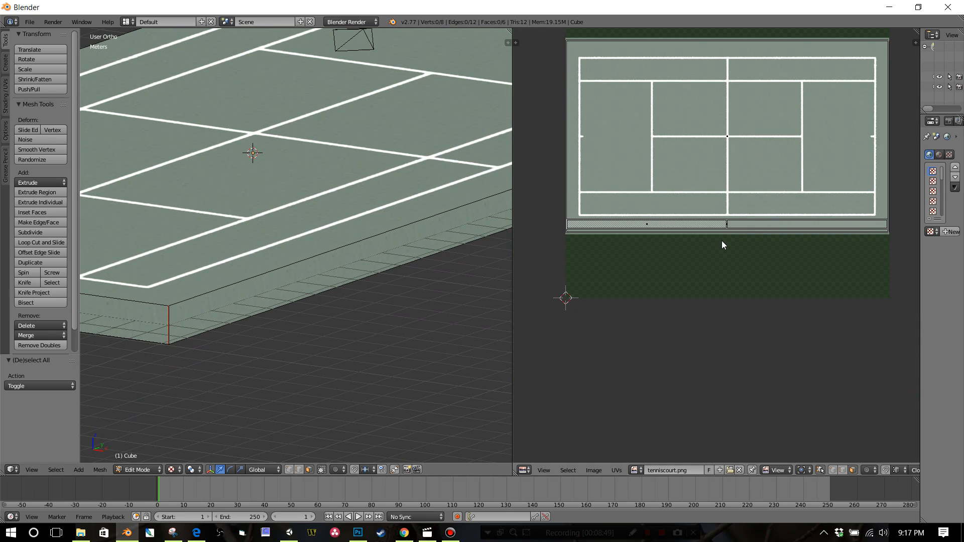
mouse_move(444, 256)
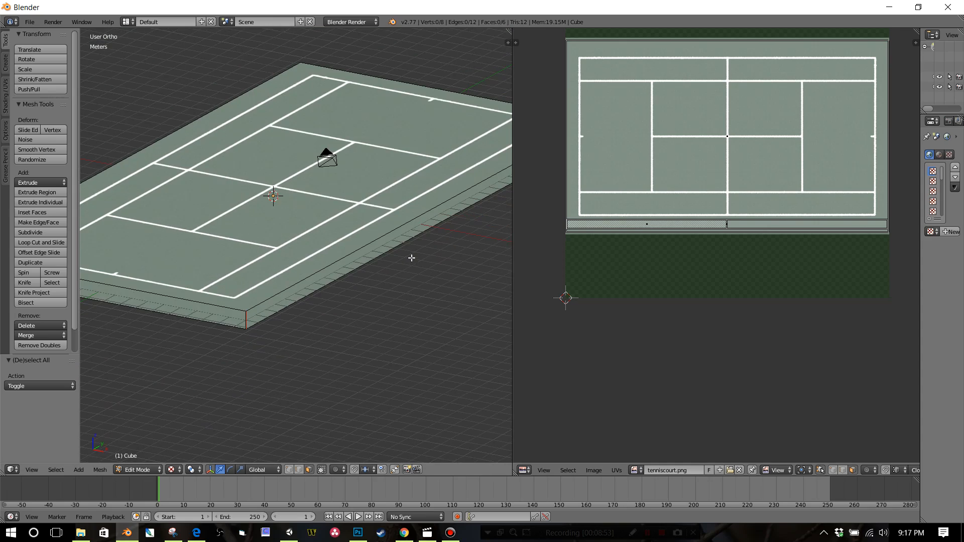
scroll("up", 3)
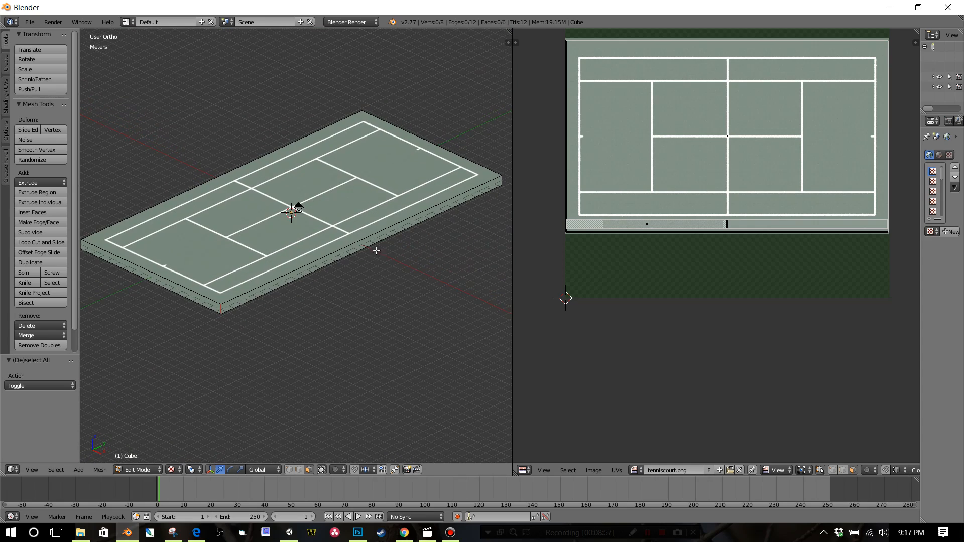
mouse_move(319, 279)
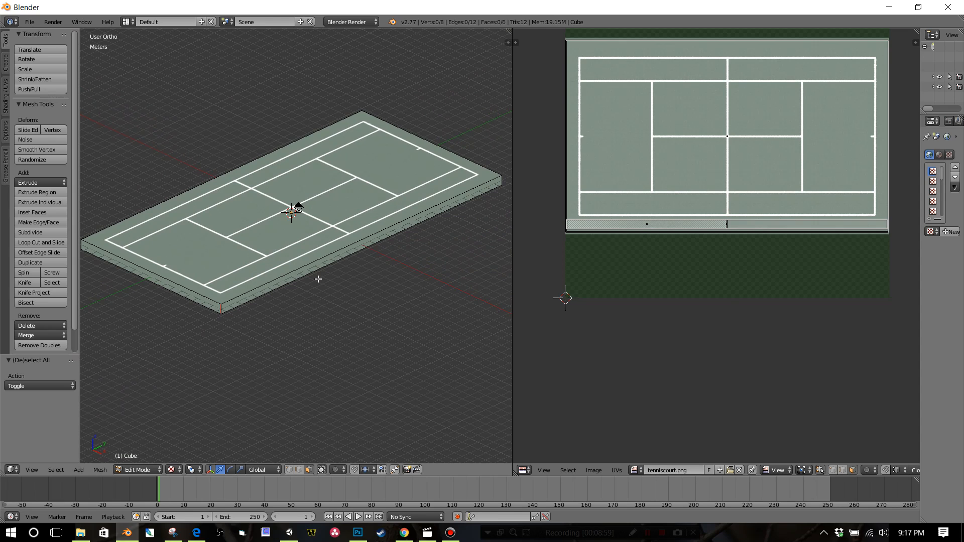
Step: Add a plane in Object Mode, halve its size and raise it 1 m above the court on Z
key("Tab")
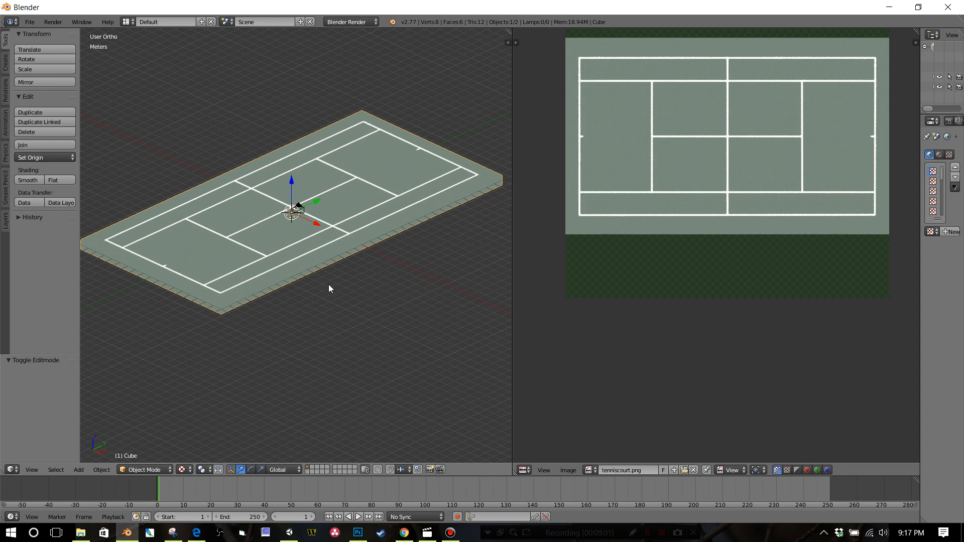
key("a")
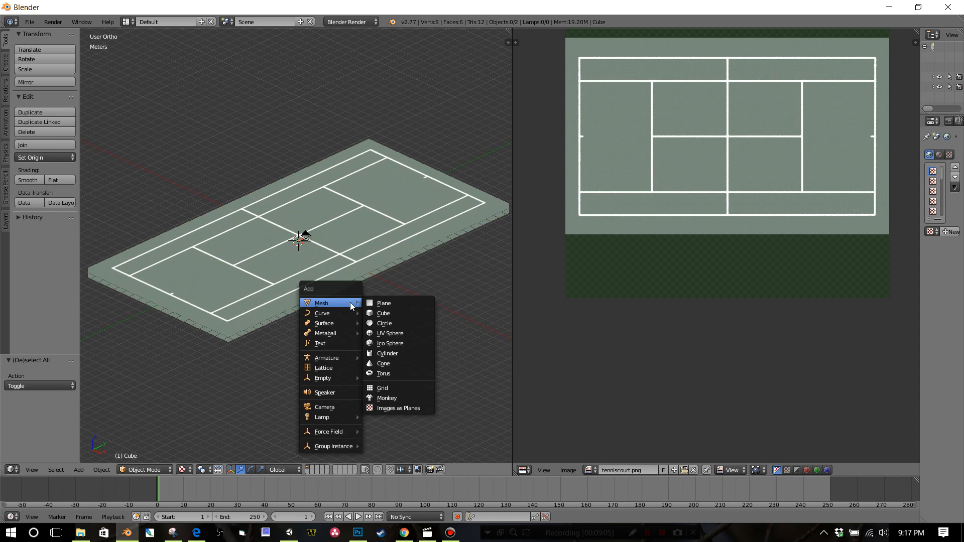
left_click(383, 302)
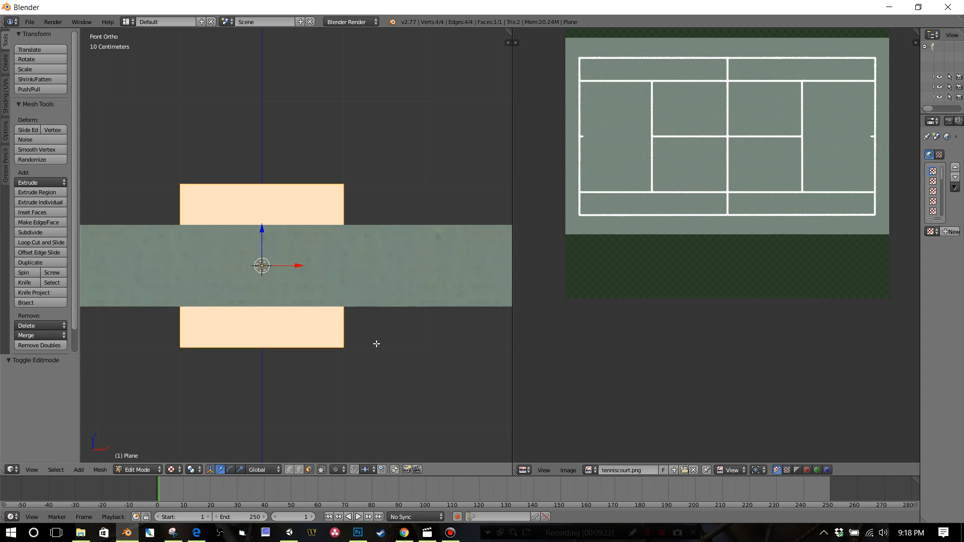
key("s")
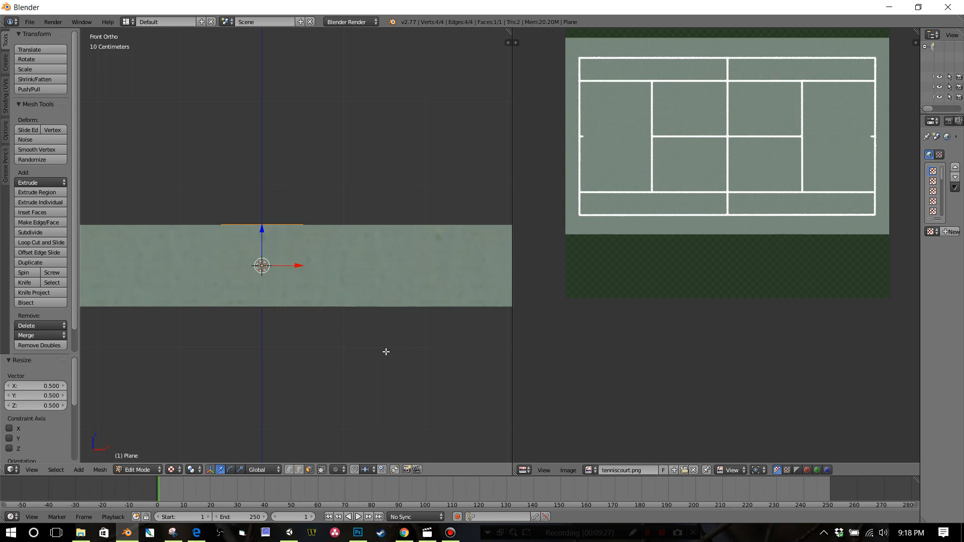
mouse_move(349, 333)
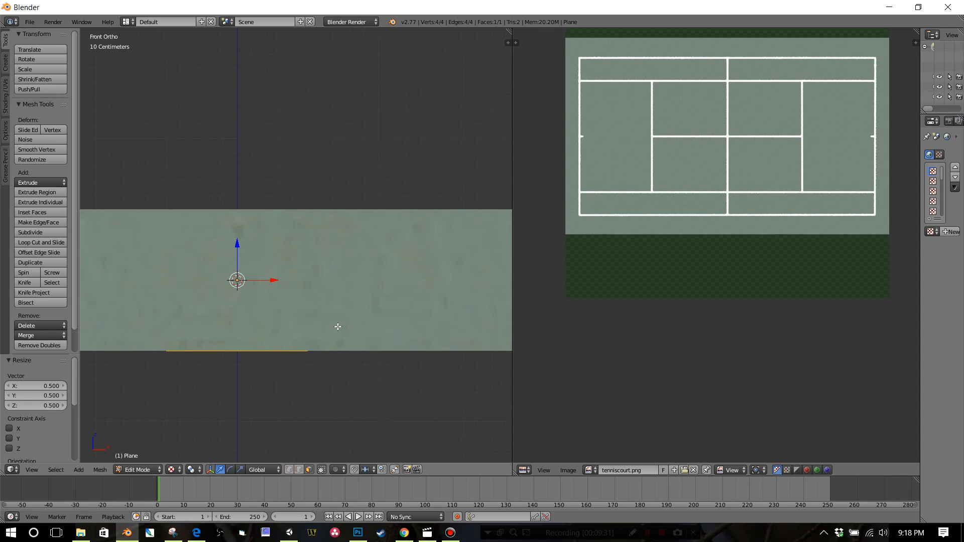
key("g")
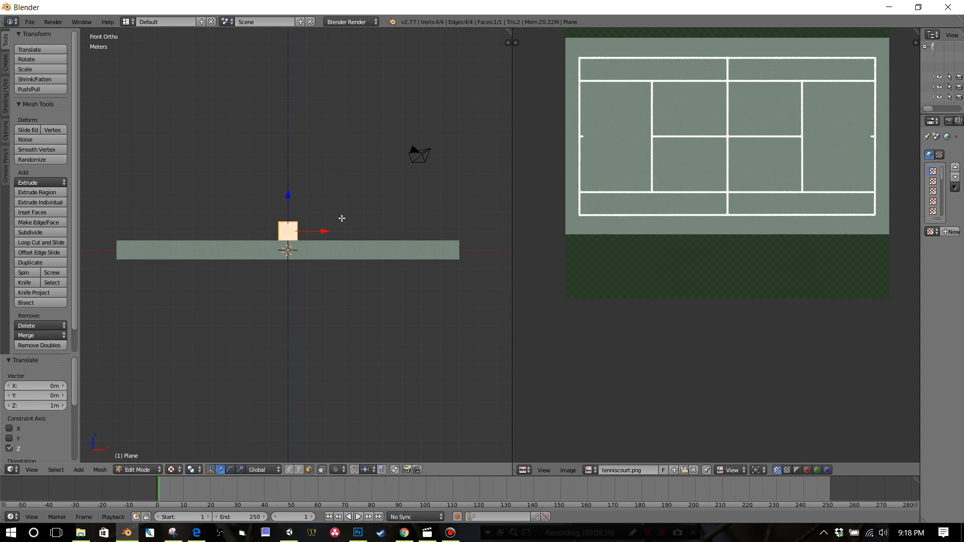
mouse_move(318, 236)
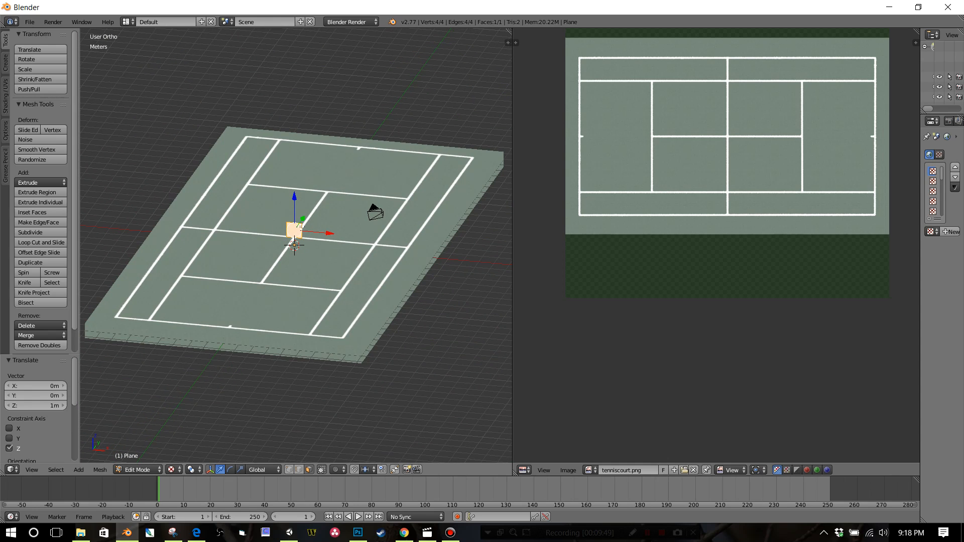
Step: Stretch the plane 18 times along X and switch the viewport to Wireframe display
scroll("up", 3)
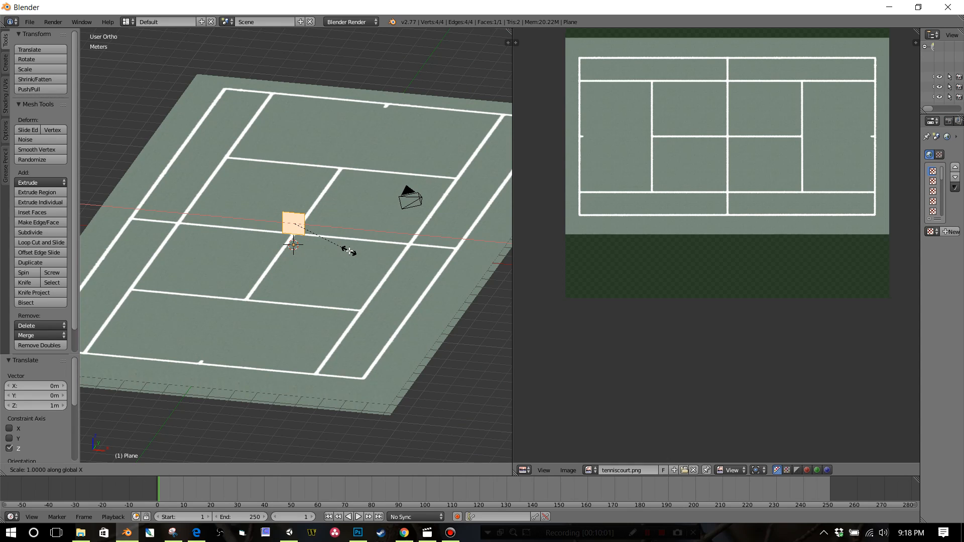
type("9")
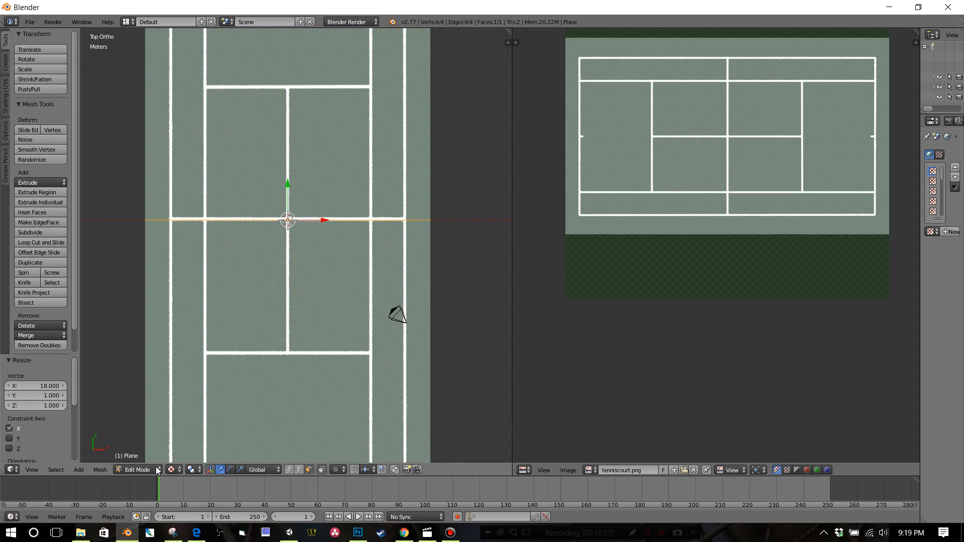
left_click(181, 469)
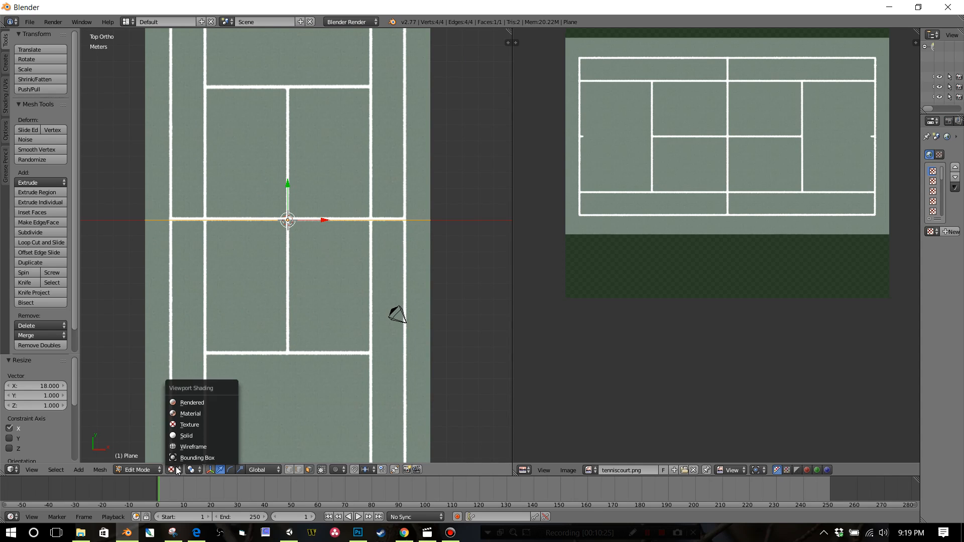
left_click(193, 446)
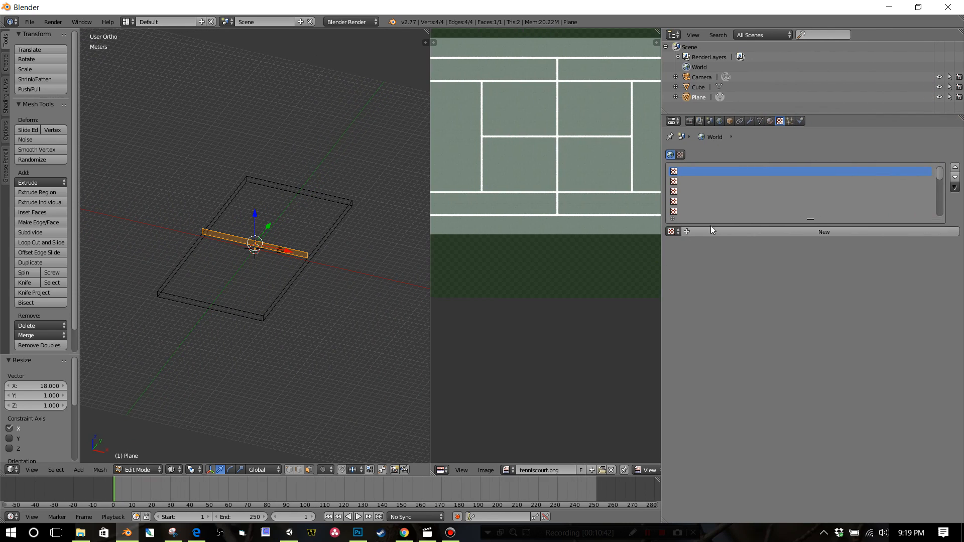
Step: Create a new material named net with an Image texture browsing to net.png
left_click(769, 121)
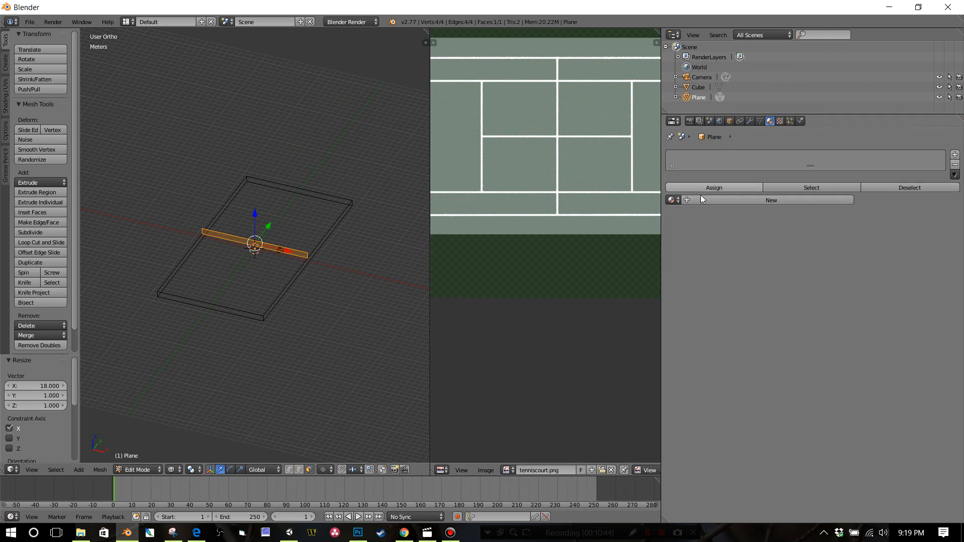
left_click(769, 200)
type("net")
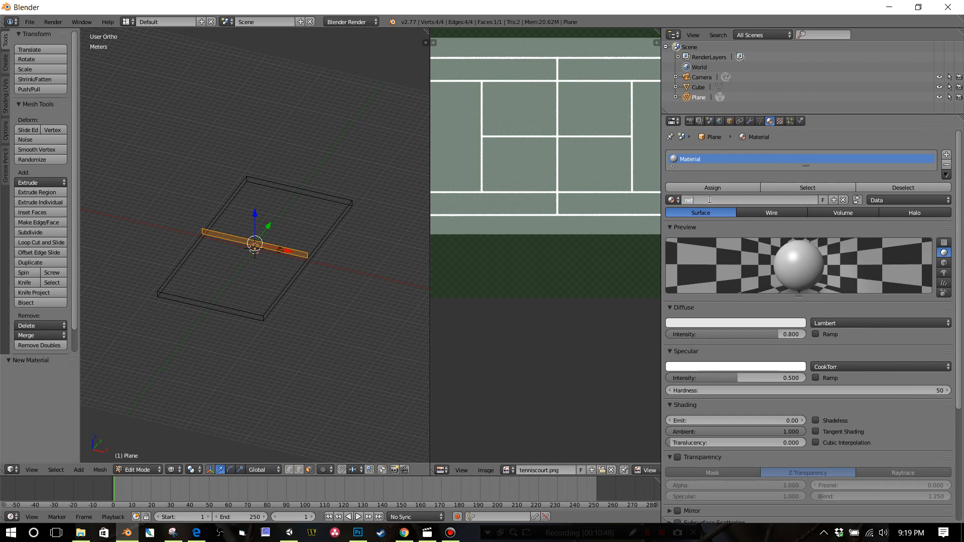
left_click(779, 121)
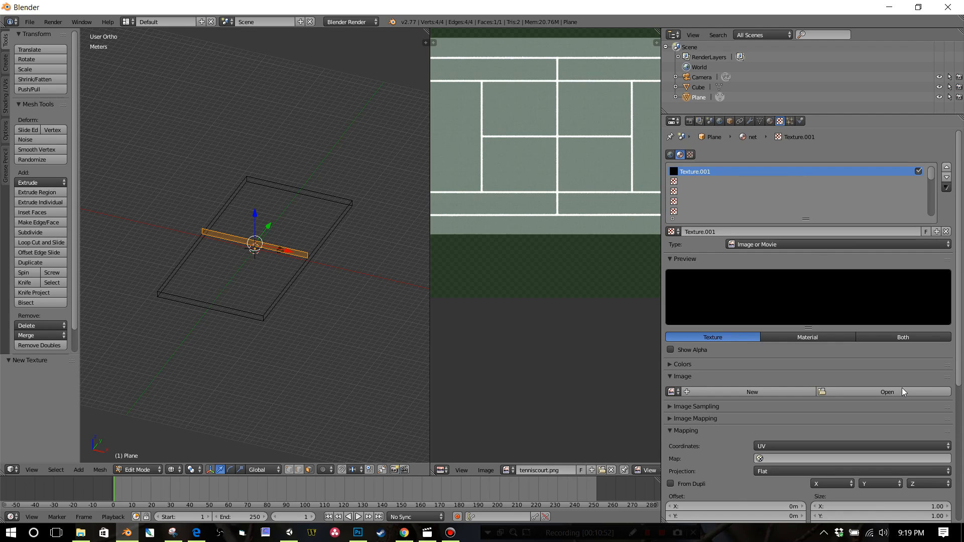
left_click(886, 392)
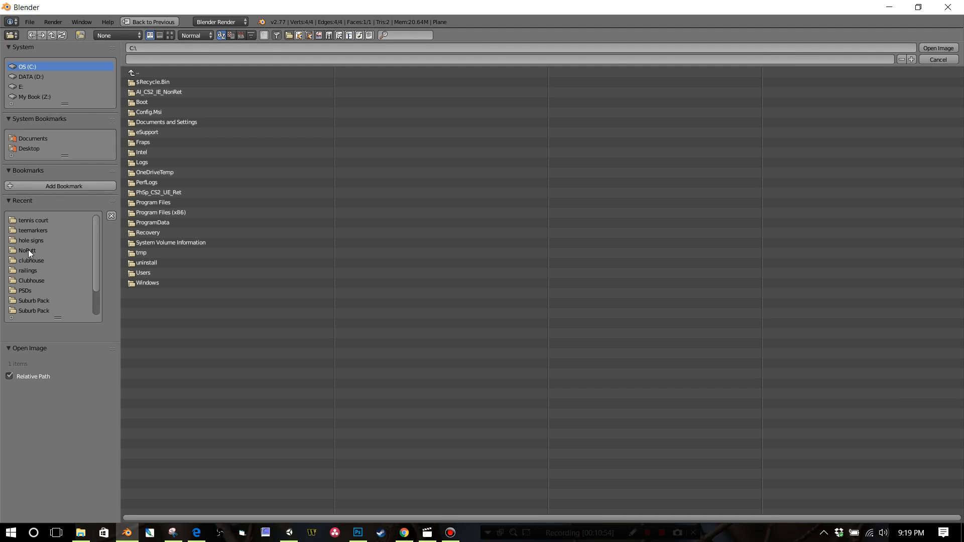
left_click(33, 220)
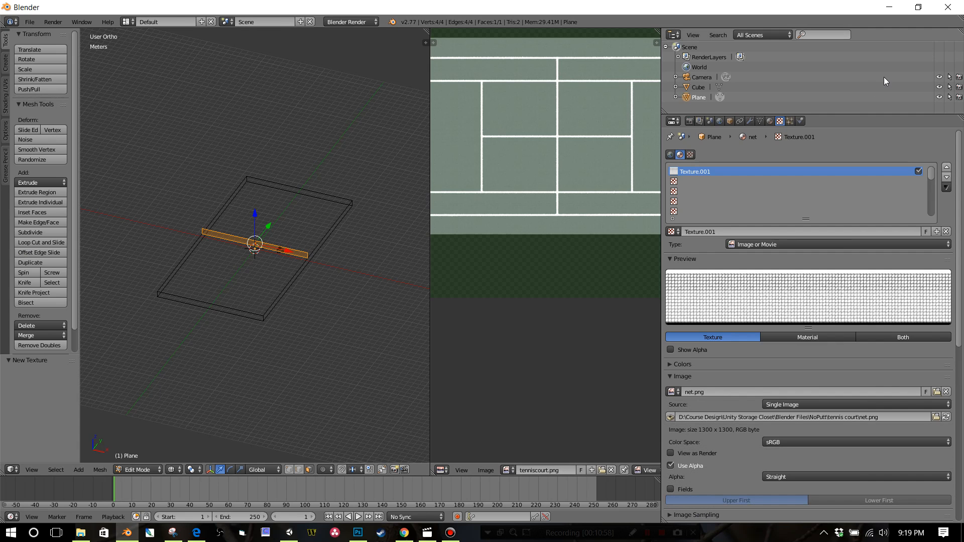
mouse_move(302, 266)
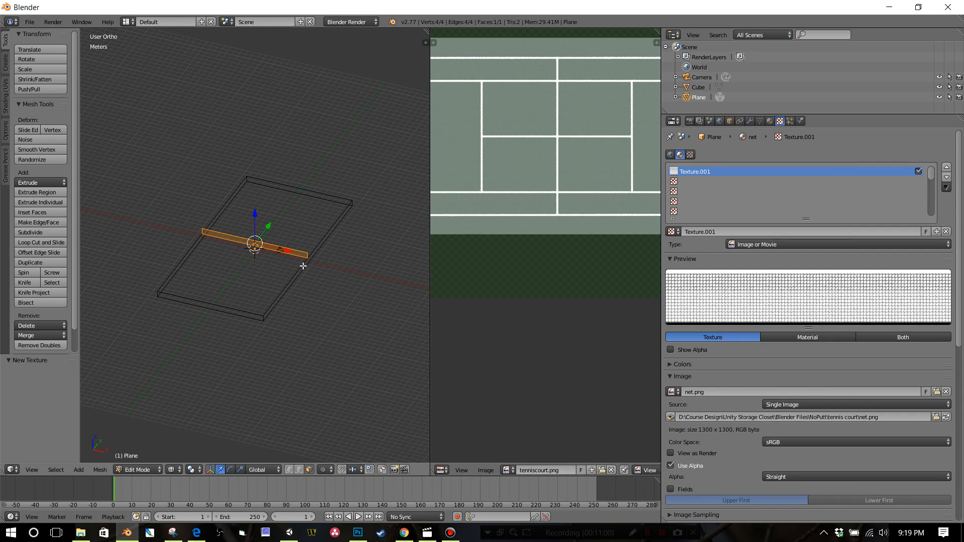
mouse_move(288, 269)
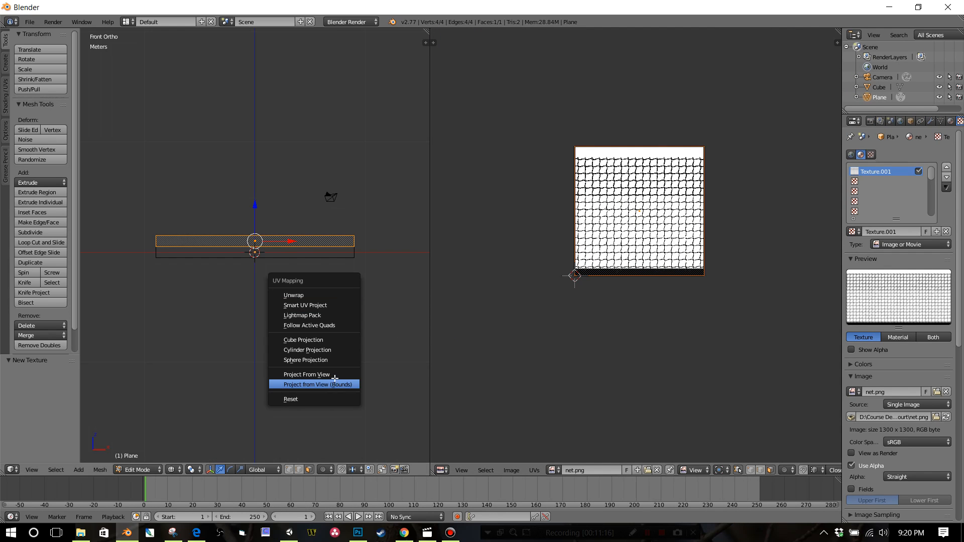
Step: Project the net's UVs from the front view and show the scene in Texture shading
left_click(305, 375)
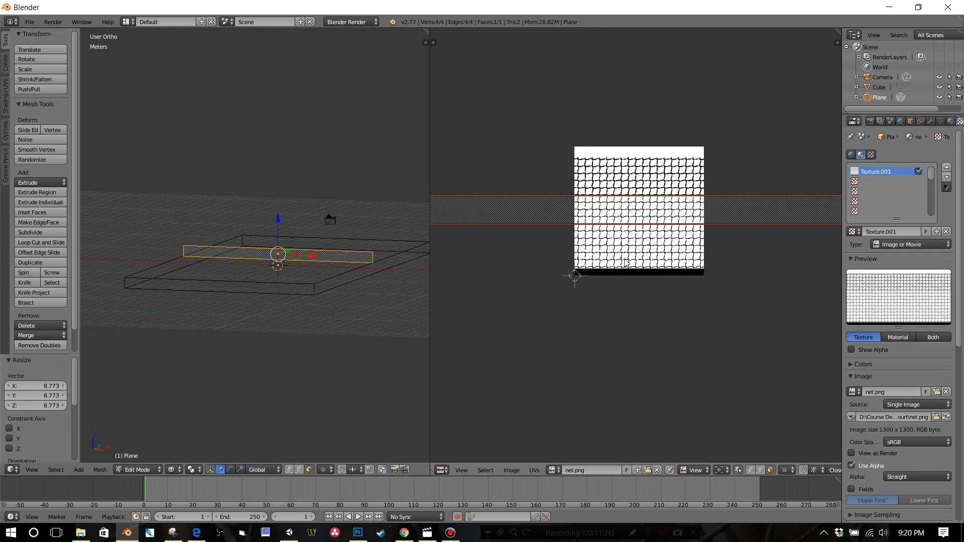
mouse_move(626, 282)
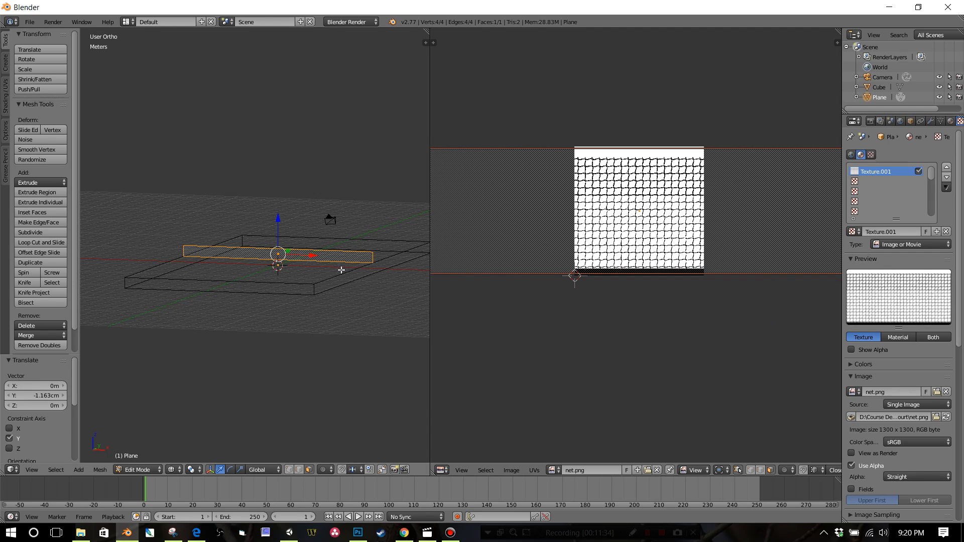
left_click(174, 468)
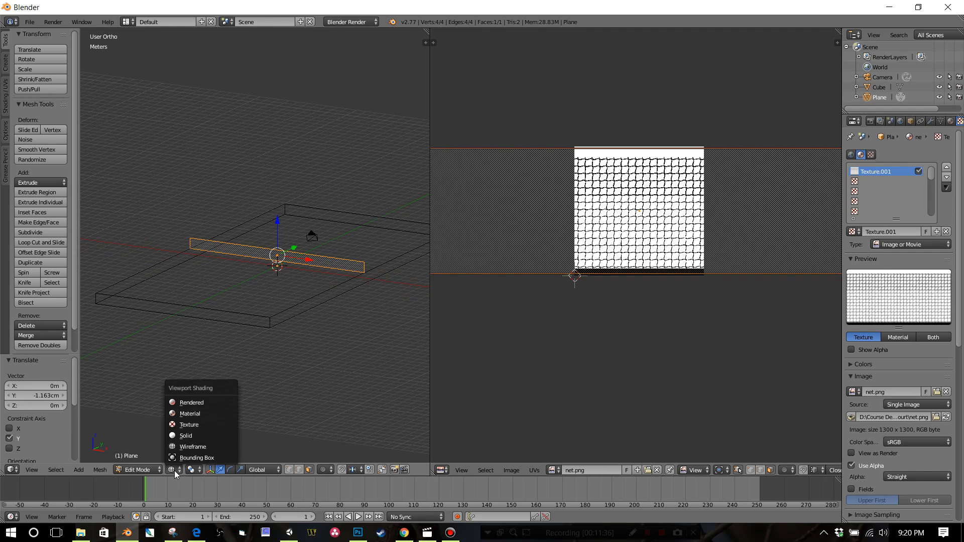
left_click(189, 424)
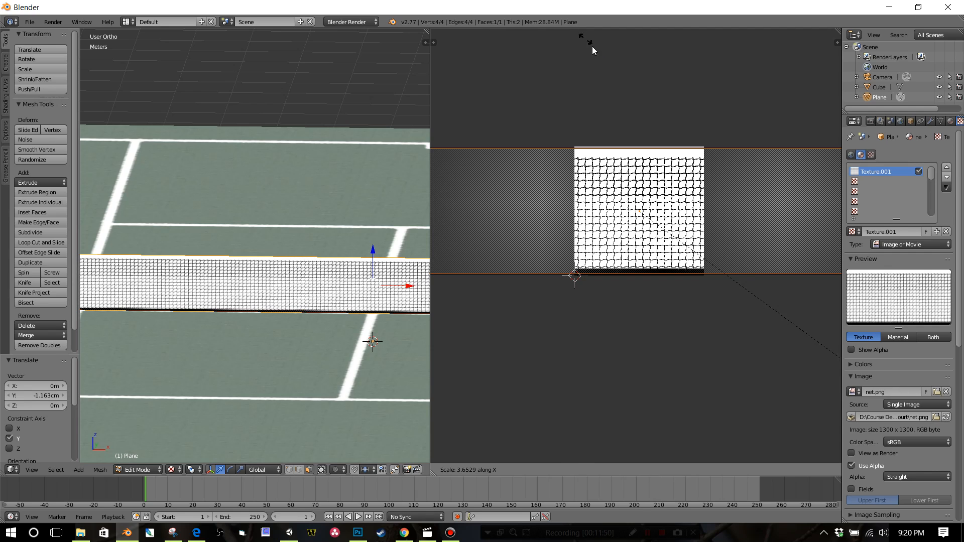
mouse_move(621, 101)
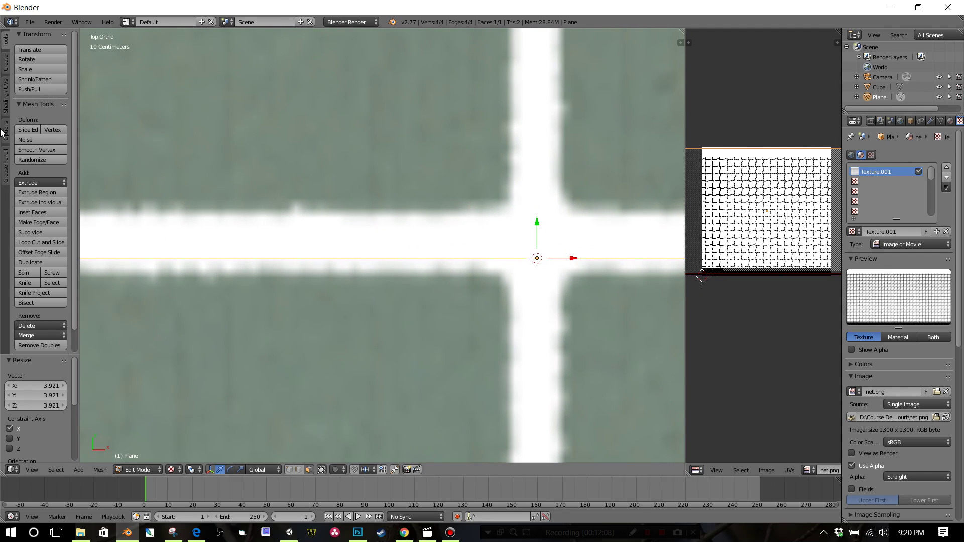
mouse_move(41, 242)
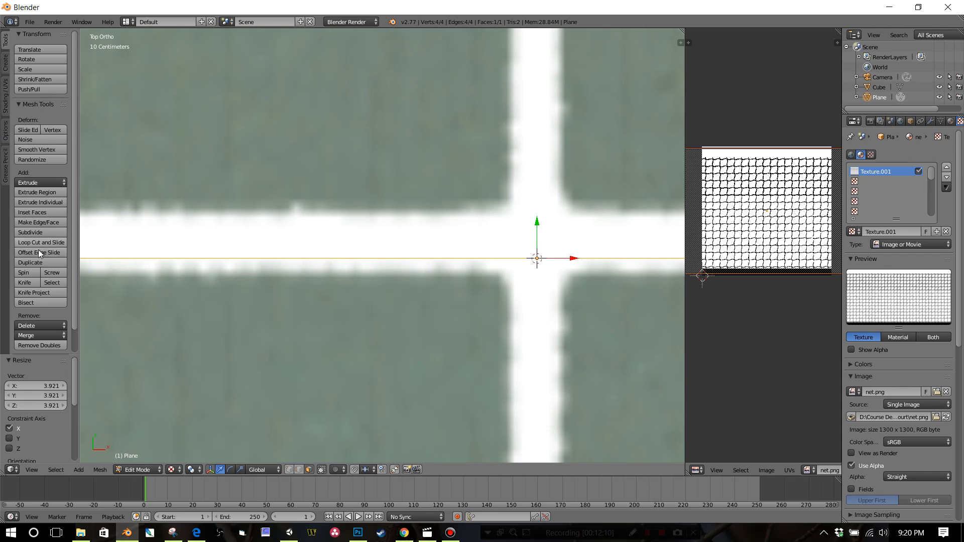
Step: Place a Loop Cut across the middle of the net plane
left_click(29, 262)
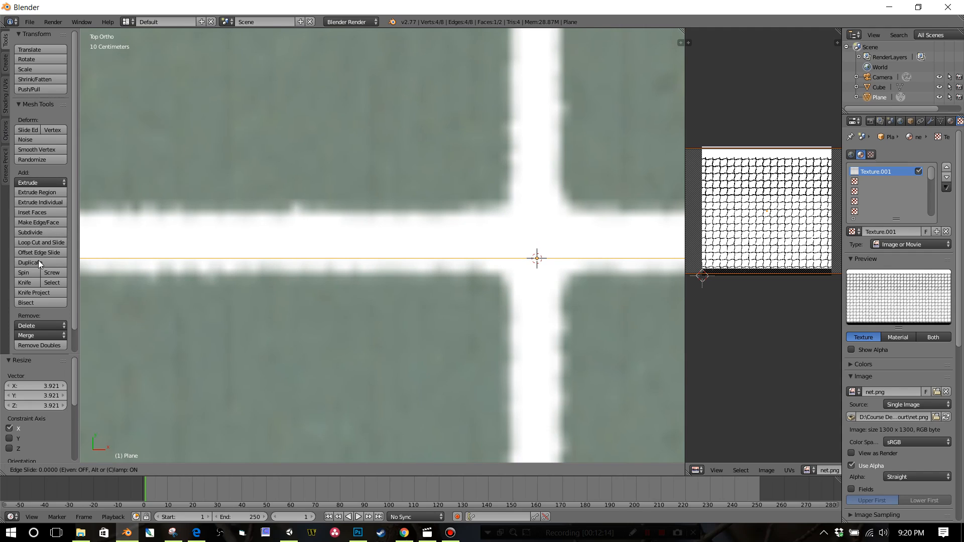
left_click(28, 262)
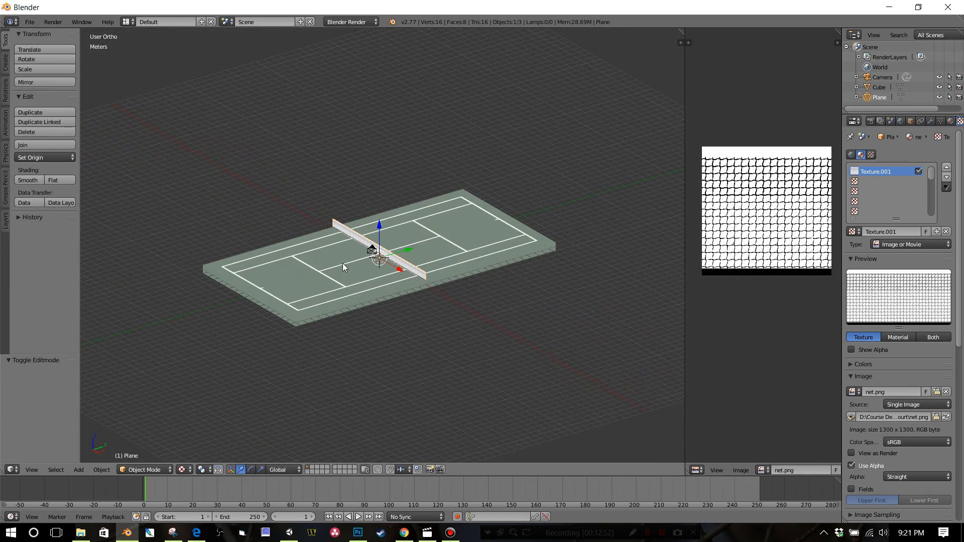
Step: Duplicate the selected court and net beside the original and join the copy into one object
key("a")
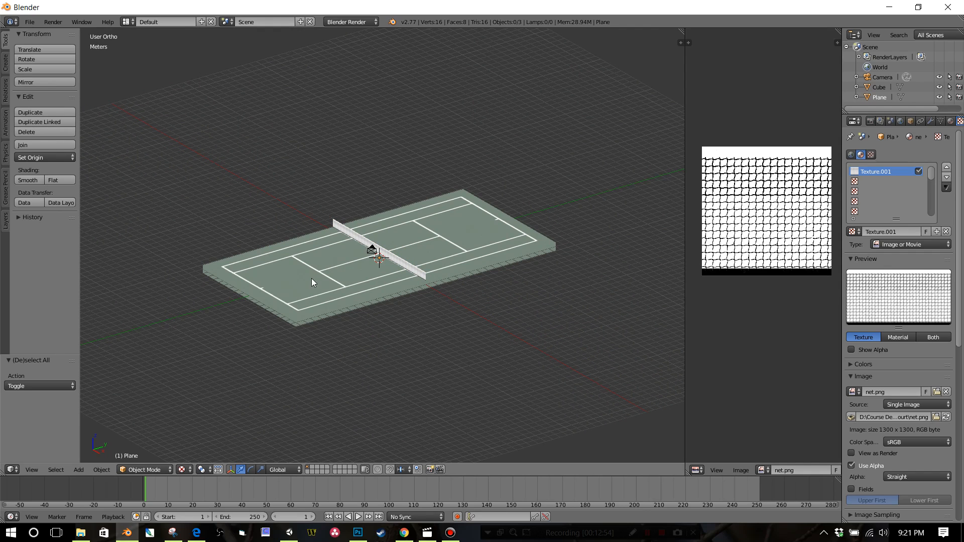
left_click(351, 255)
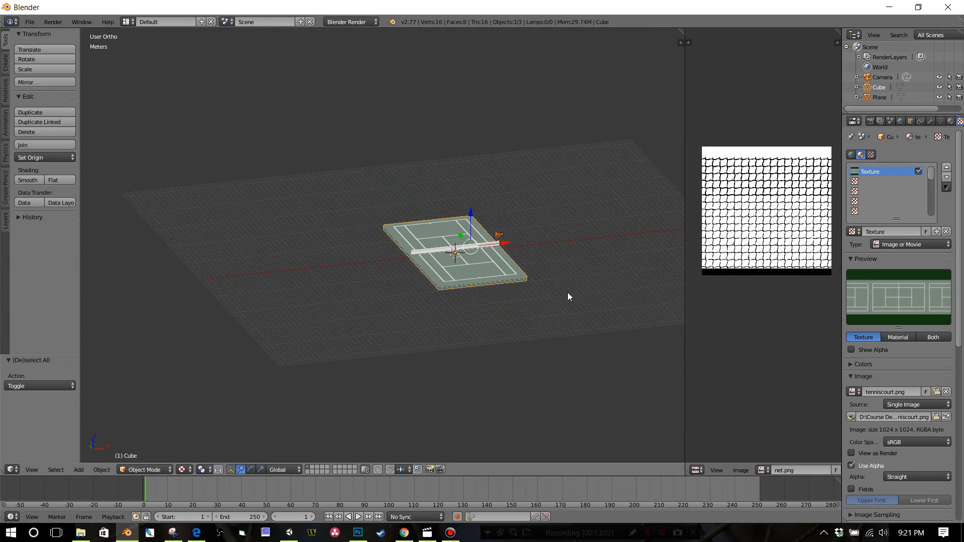
mouse_move(44, 112)
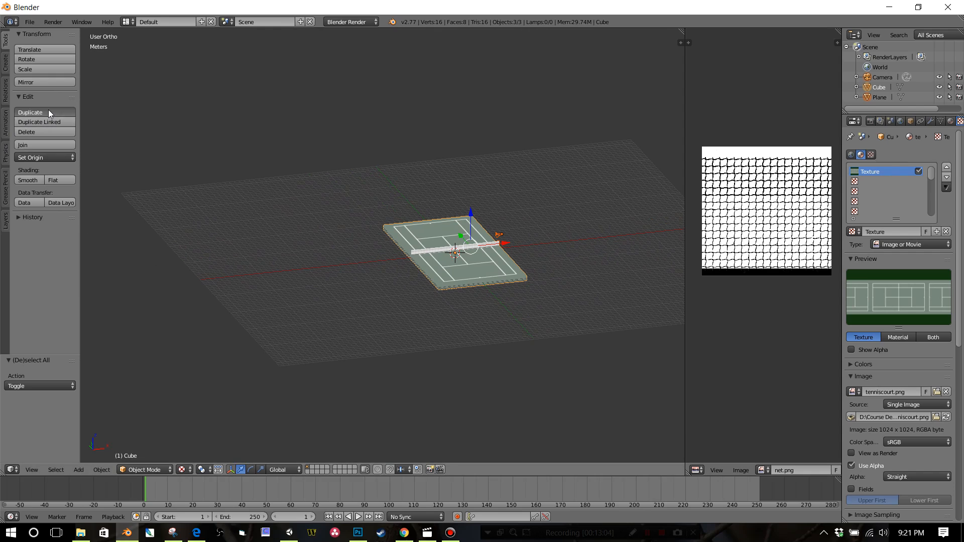
left_click(29, 112)
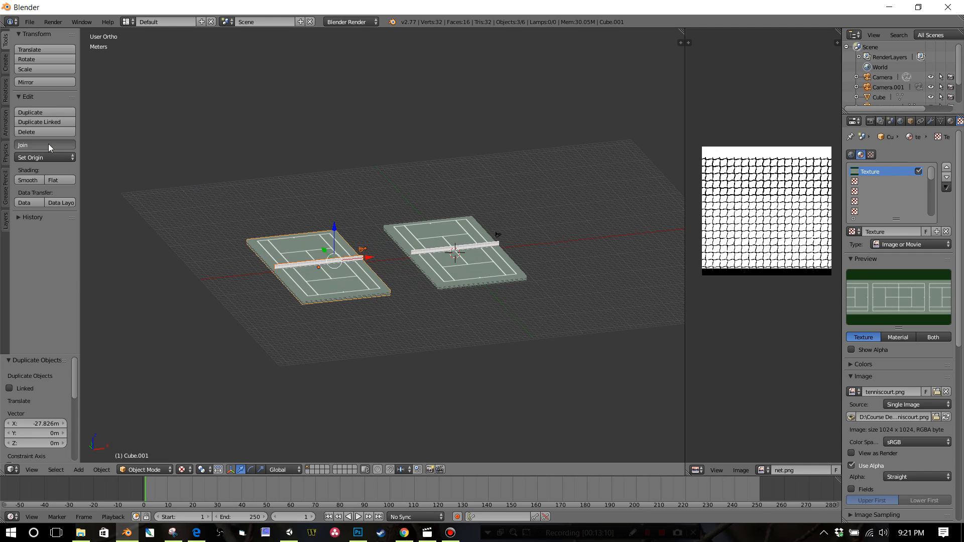
left_click(24, 144)
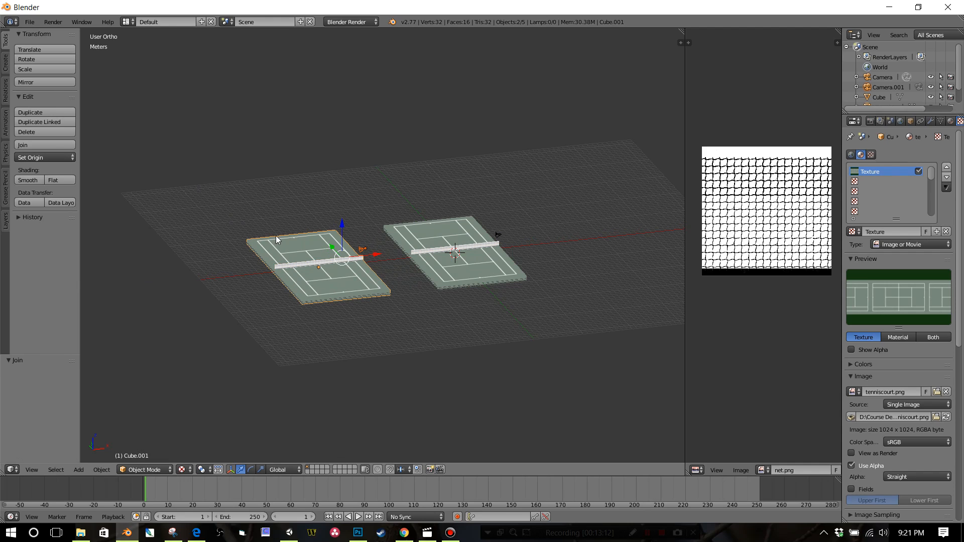
mouse_move(29, 21)
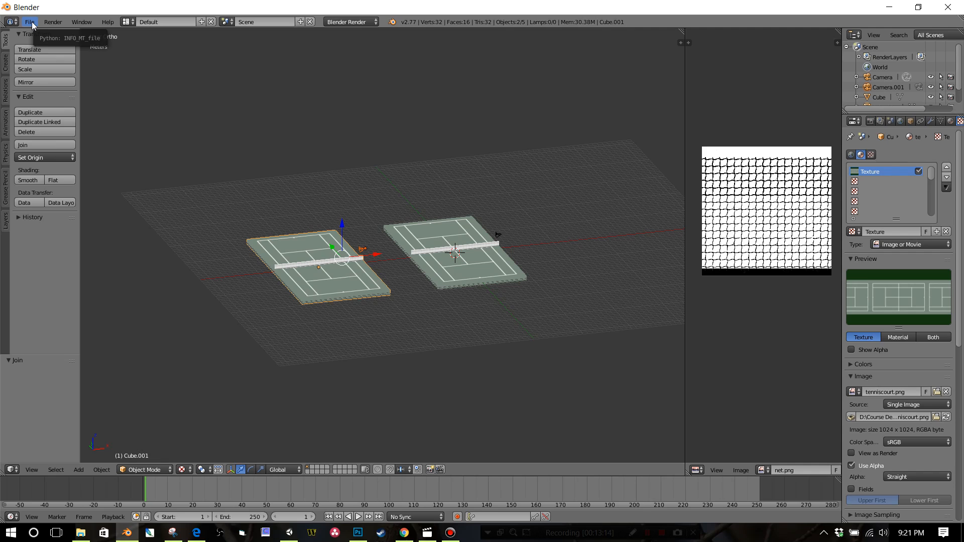
Step: Save the scene as tenniscourt.blend in the NoPutt tennis court folder
left_click(29, 21)
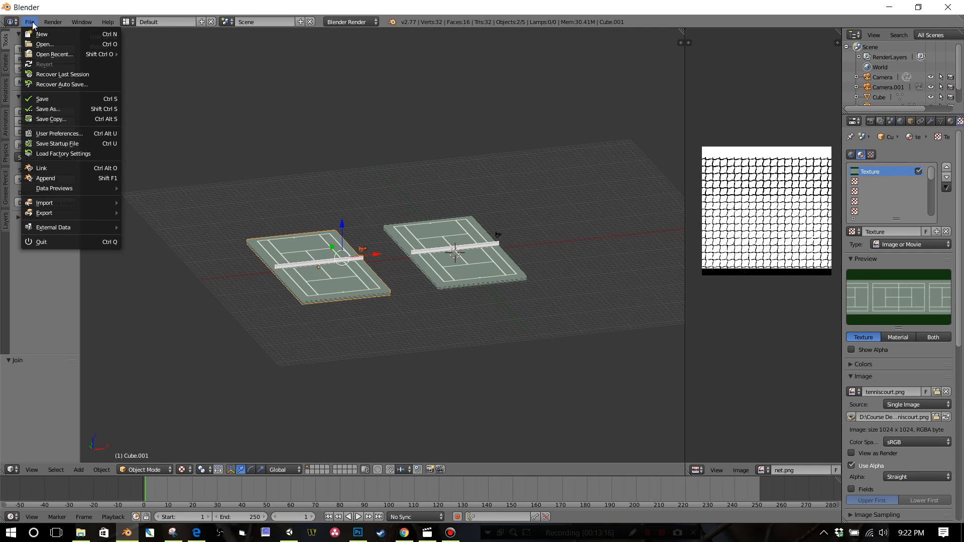
mouse_move(52, 85)
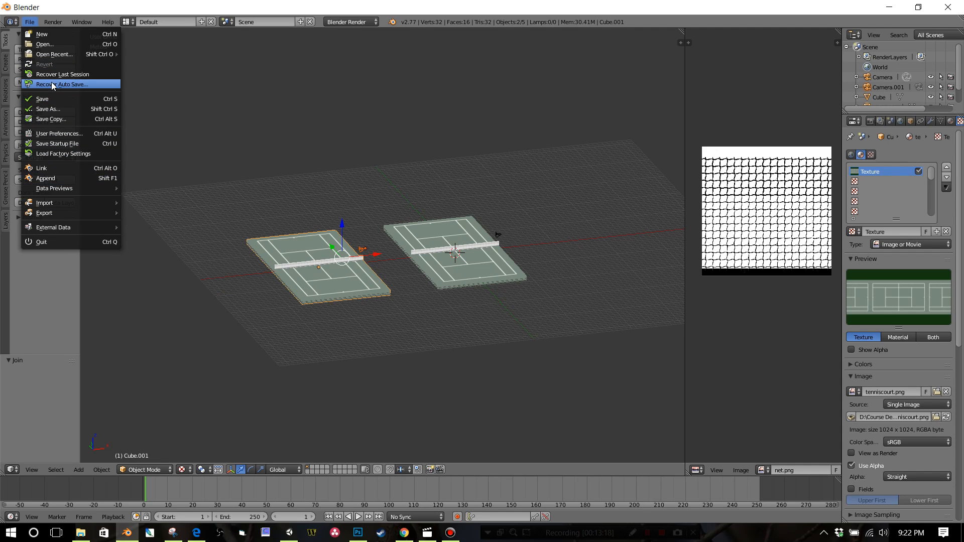
left_click(48, 108)
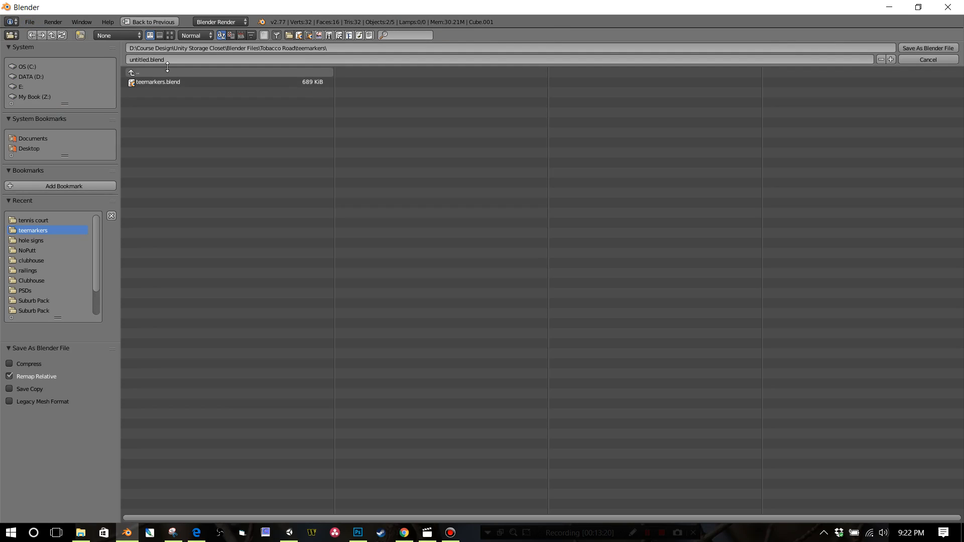
mouse_move(60, 98)
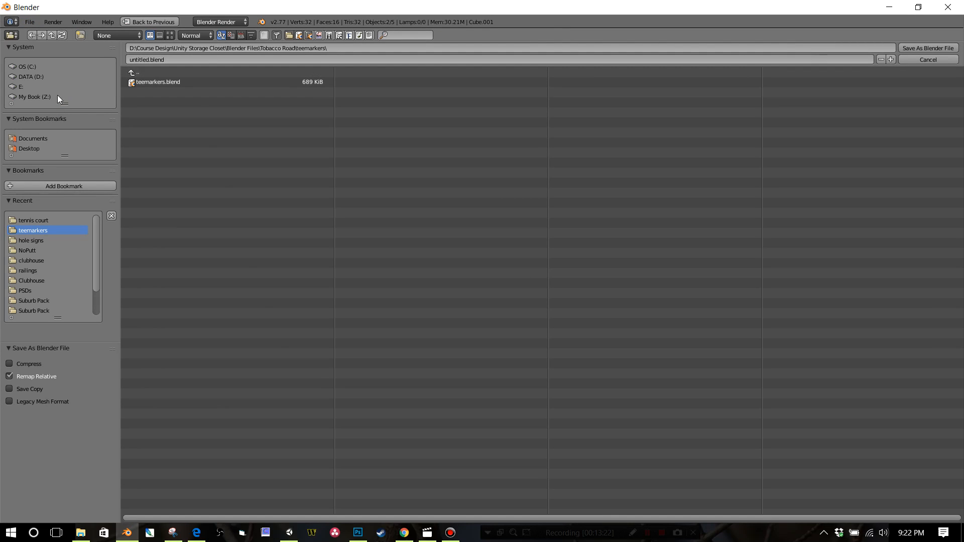
left_click(27, 250)
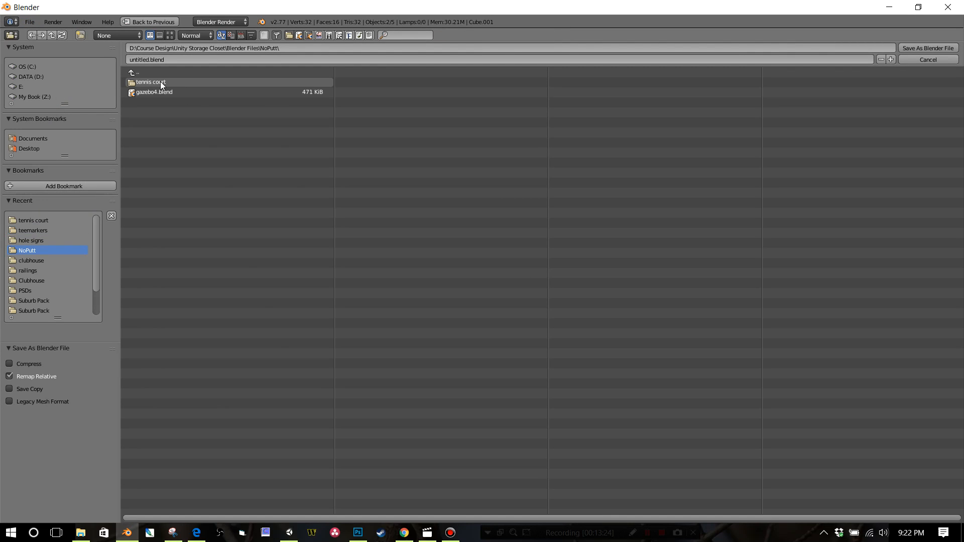
double_click(150, 81)
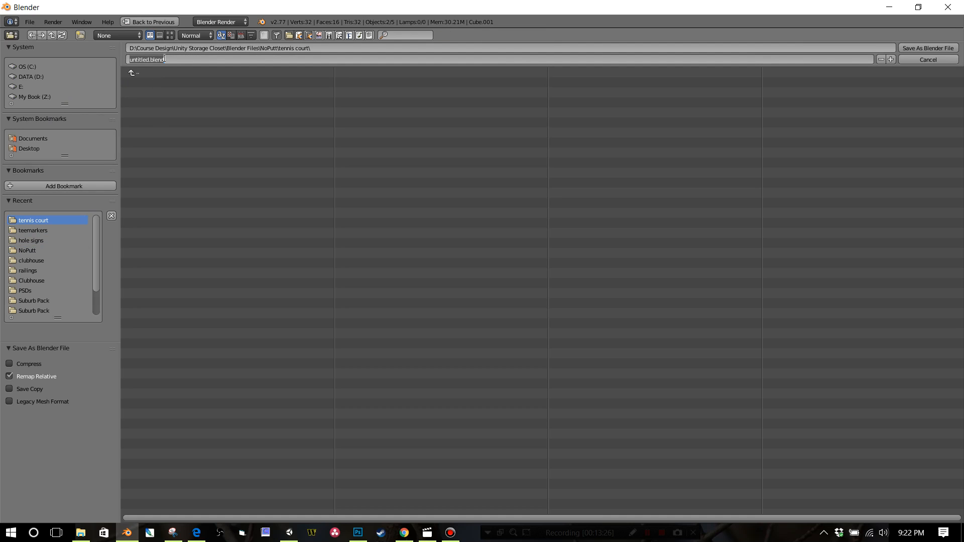
type("tenniscourt")
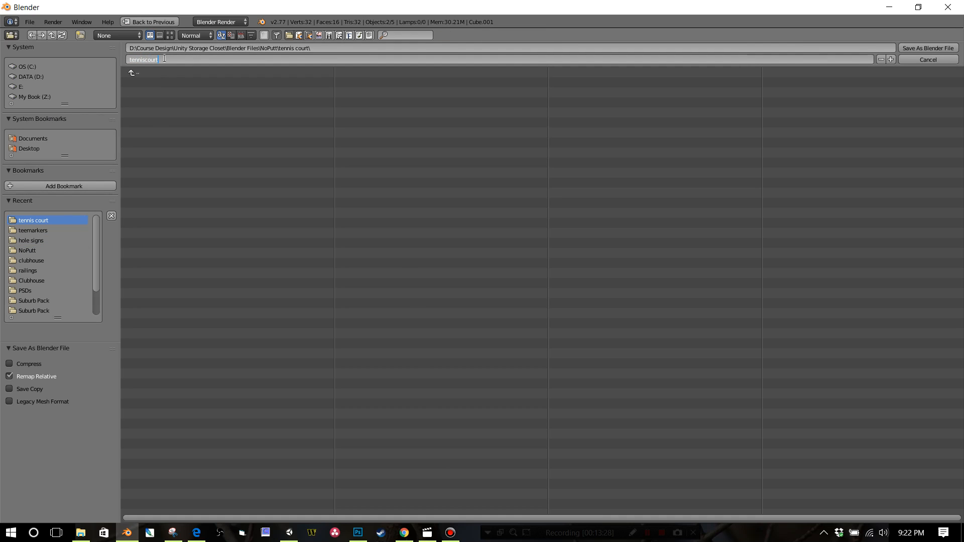
left_click(926, 48)
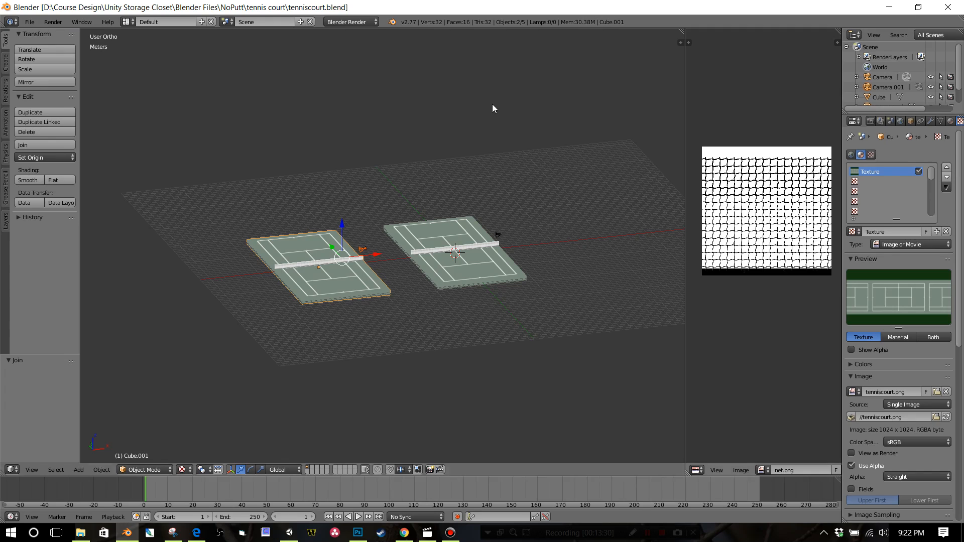
left_click(29, 22)
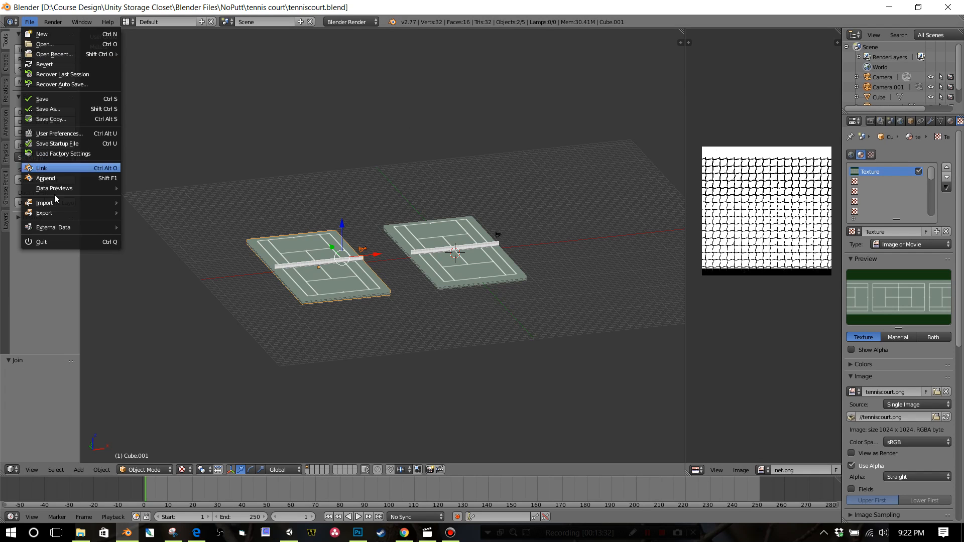
Step: Export the selected objects as tenniscourt.fbx, then switch to the Unity project
left_click(43, 213)
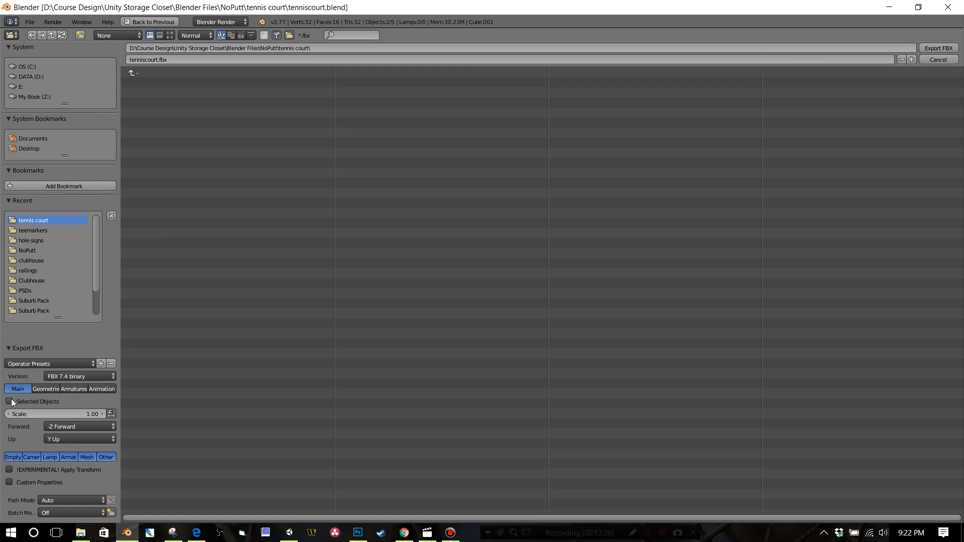
left_click(10, 401)
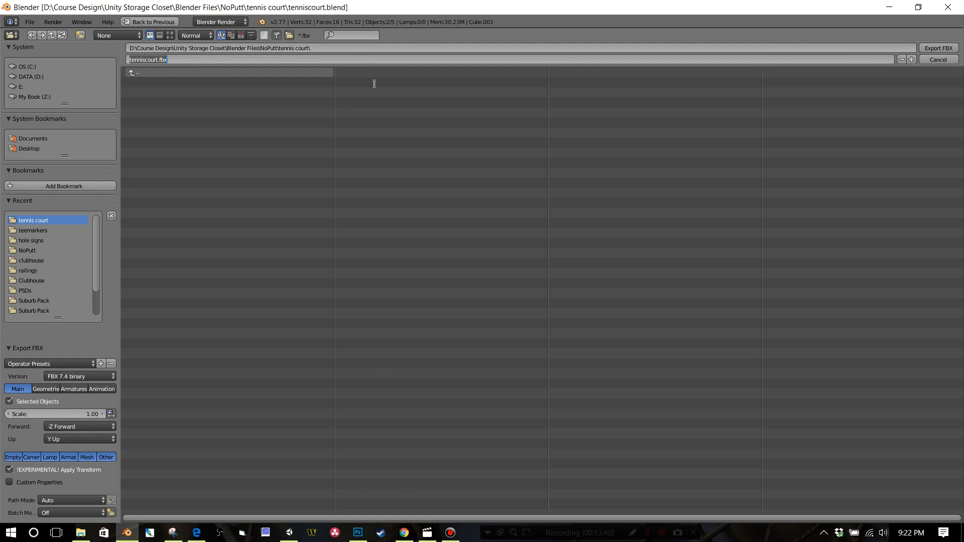
left_click(937, 59)
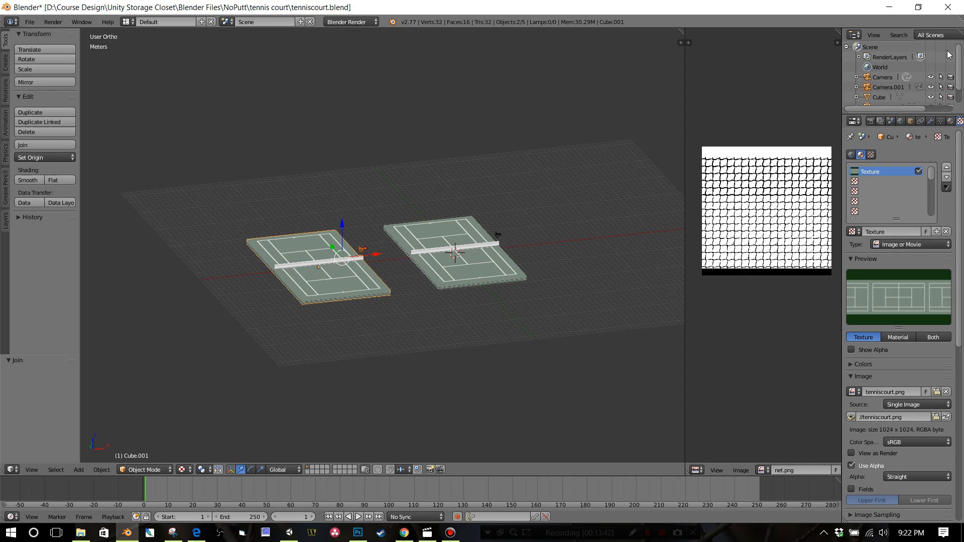
left_click(288, 532)
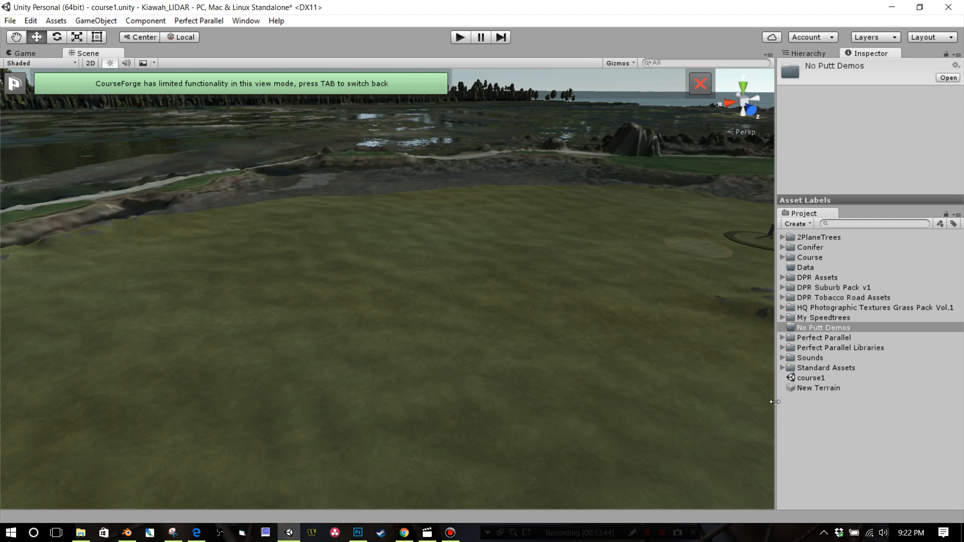
mouse_move(793, 333)
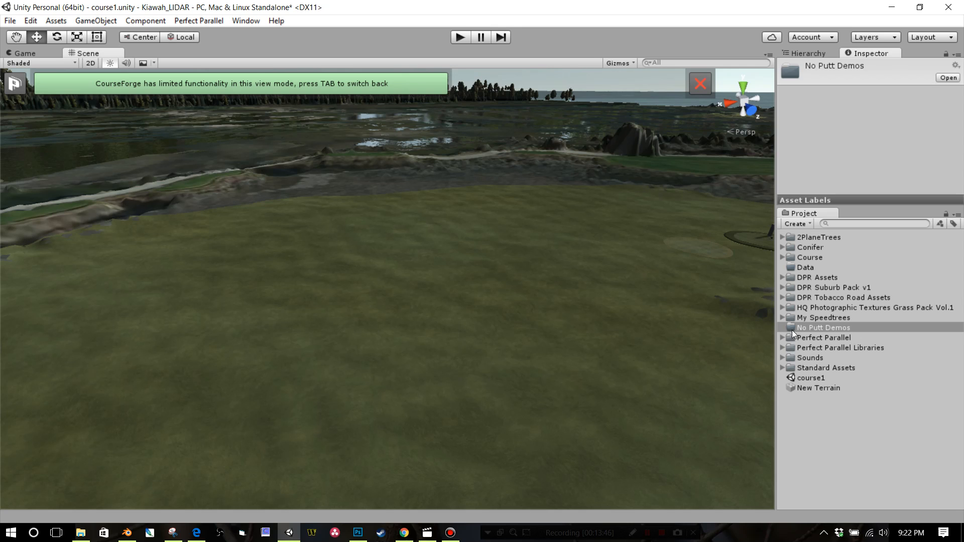
Step: Import tenniscourt.fbx from the tennis court folder into the No Putt Demos folder
right_click(822, 327)
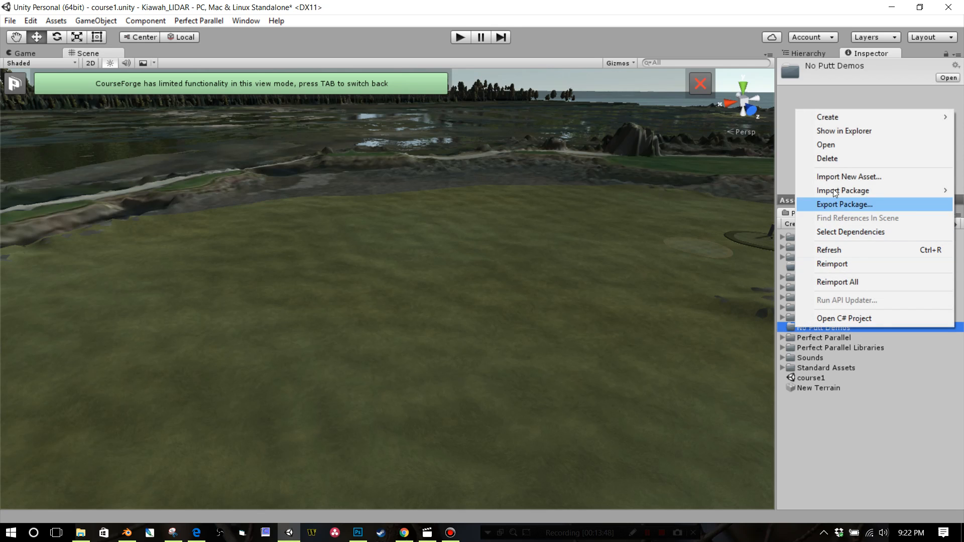
left_click(849, 176)
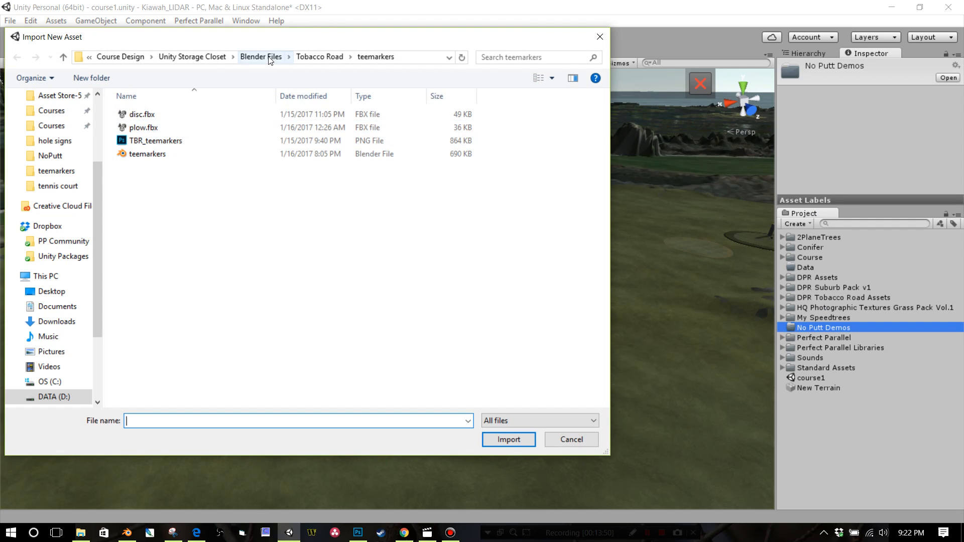
left_click(261, 56)
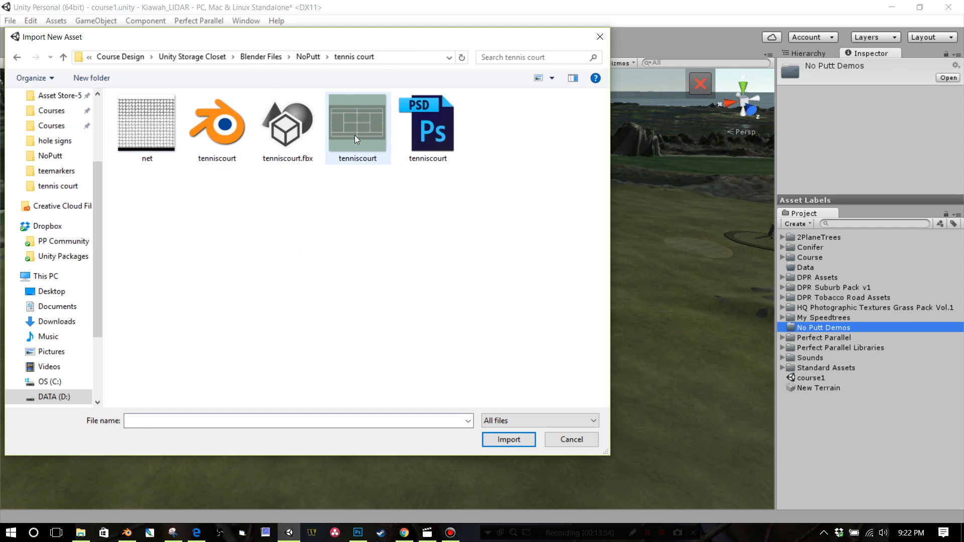
left_click(287, 119)
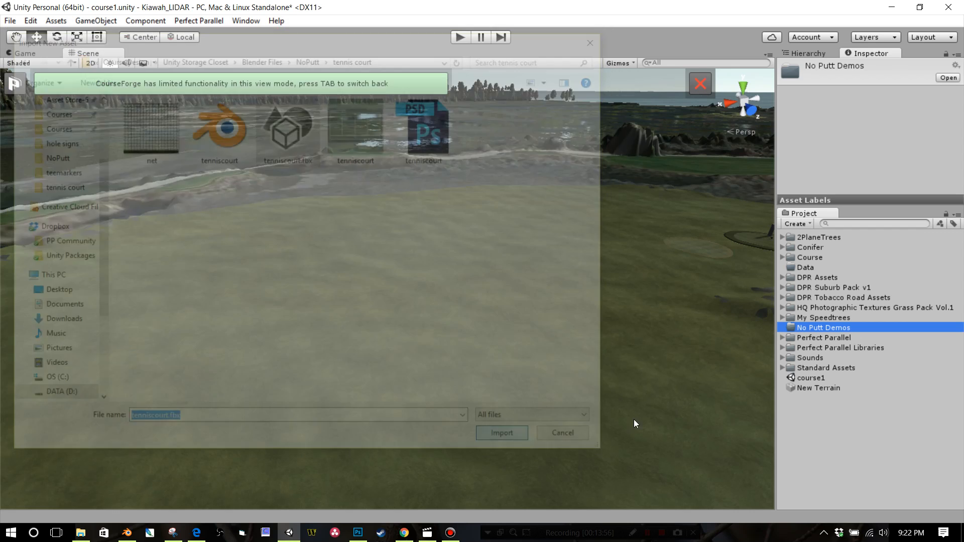
left_click(501, 433)
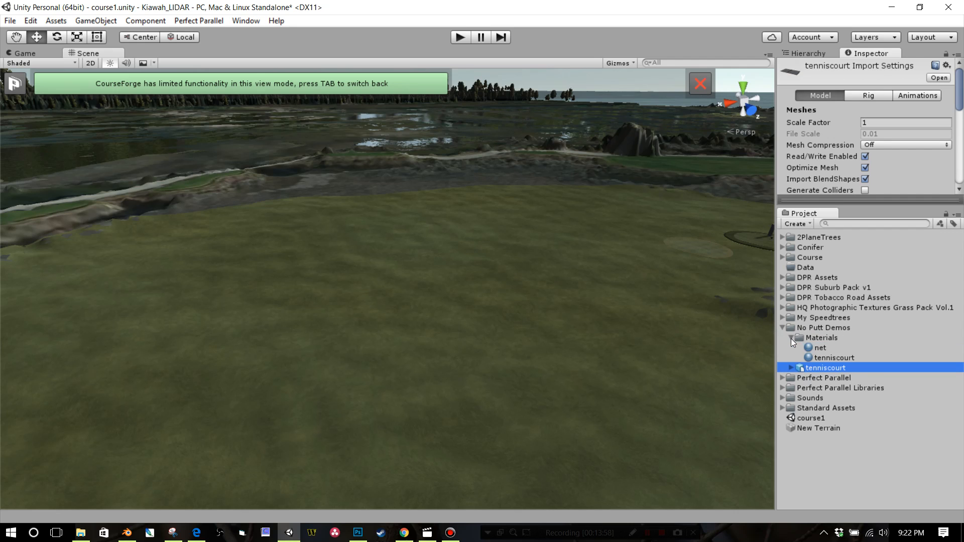
Step: Create a new folder named Textures inside the Materials folder
right_click(821, 337)
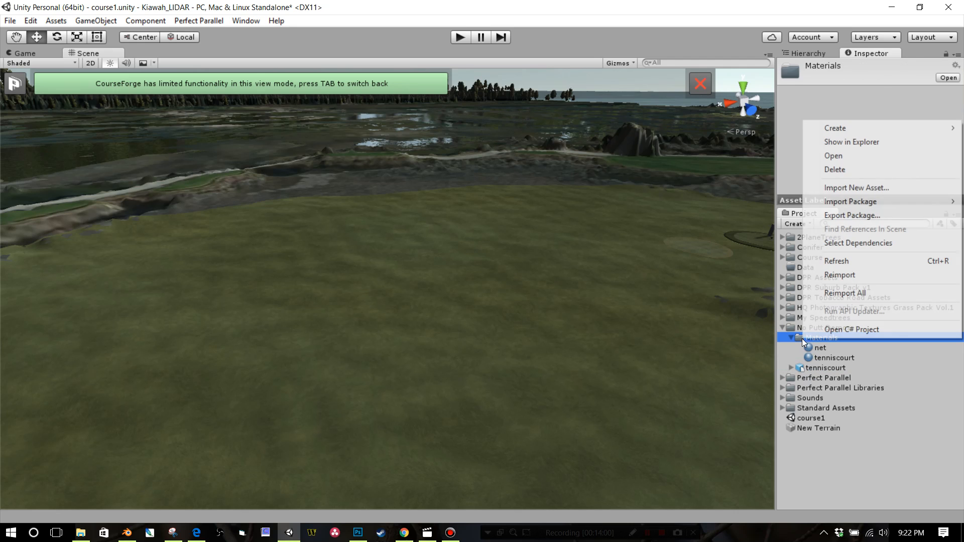
left_click(834, 128)
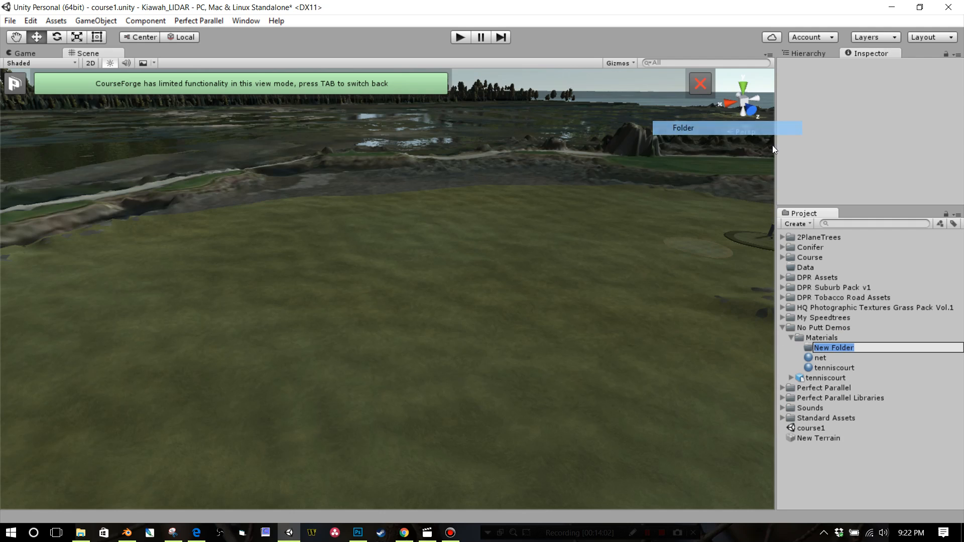
type("Textures")
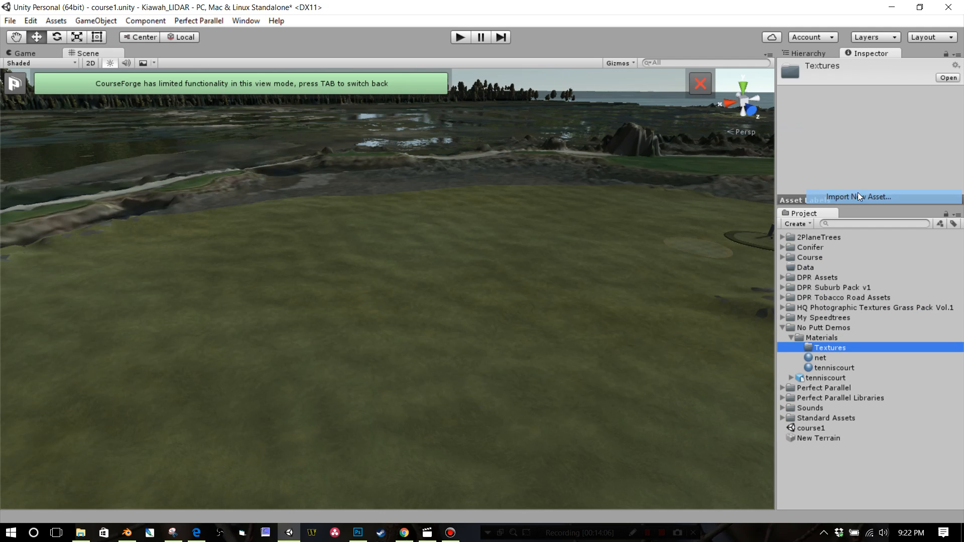
Step: Import the tenniscourt and net images as new assets into the Textures folder
left_click(857, 197)
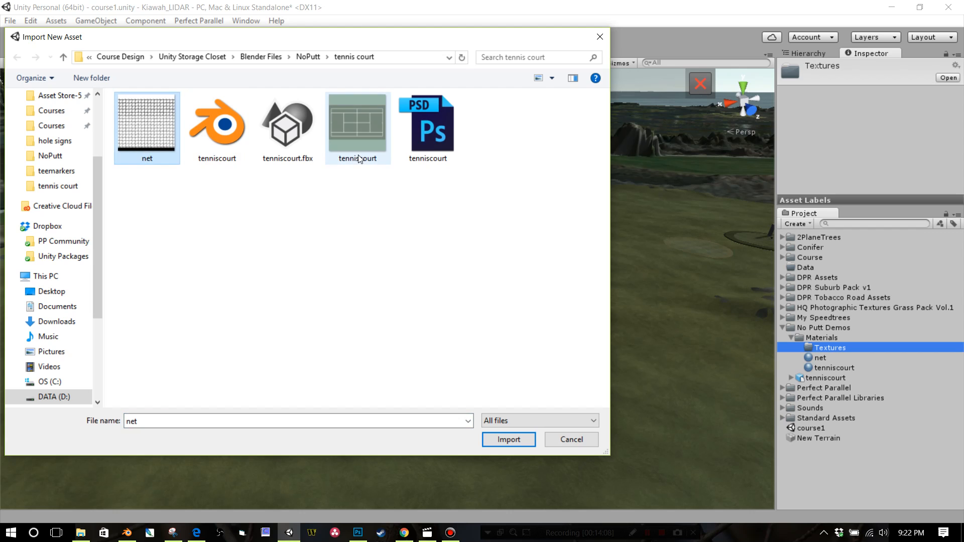
left_click(508, 438)
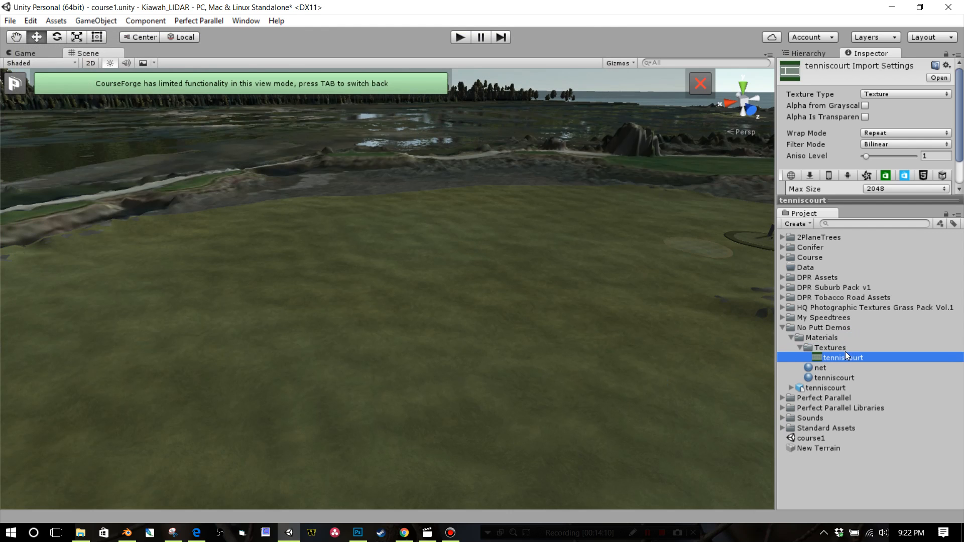
right_click(828, 347)
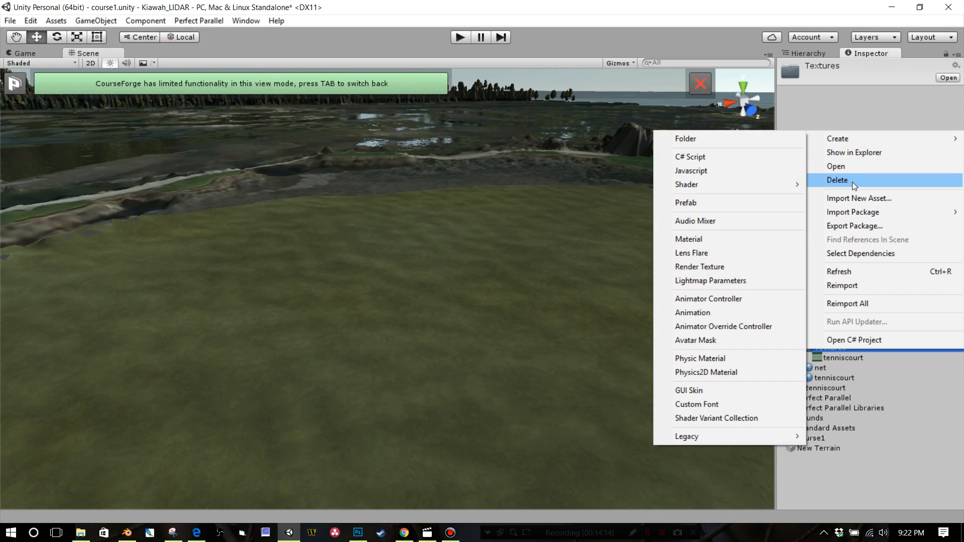
left_click(859, 197)
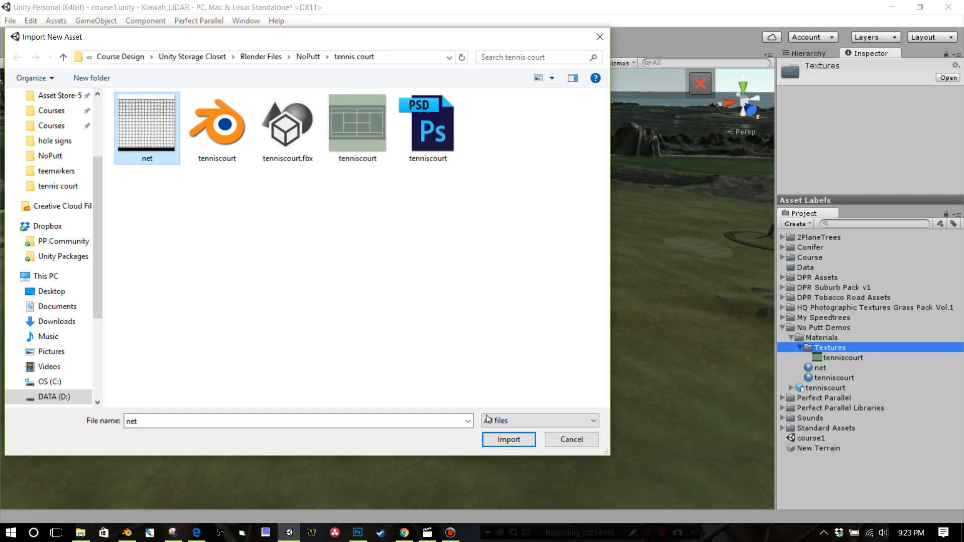
left_click(508, 439)
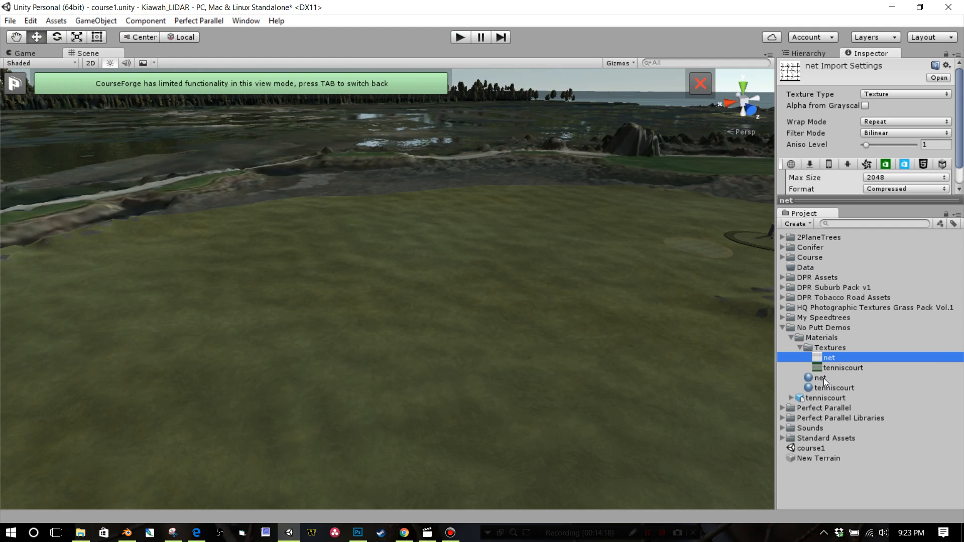
Step: Give the tenniscourt material the Legacy Diffuse shader with the tenniscourt image as Base (RGB)
left_click(834, 388)
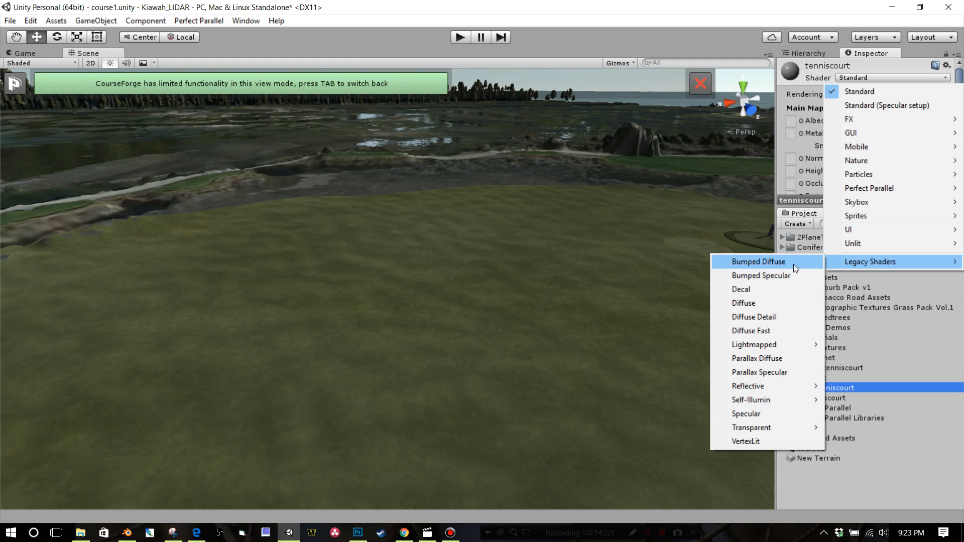
mouse_move(776, 263)
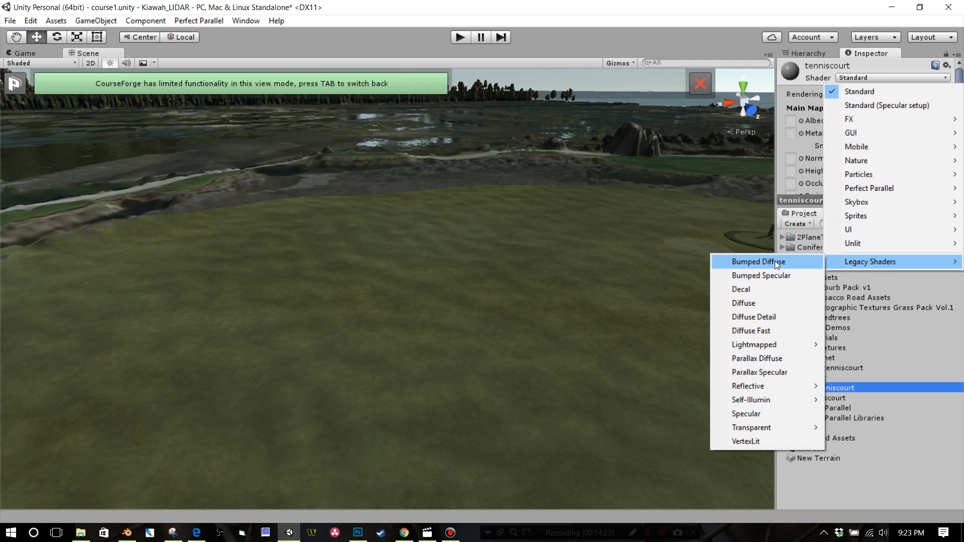
left_click(743, 302)
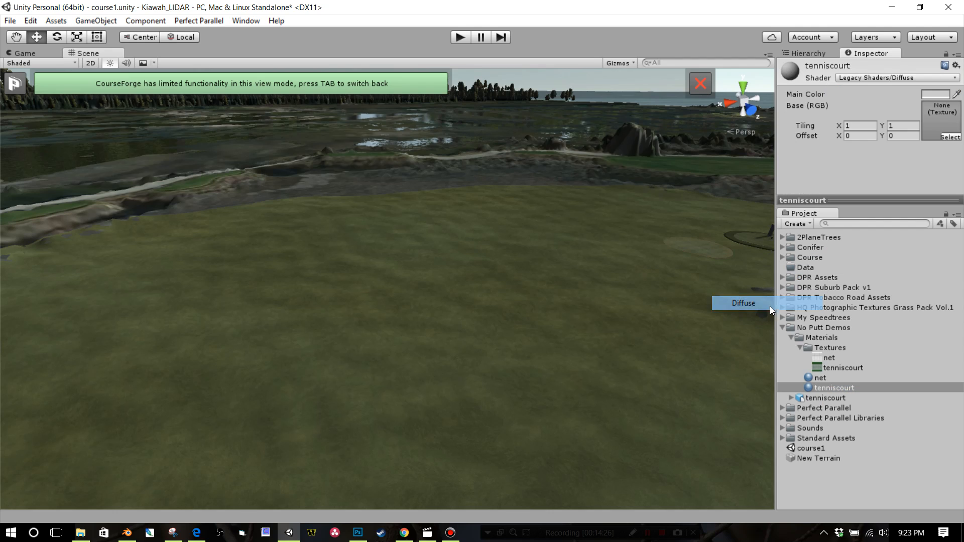
mouse_move(839, 382)
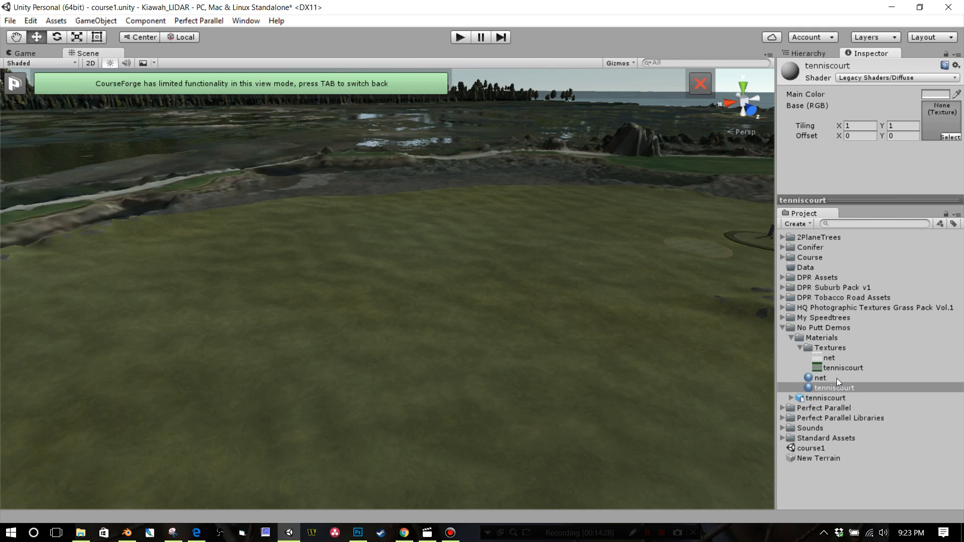
left_click(842, 367)
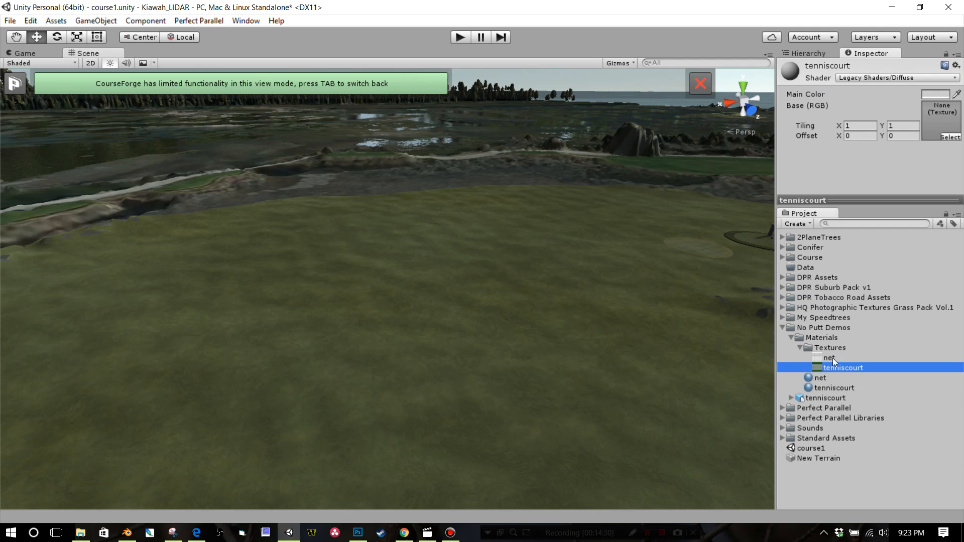
left_click(936, 94)
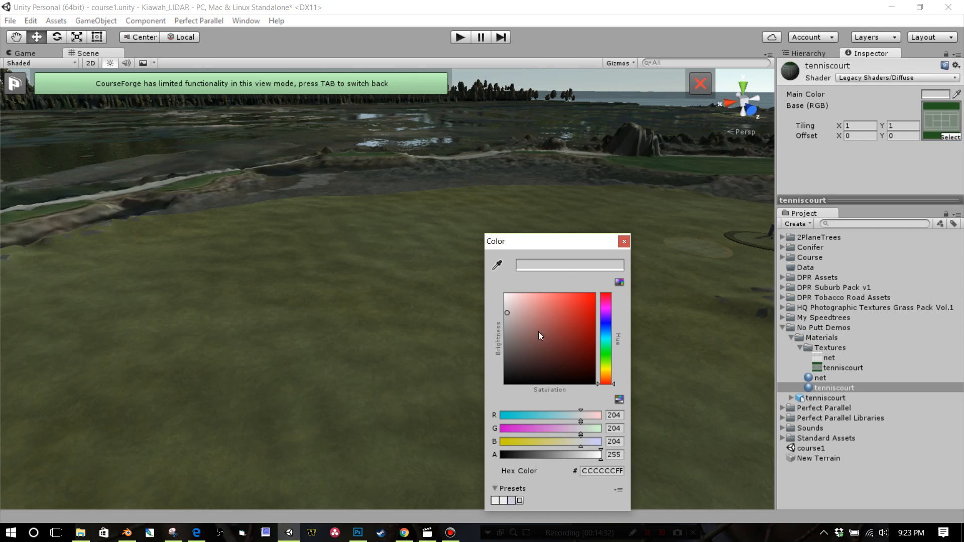
left_click(623, 240)
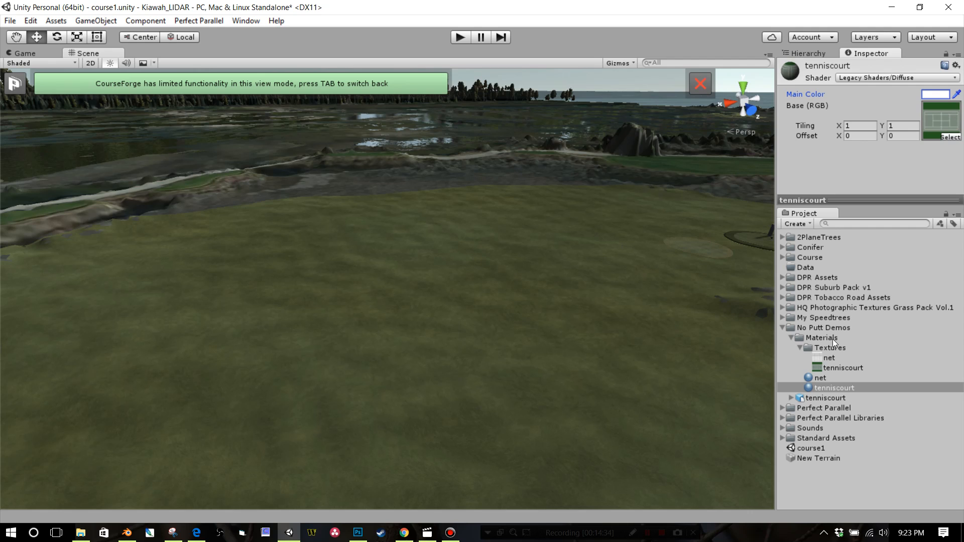
left_click(833, 388)
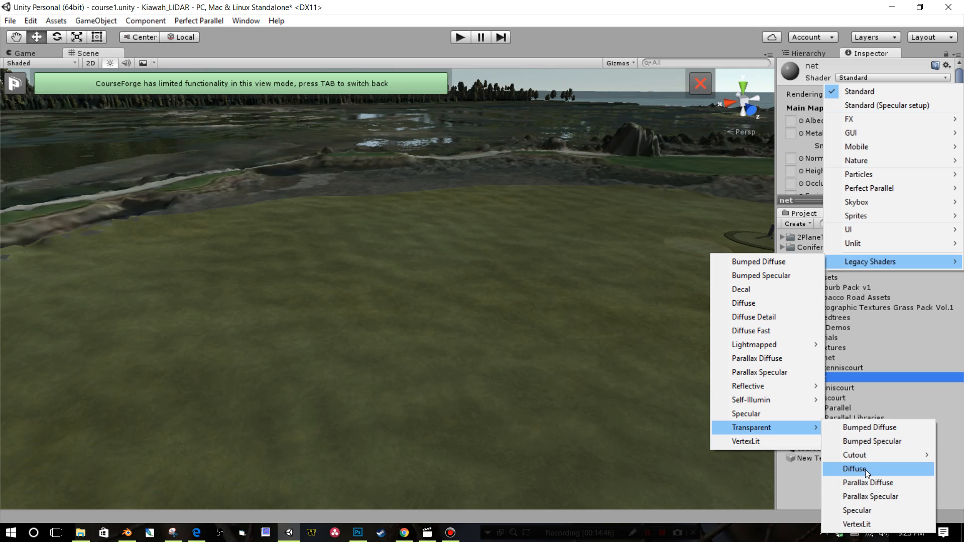
mouse_move(872, 441)
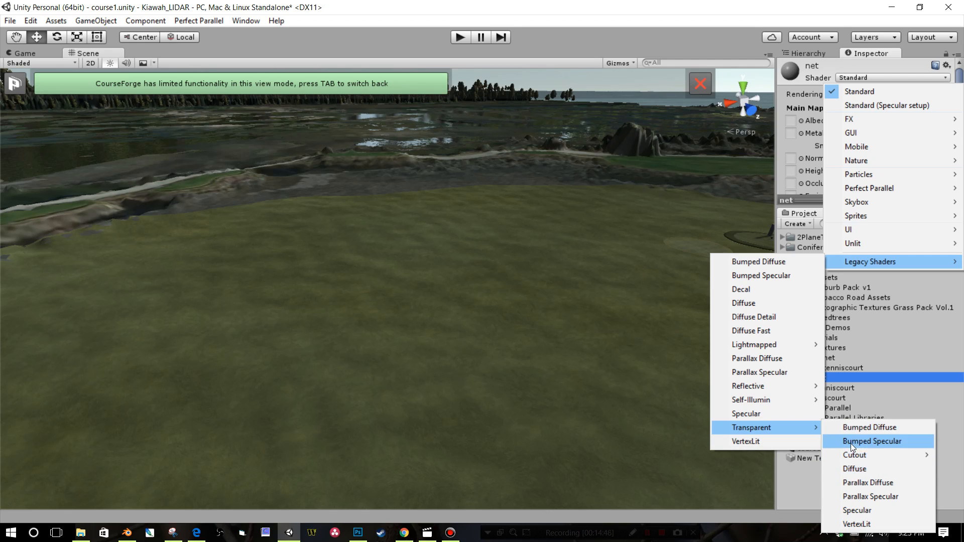
Step: Apply Legacy Transparent Diffuse to the net material and review the net texture's import type
left_click(853, 468)
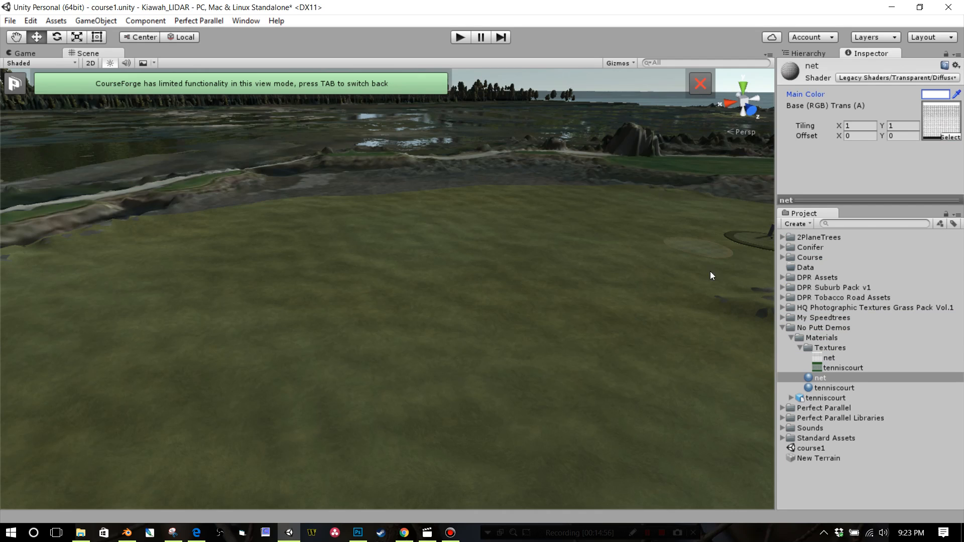
left_click(829, 357)
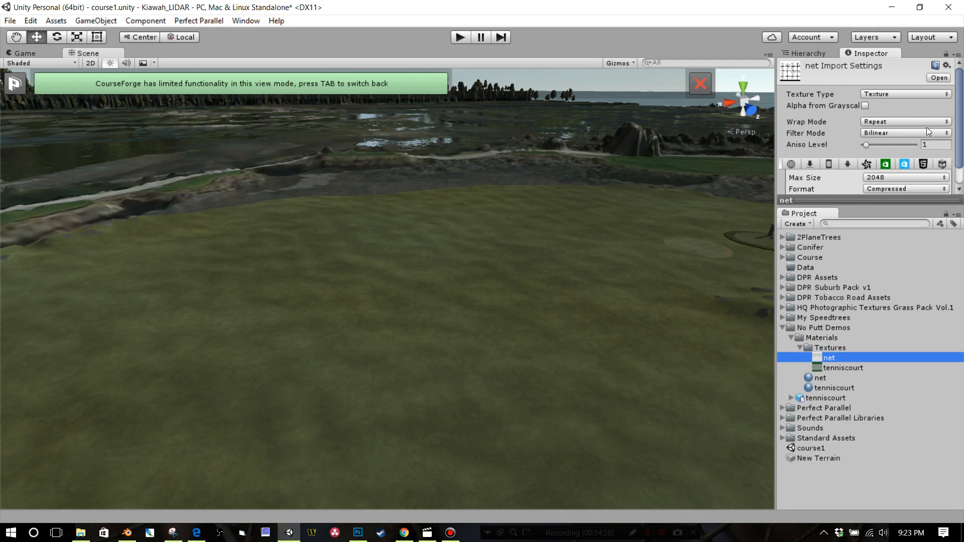
mouse_move(883, 101)
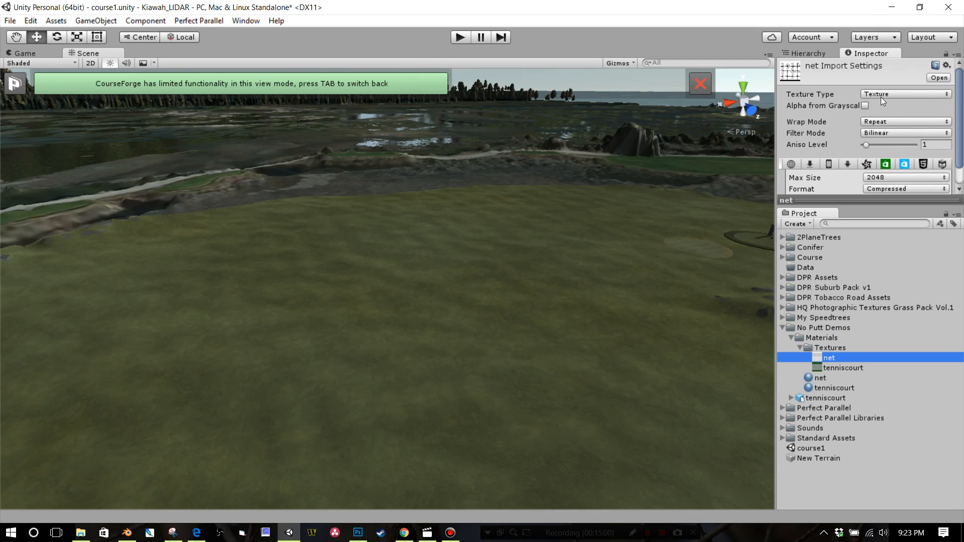
left_click(903, 95)
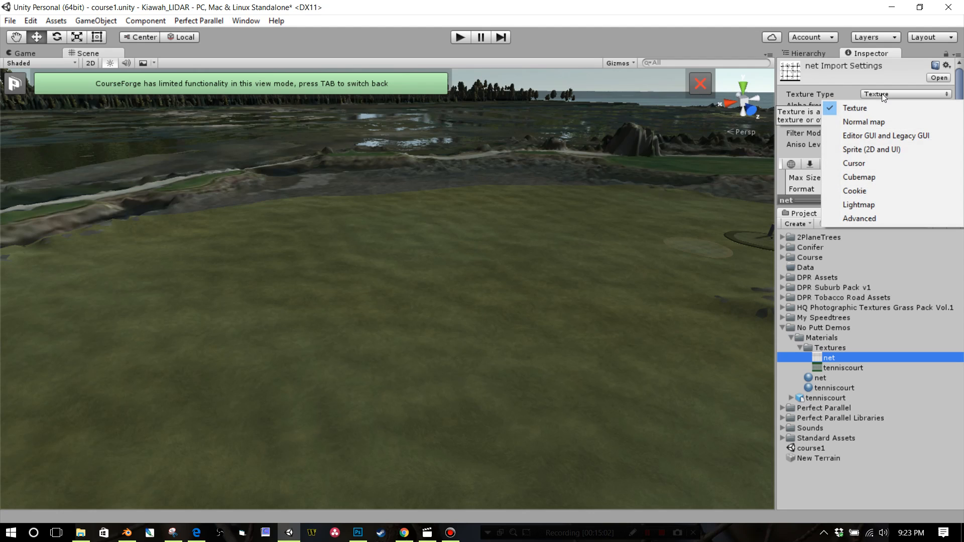
left_click(854, 107)
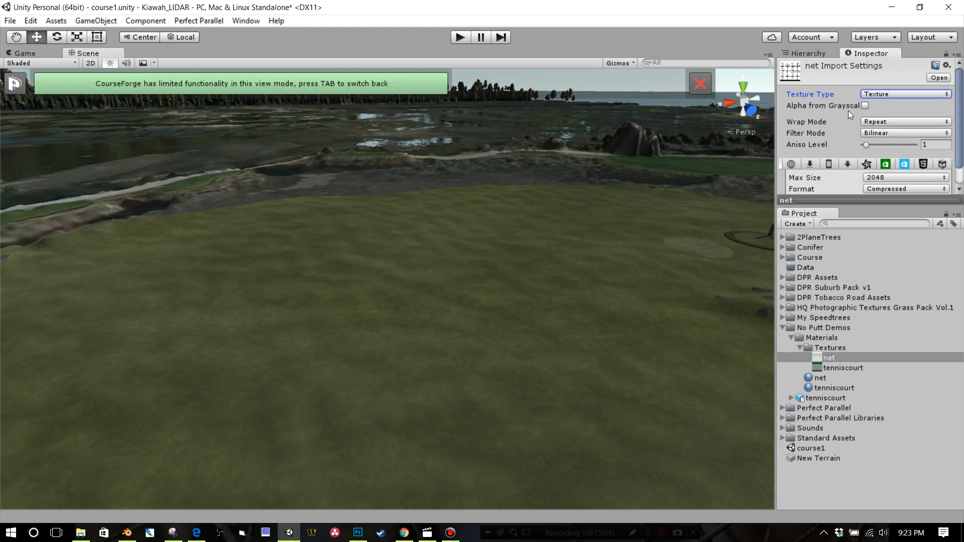
mouse_move(848, 256)
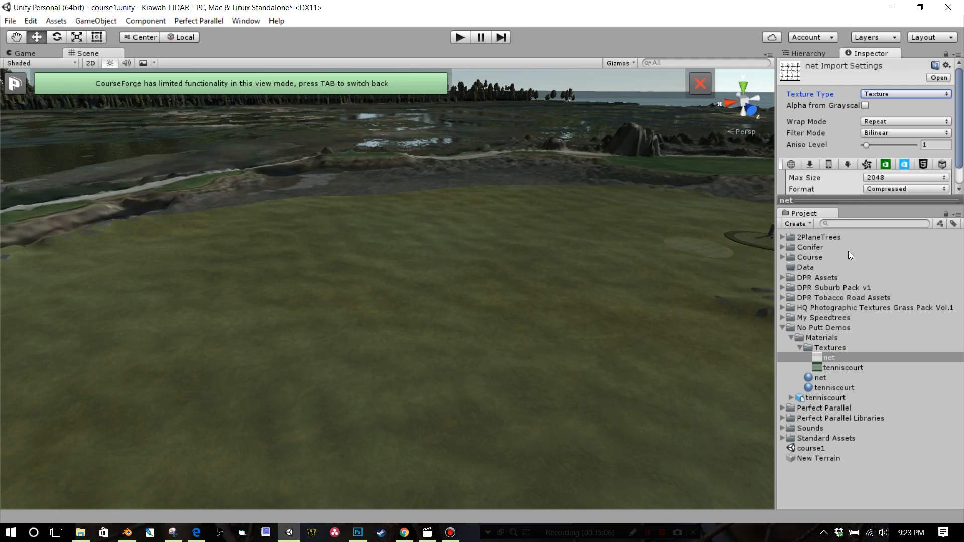
mouse_move(812, 111)
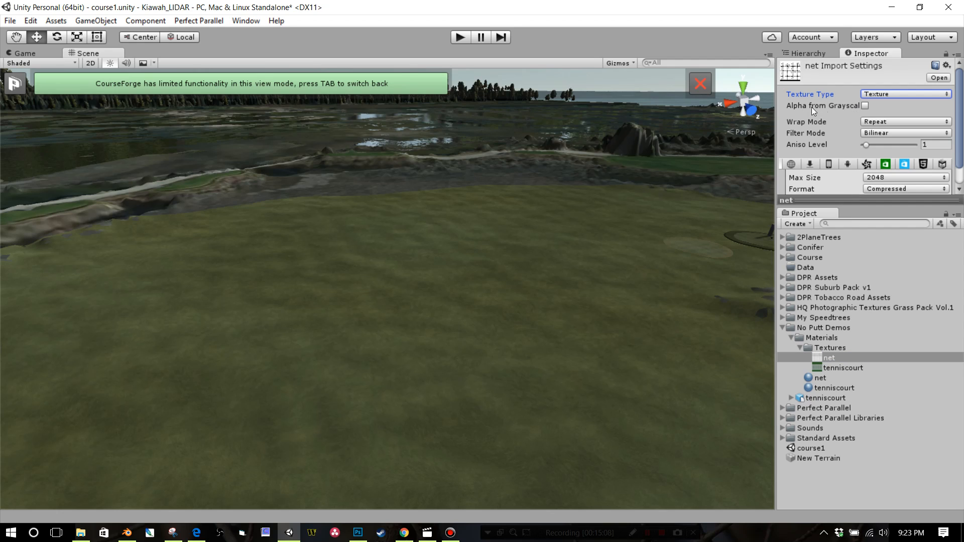
mouse_move(866, 119)
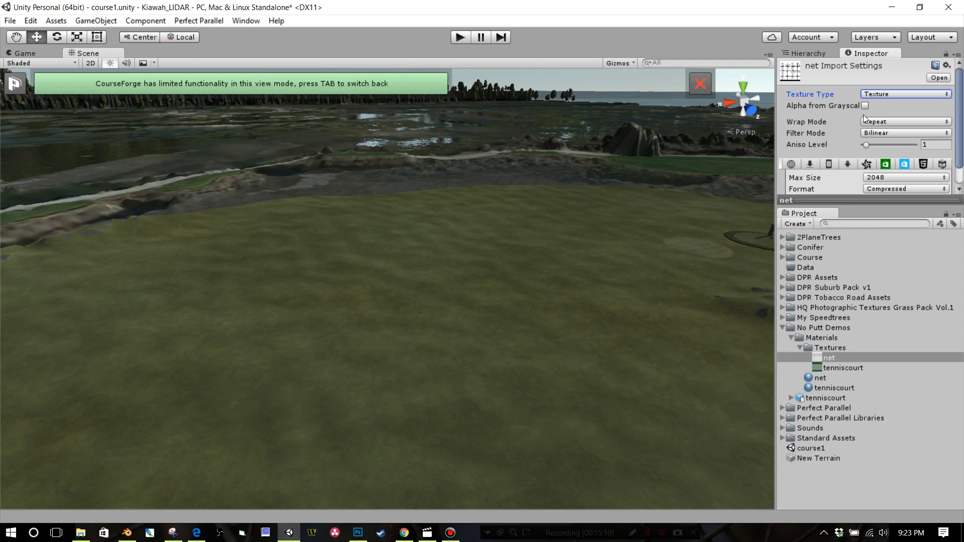
mouse_move(866, 113)
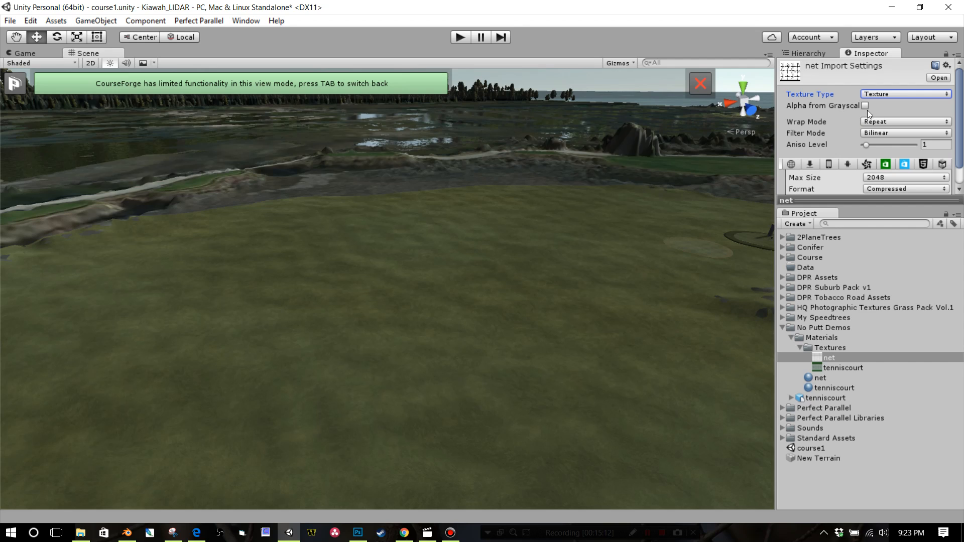
mouse_move(806, 82)
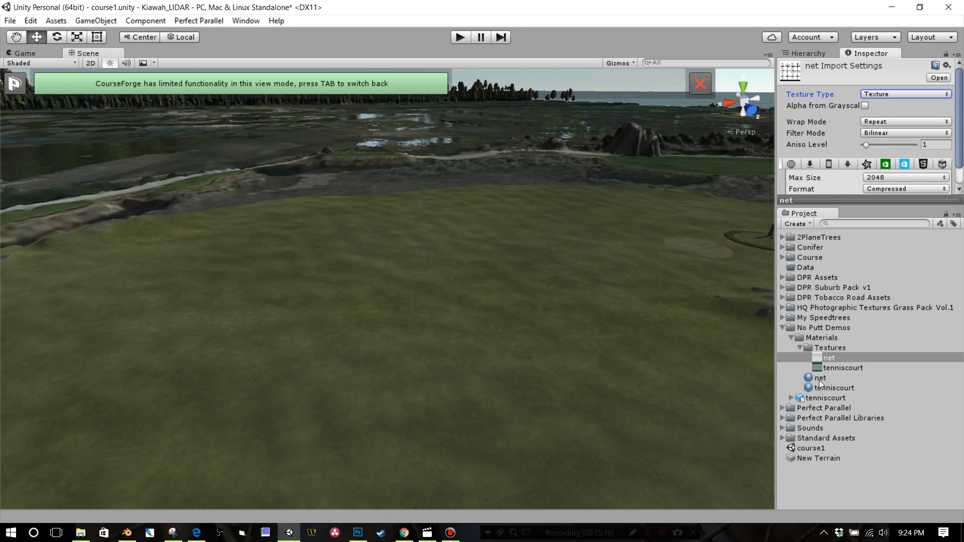
left_click(819, 377)
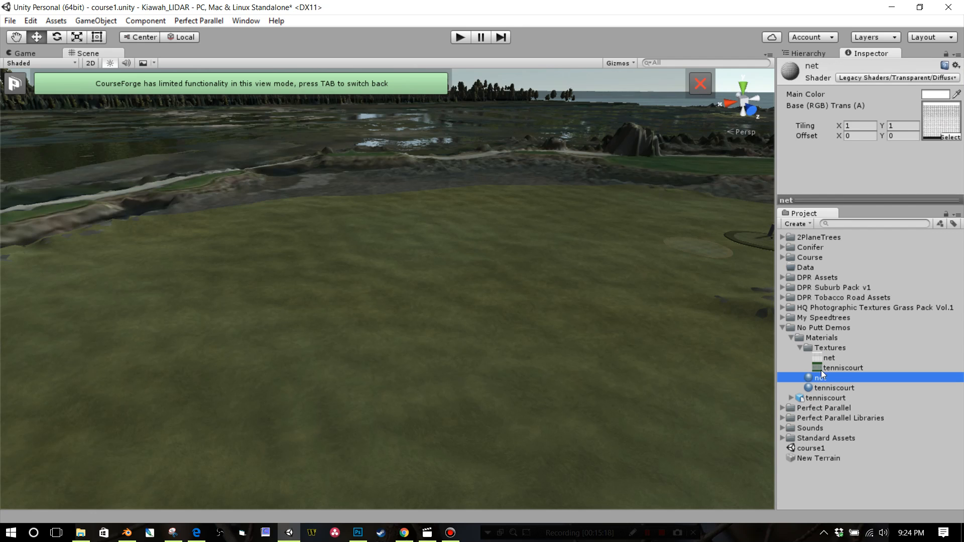
Step: Review the net and tenniscourt texture import settings, then return to the net material
left_click(832, 398)
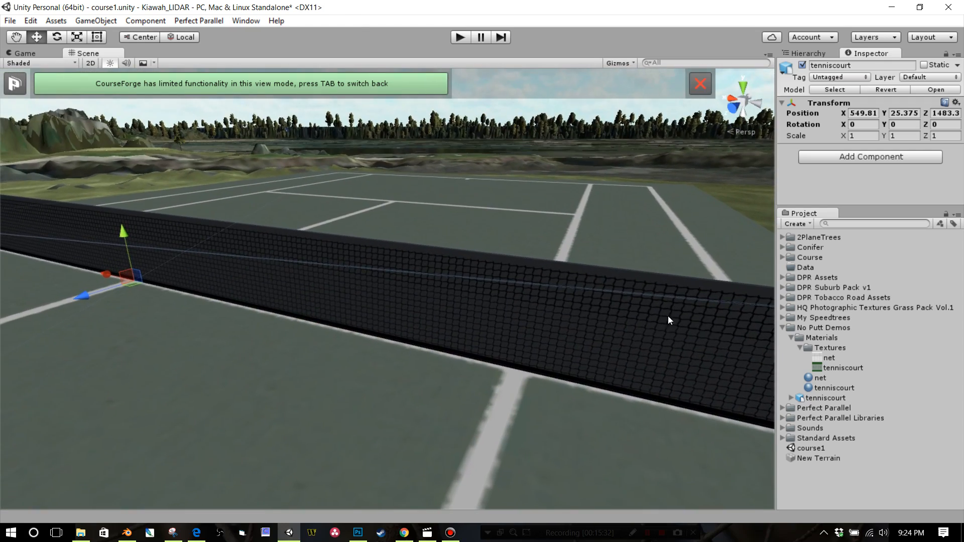
left_click(829, 358)
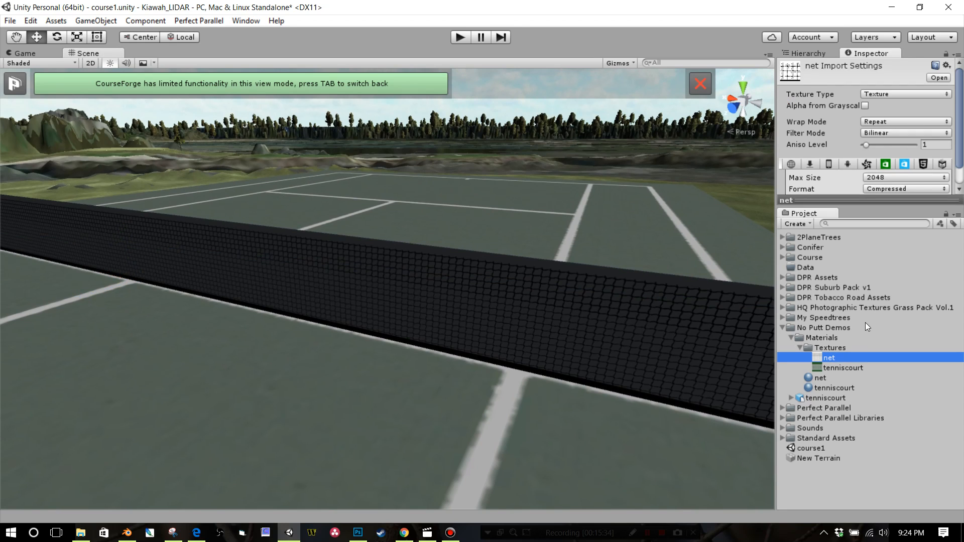
mouse_move(833, 350)
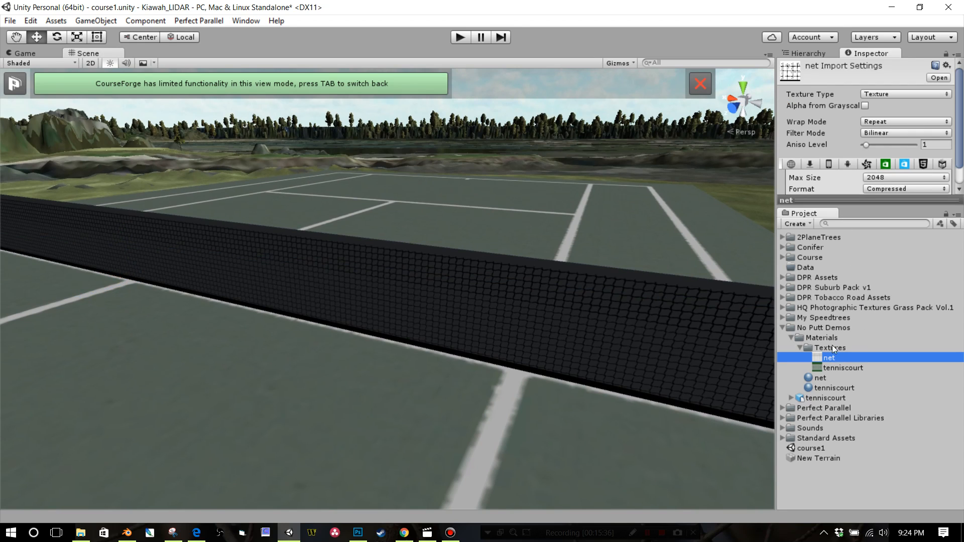
left_click(842, 367)
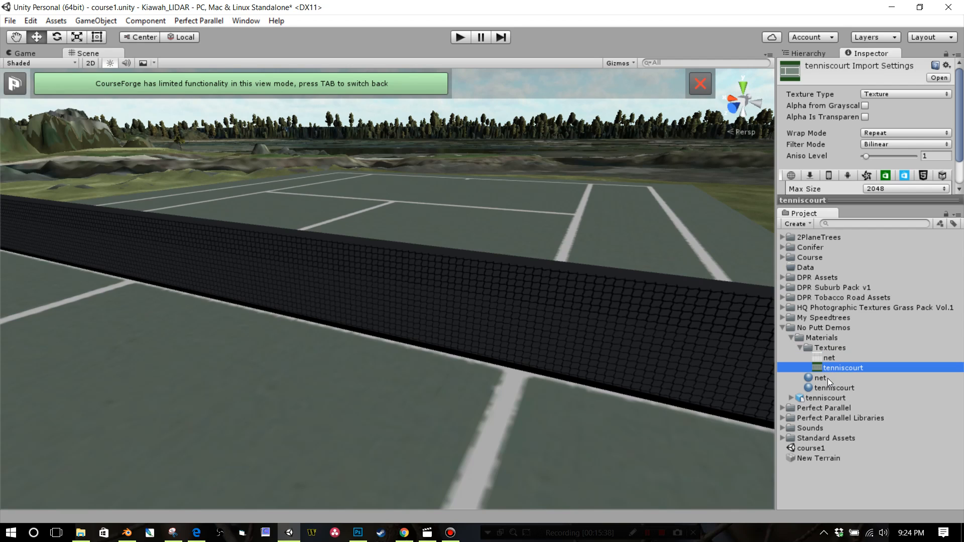
left_click(820, 377)
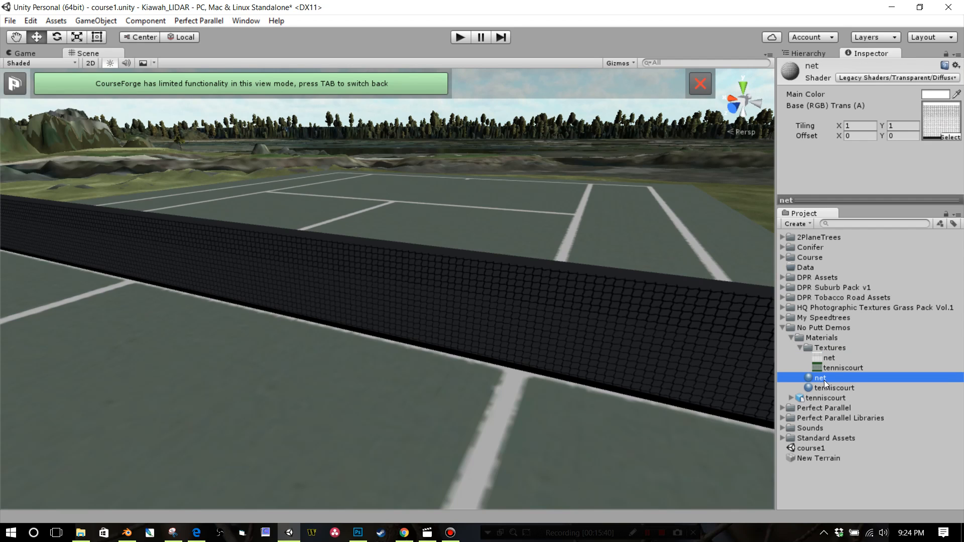
mouse_move(886, 136)
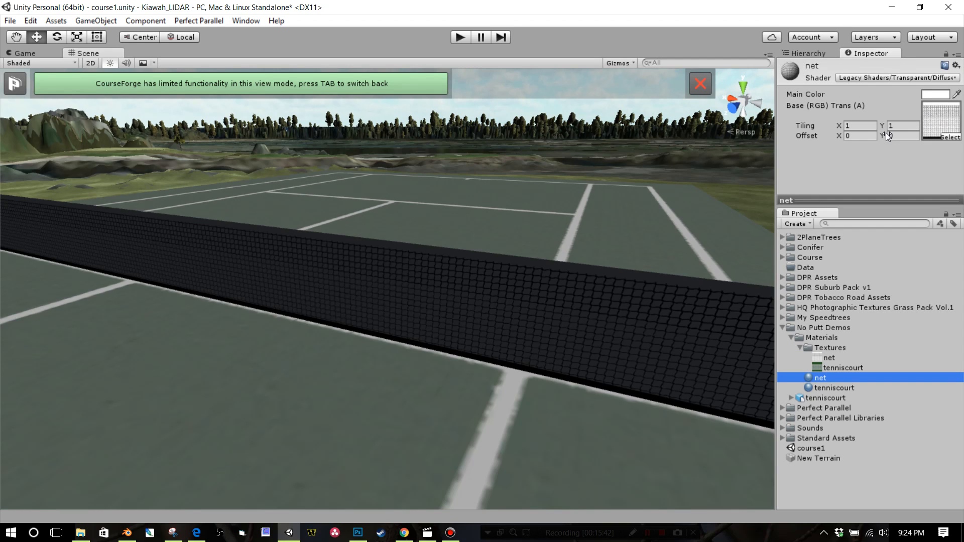
Step: Set the net material's shader to Legacy Transparent Cutout Diffuse
left_click(896, 78)
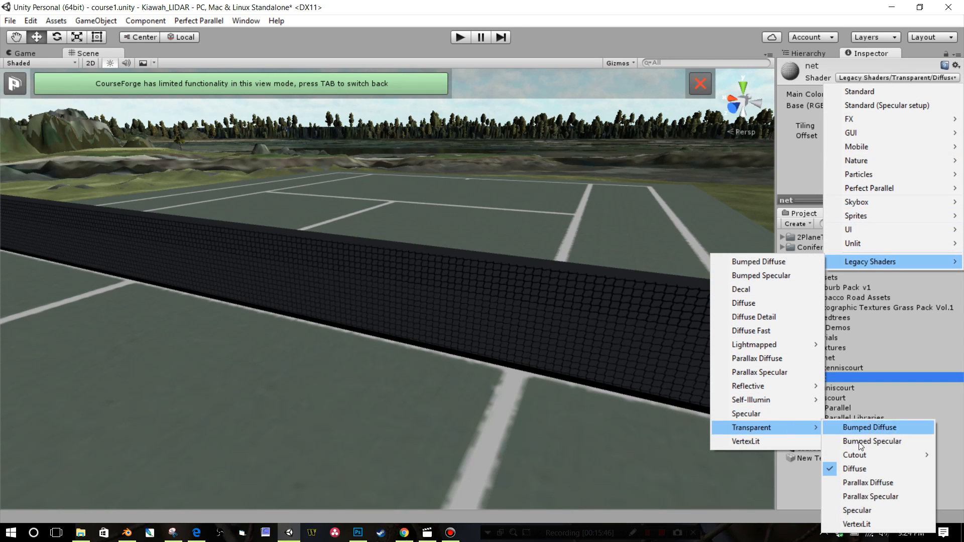
left_click(853, 455)
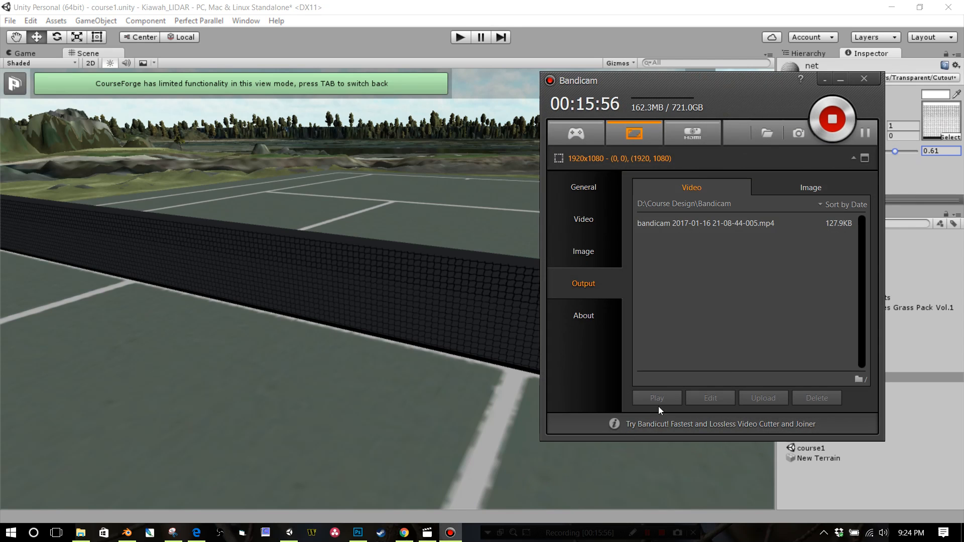
Step: Magic Wand the white gaps in the net image and delete them to transparency on the net layers
left_click(357, 532)
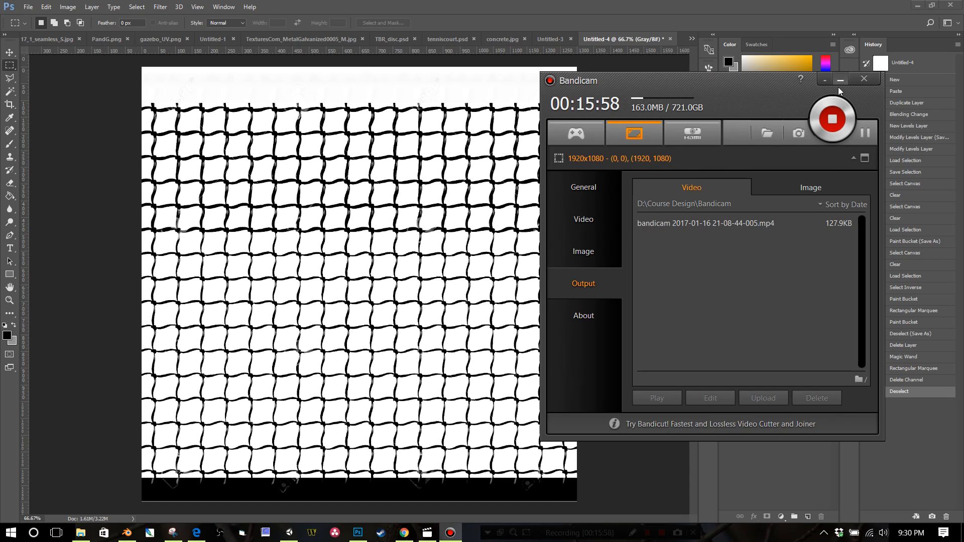
left_click(840, 81)
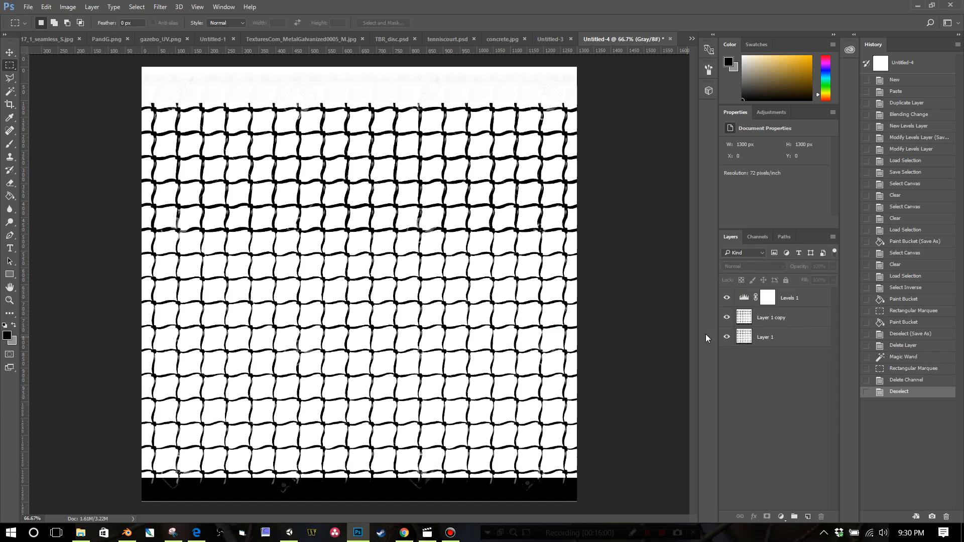
mouse_move(272, 424)
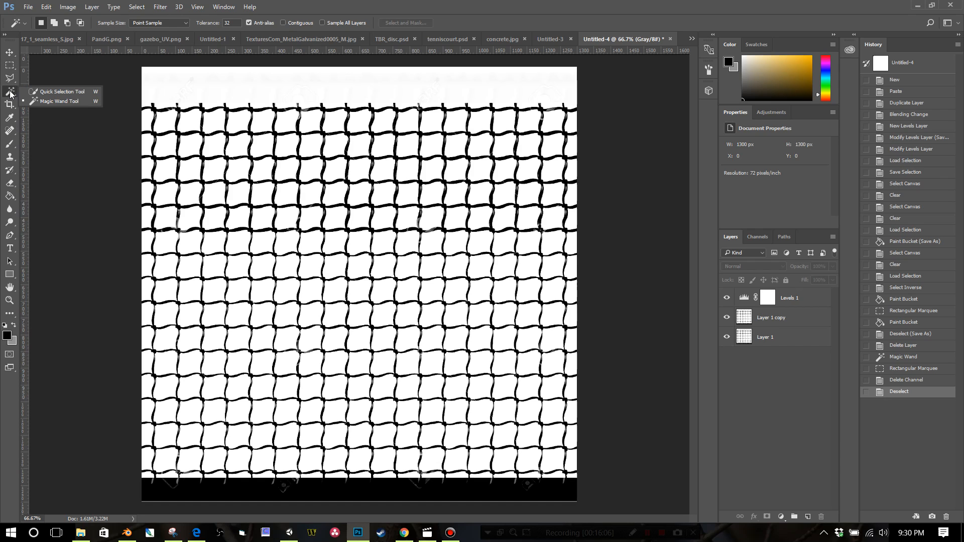
mouse_move(168, 129)
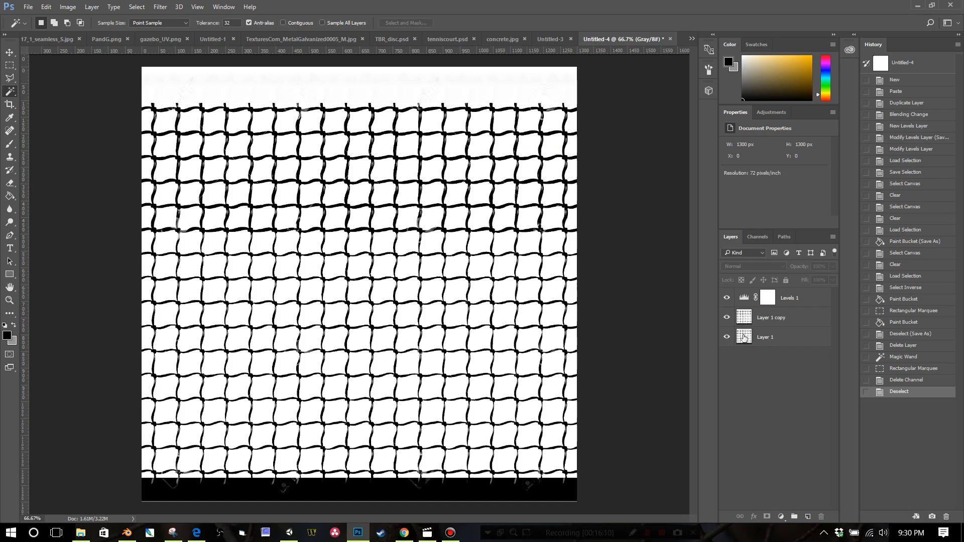
left_click(765, 337)
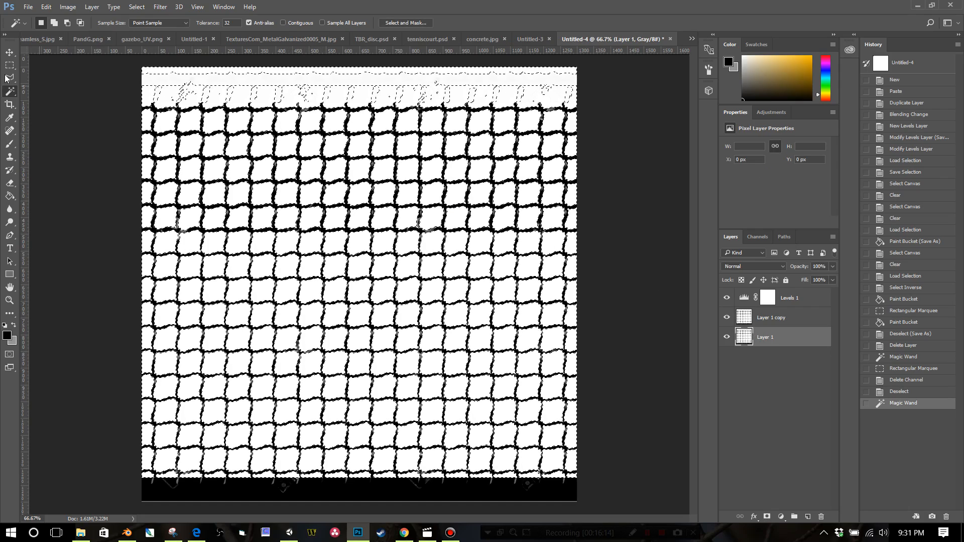
left_click(10, 54)
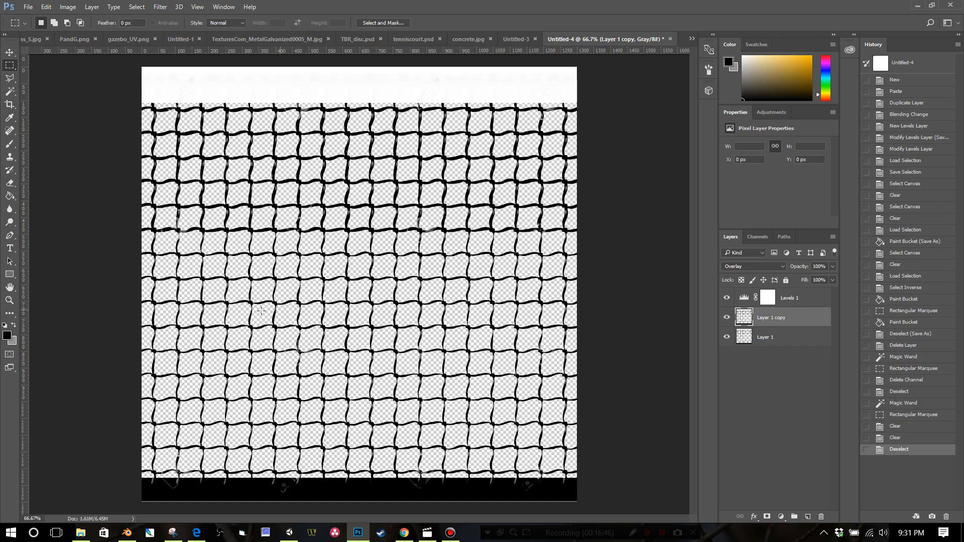
left_click(28, 7)
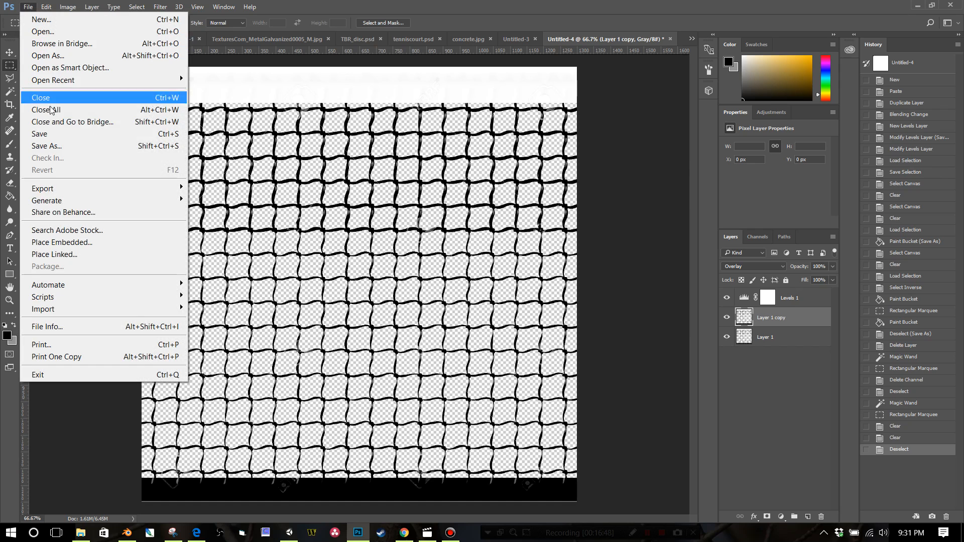
Step: Save the net texture as net PNG over the existing file in the tennis court folder
left_click(47, 146)
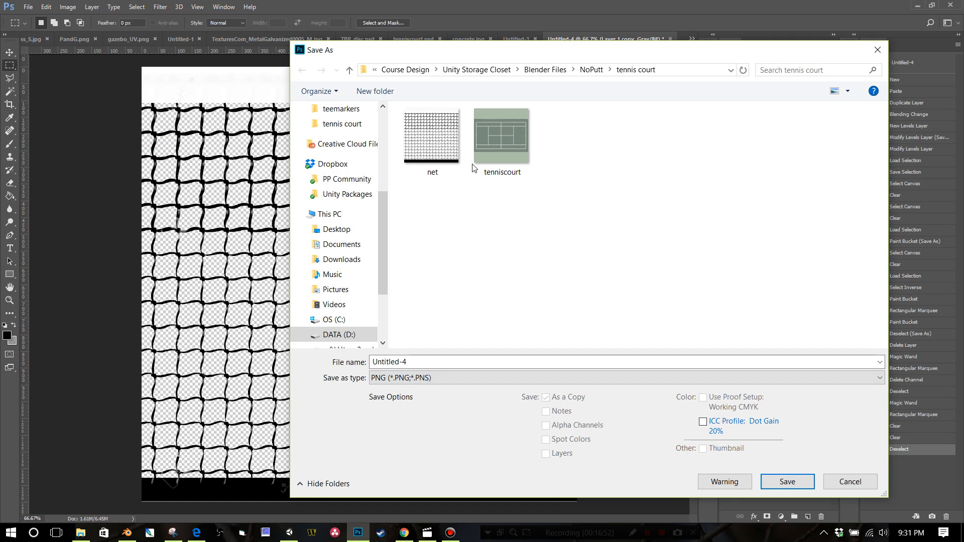
left_click(432, 137)
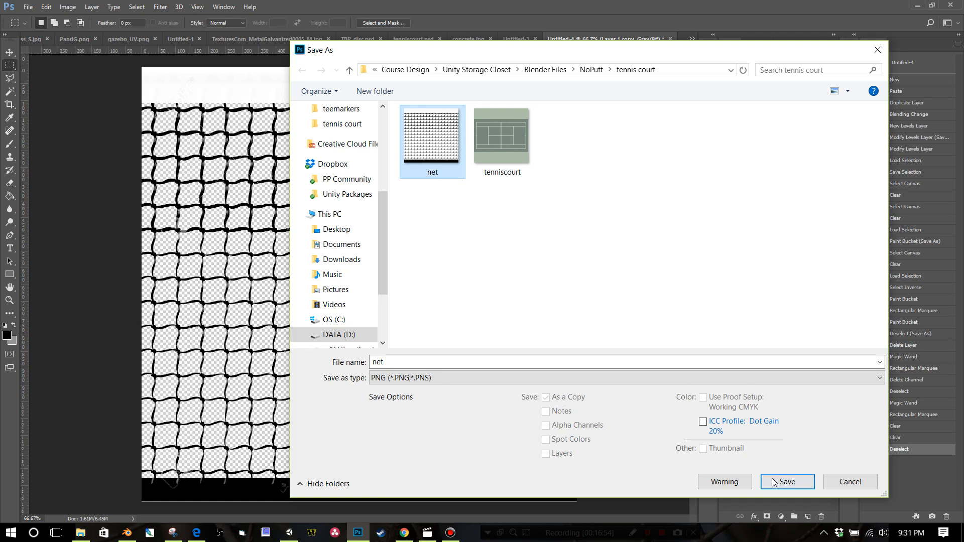
left_click(787, 480)
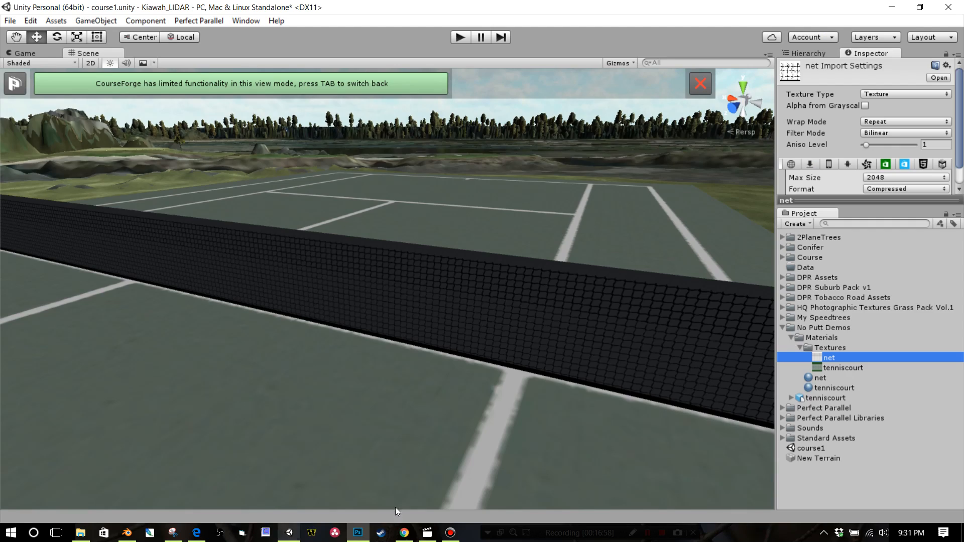
Step: Replace the net texture asset with the new transparent net.png and select the net material
double_click(828, 357)
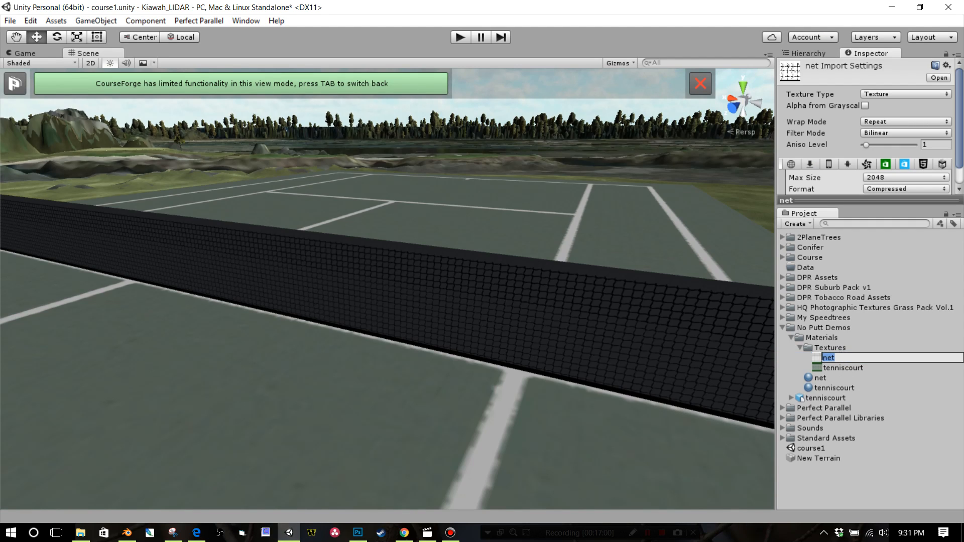
left_click(828, 358)
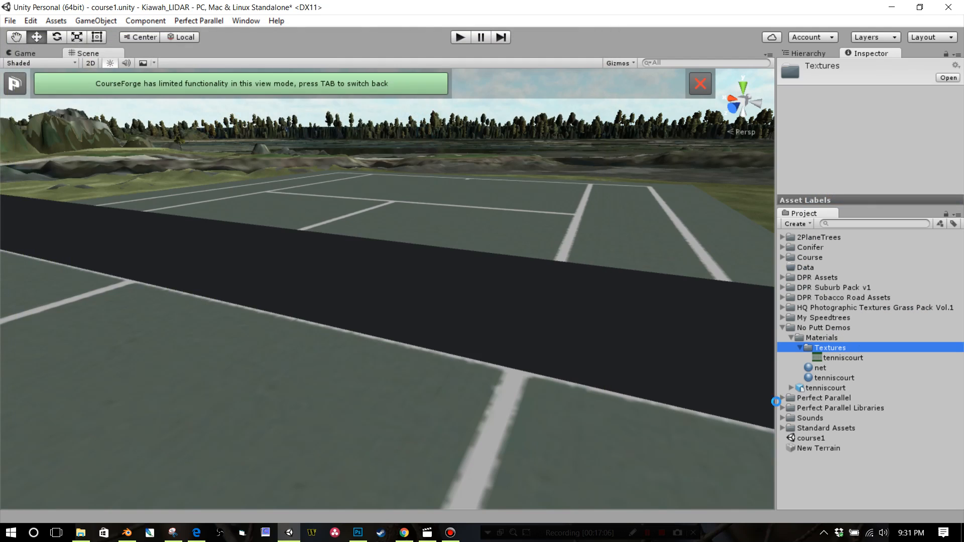
left_click(828, 357)
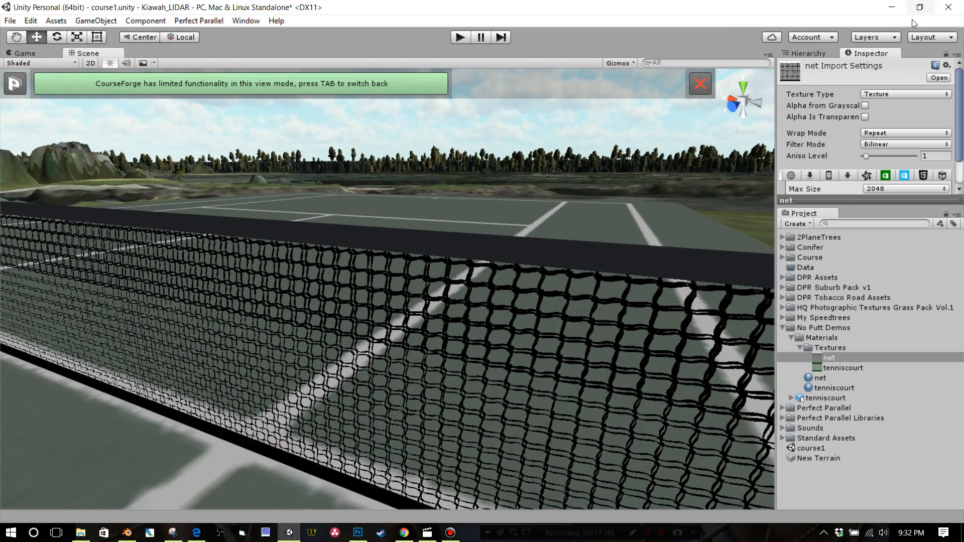
mouse_move(815, 379)
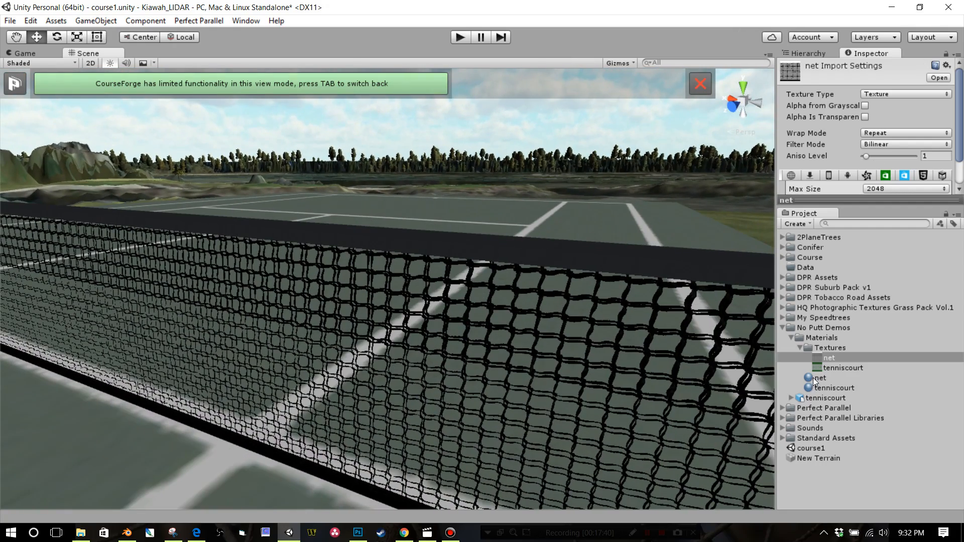
left_click(934, 94)
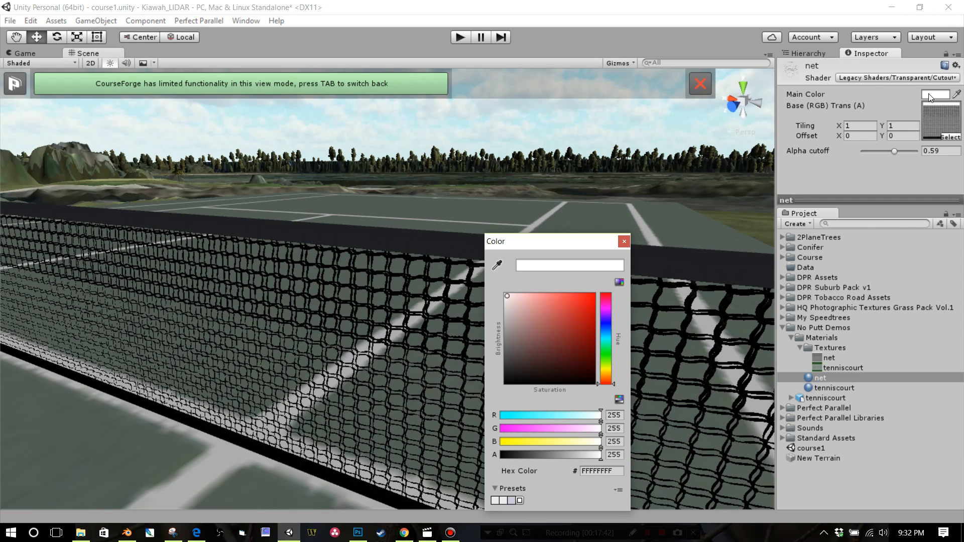
Step: Set the net material to Legacy Transparent Diffuse, then return to the court model in Blender
left_click(622, 240)
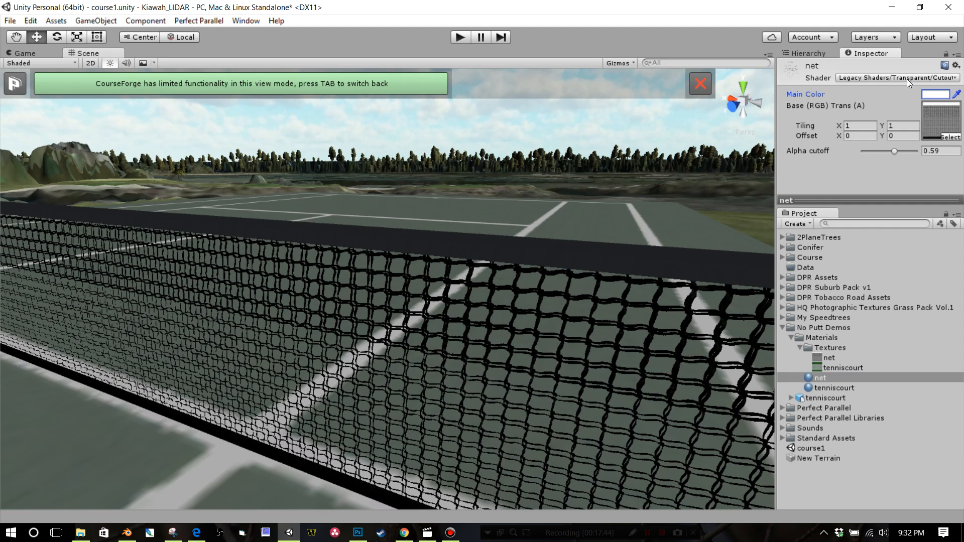
left_click(895, 77)
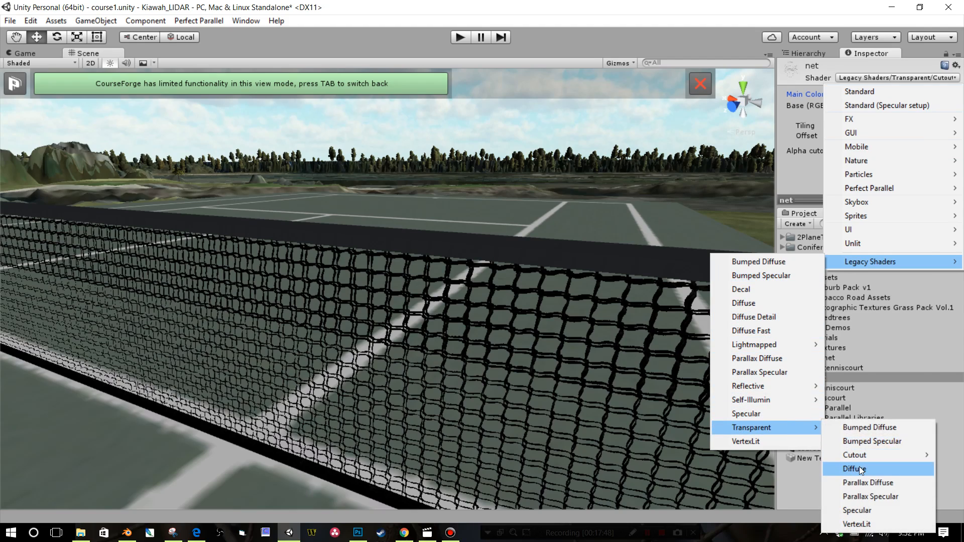
left_click(853, 468)
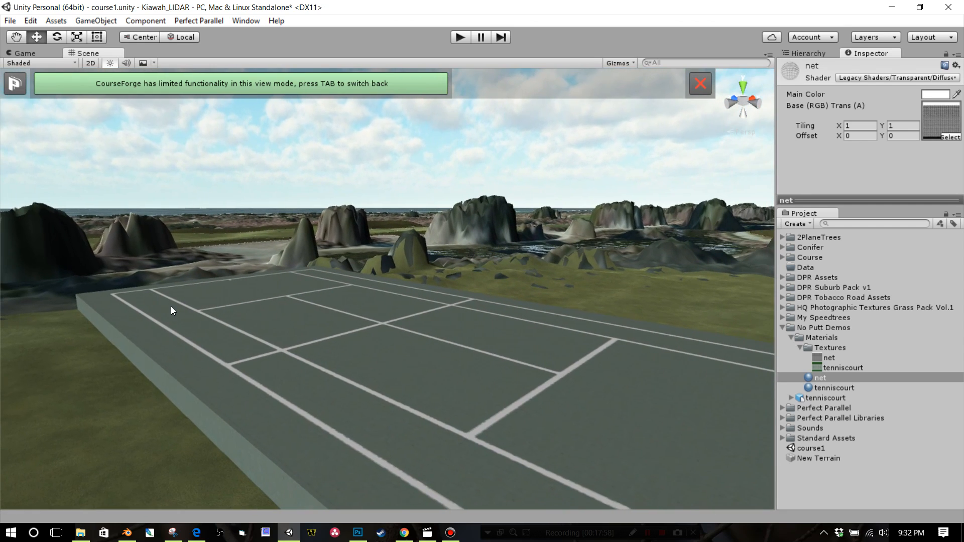
left_click(127, 532)
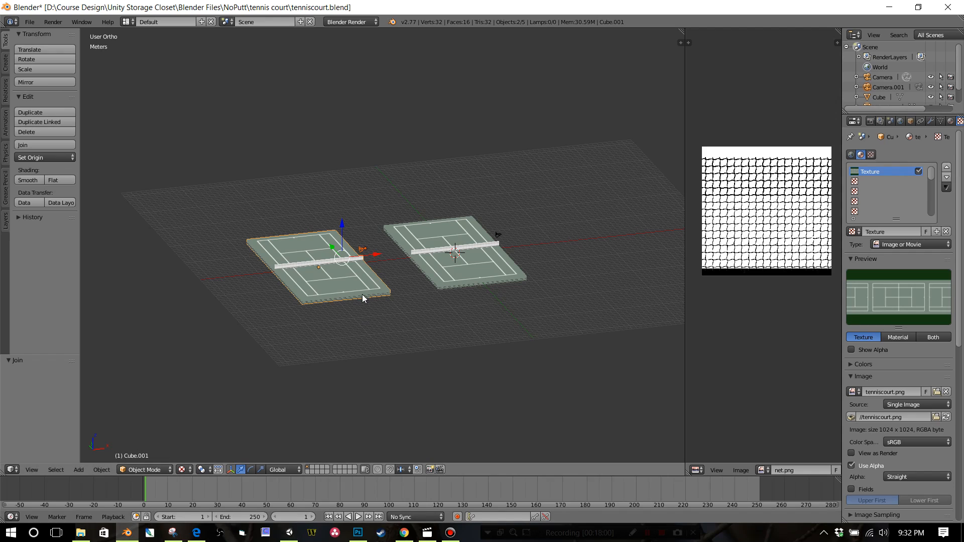
mouse_move(346, 284)
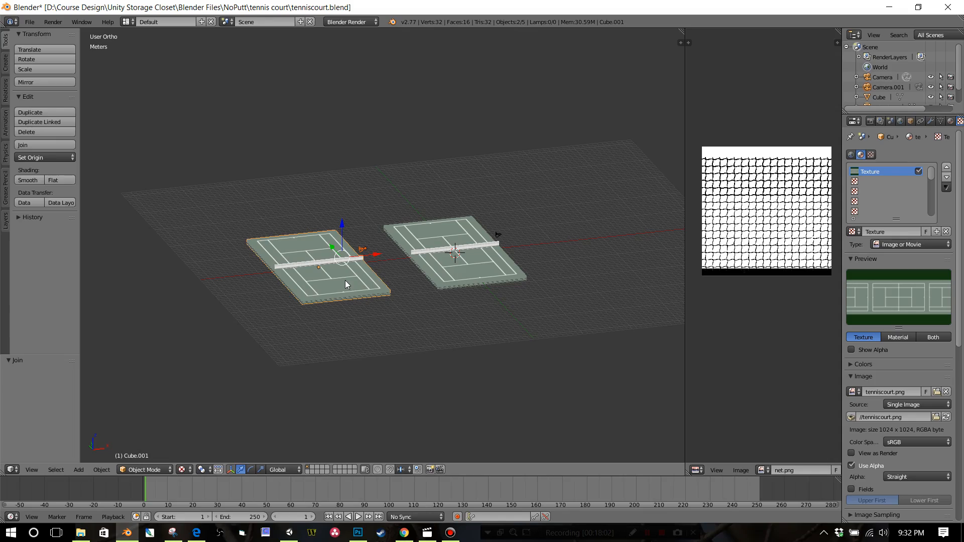
Step: In Edit Mode, select the whole court mesh and recalculate normals outward
key("Tab")
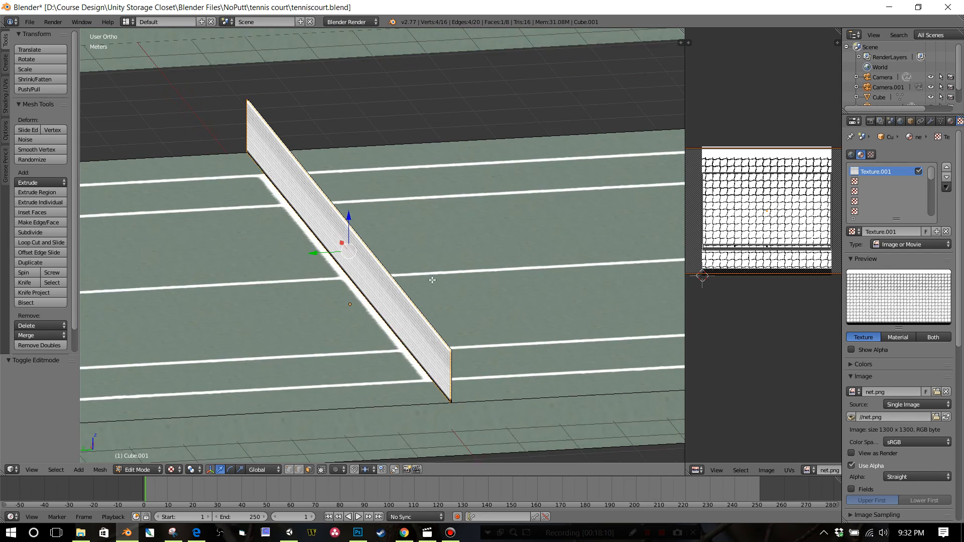
key("a")
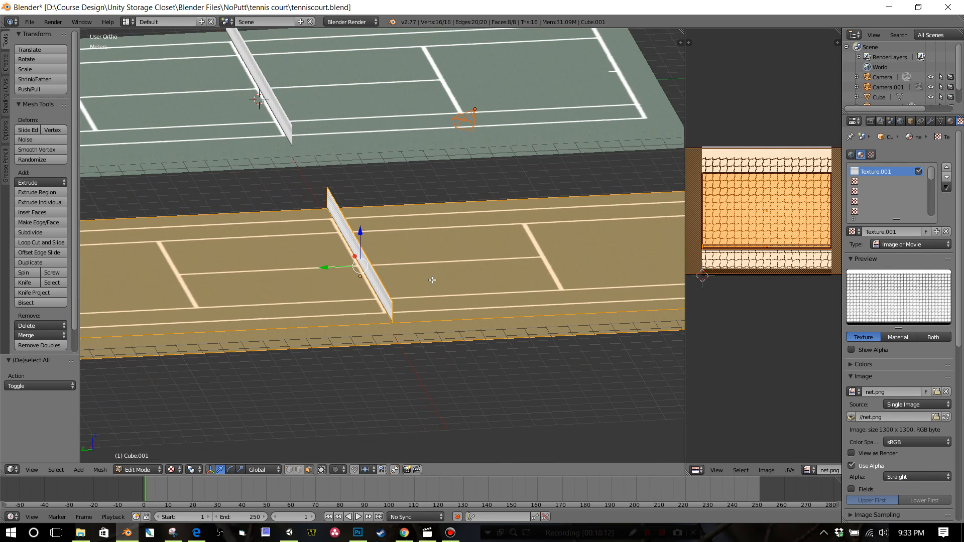
left_click(99, 468)
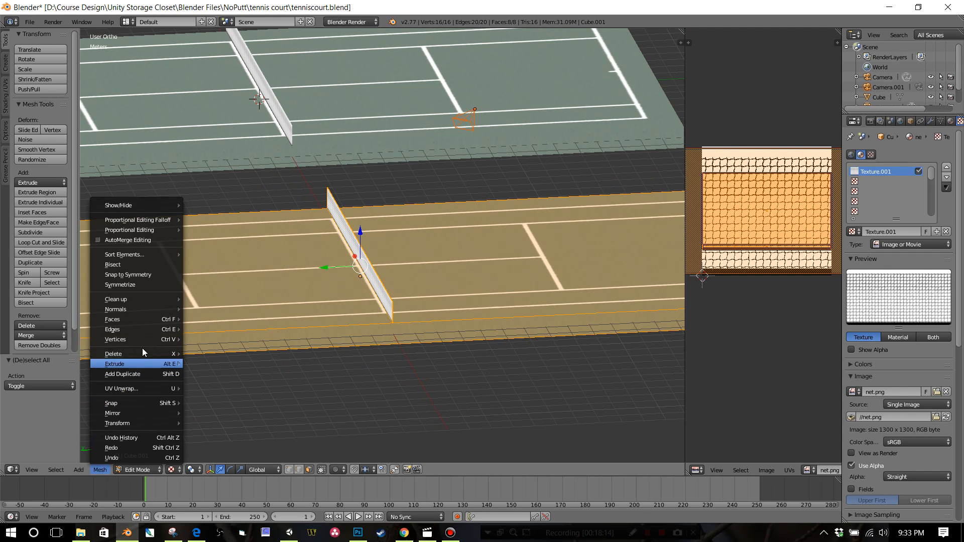
left_click(114, 309)
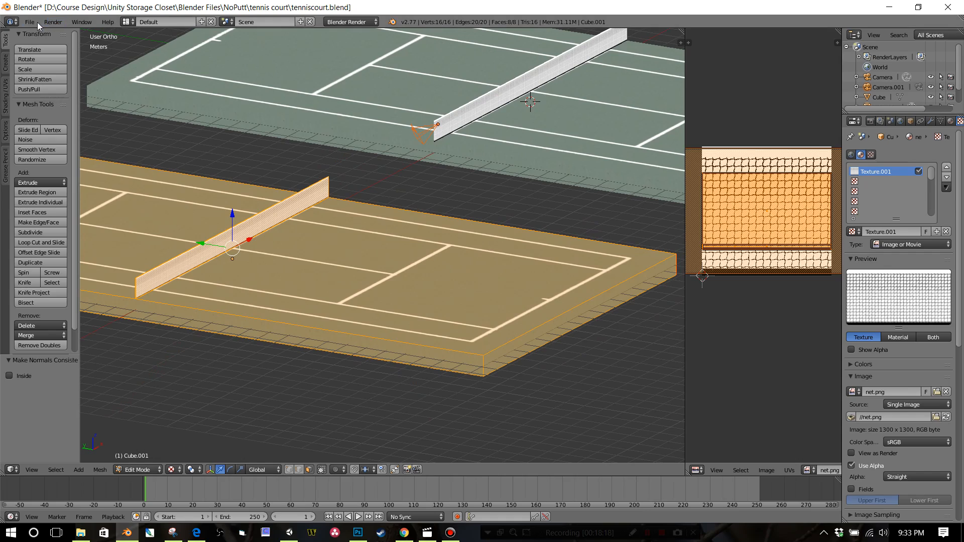
key("Tab")
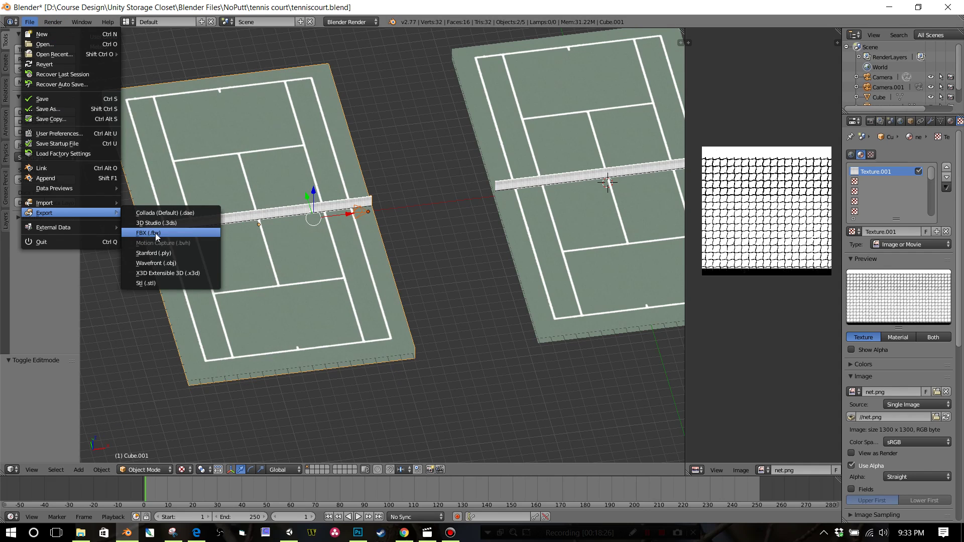
Step: Export FBX over the existing tenniscourt.fbx and switch back to Unity
left_click(148, 232)
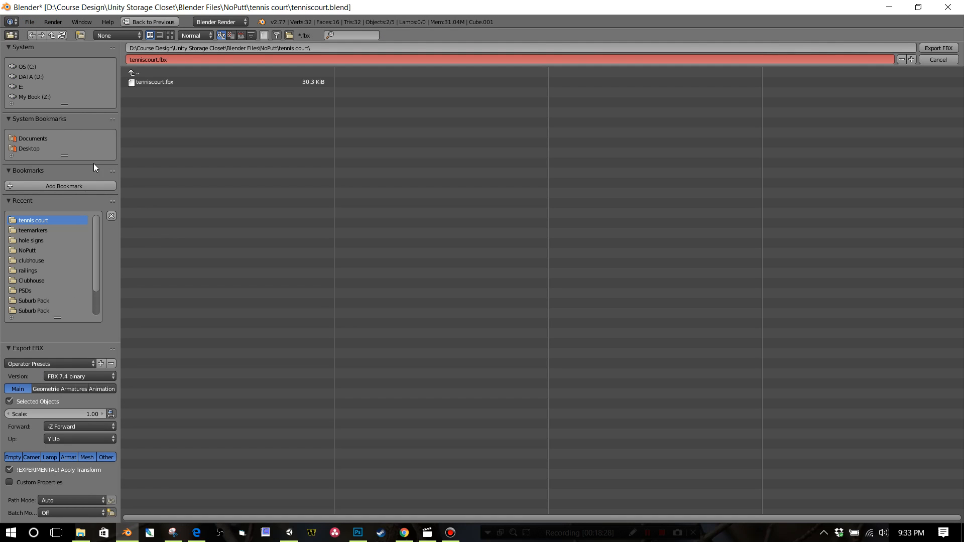
left_click(155, 81)
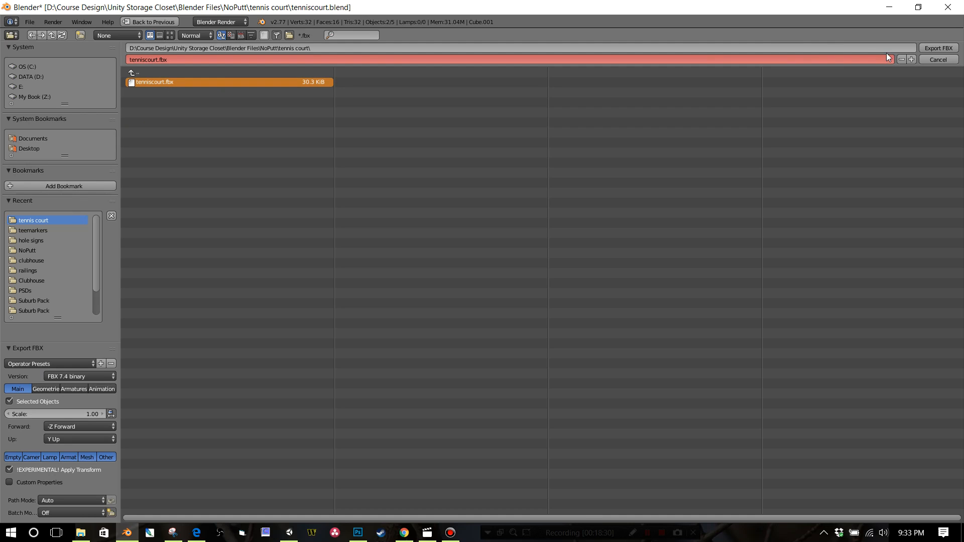
left_click(937, 48)
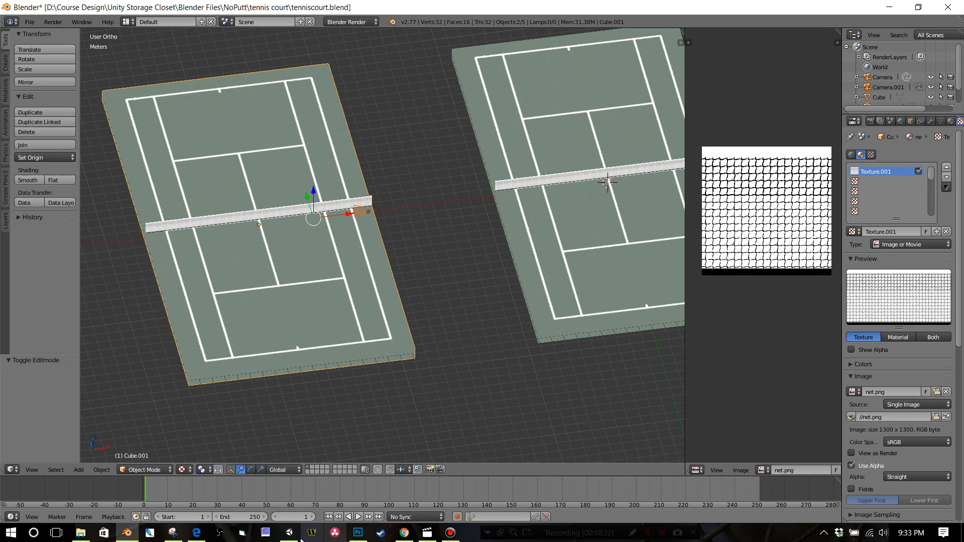
left_click(288, 532)
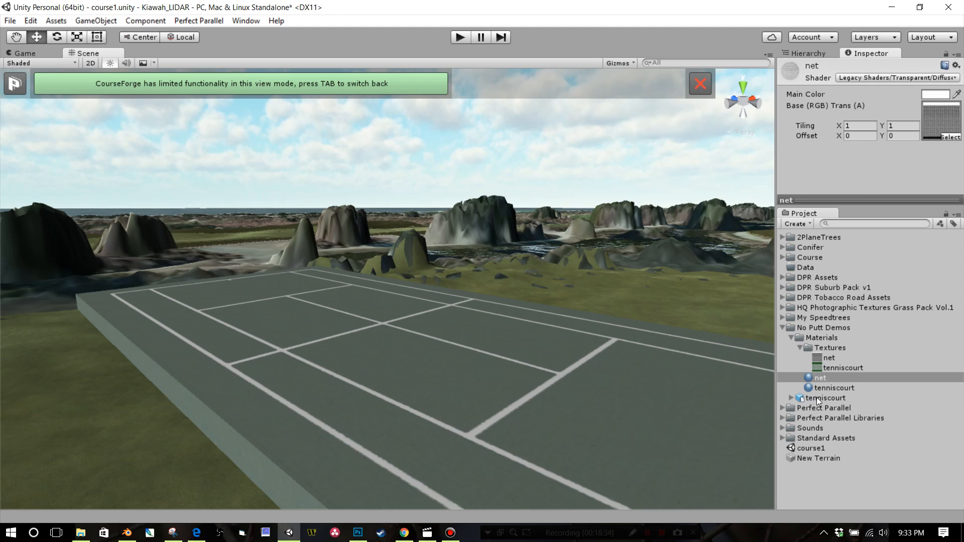
Step: Remove the old tenniscourt model and import the re-exported tenniscourt.fbx into No Putt Demos
left_click(830, 397)
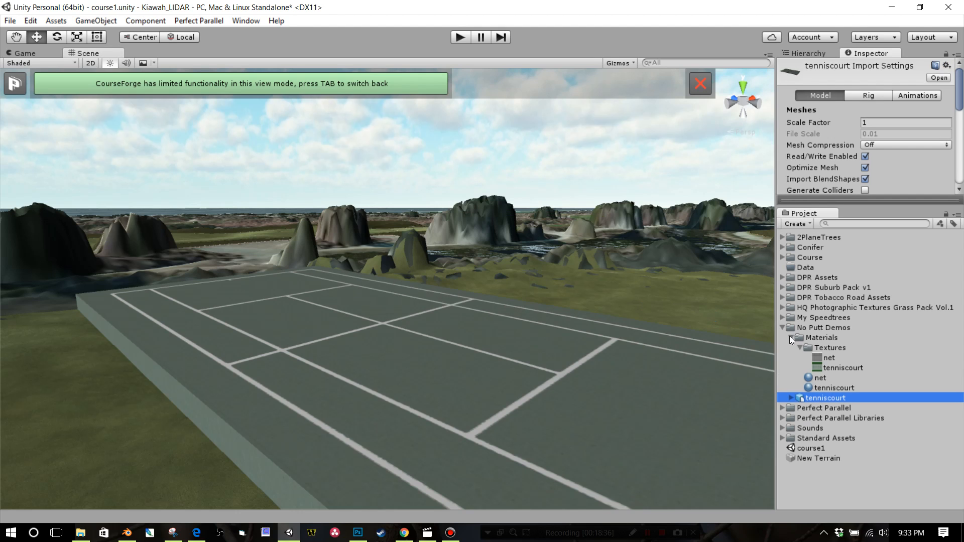
right_click(814, 327)
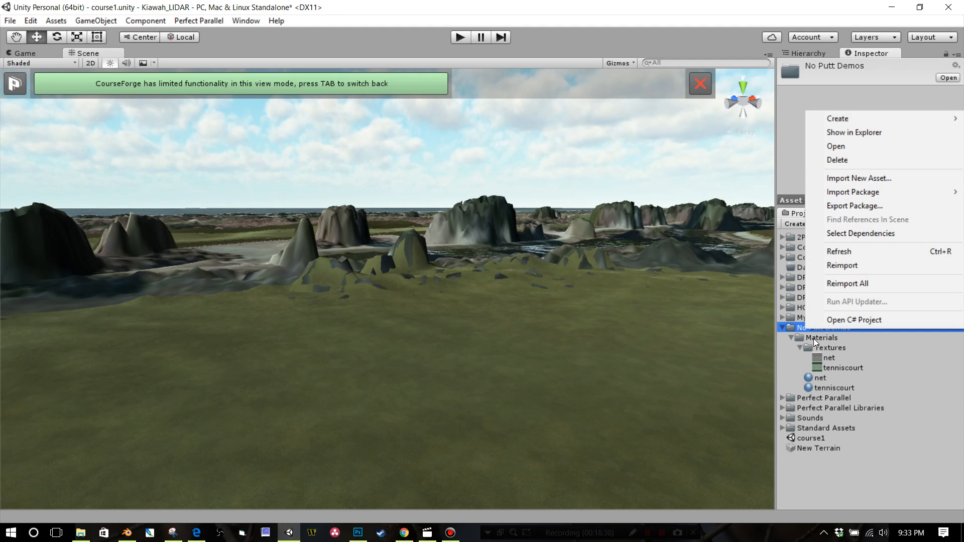
left_click(858, 177)
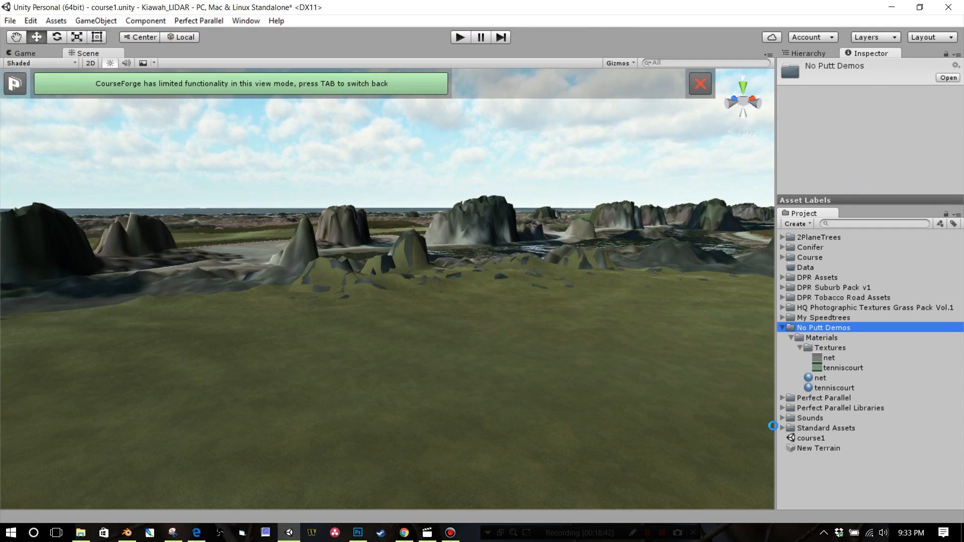
left_click(826, 398)
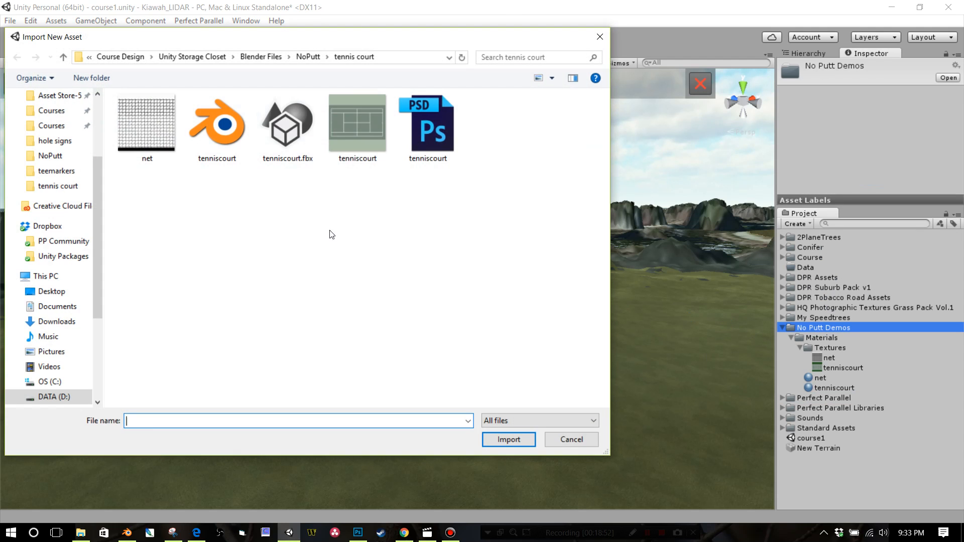
left_click(288, 122)
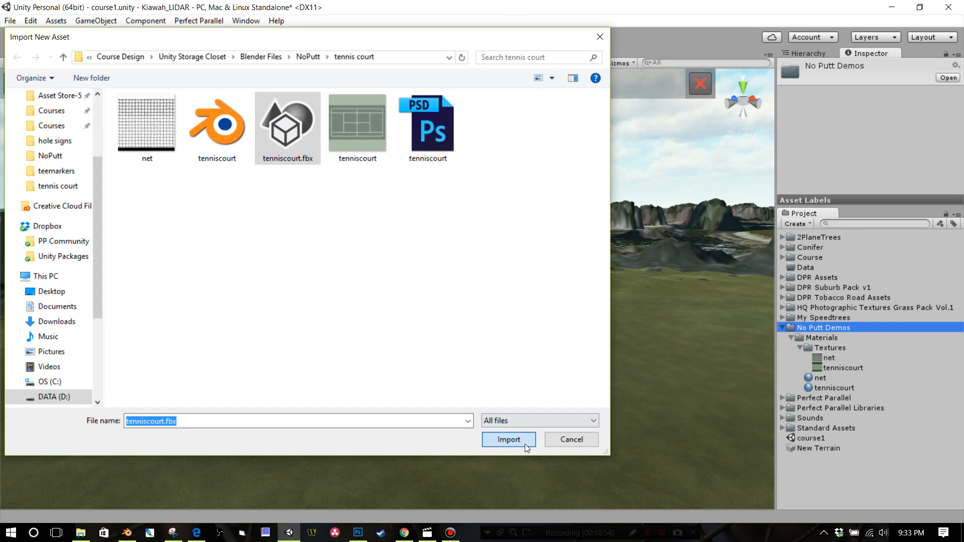
left_click(508, 439)
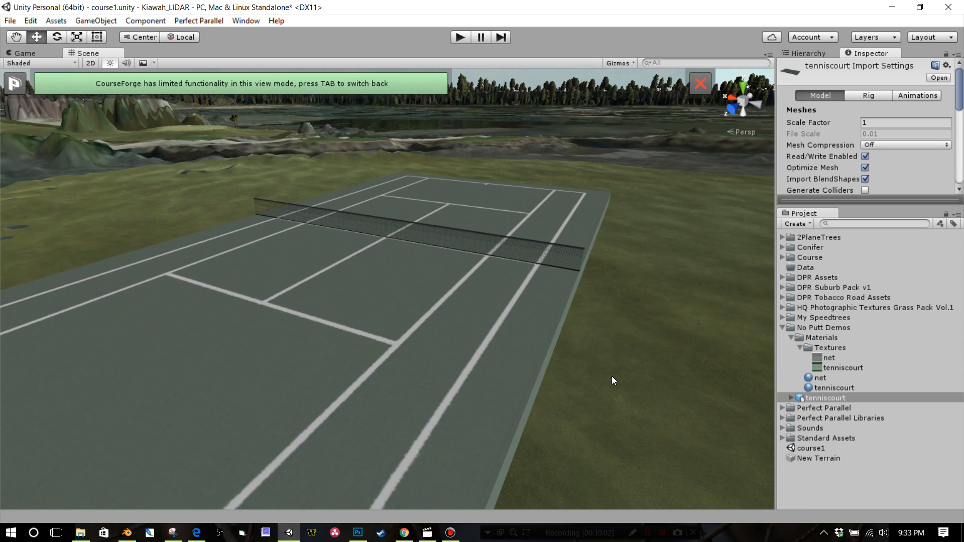
mouse_move(588, 285)
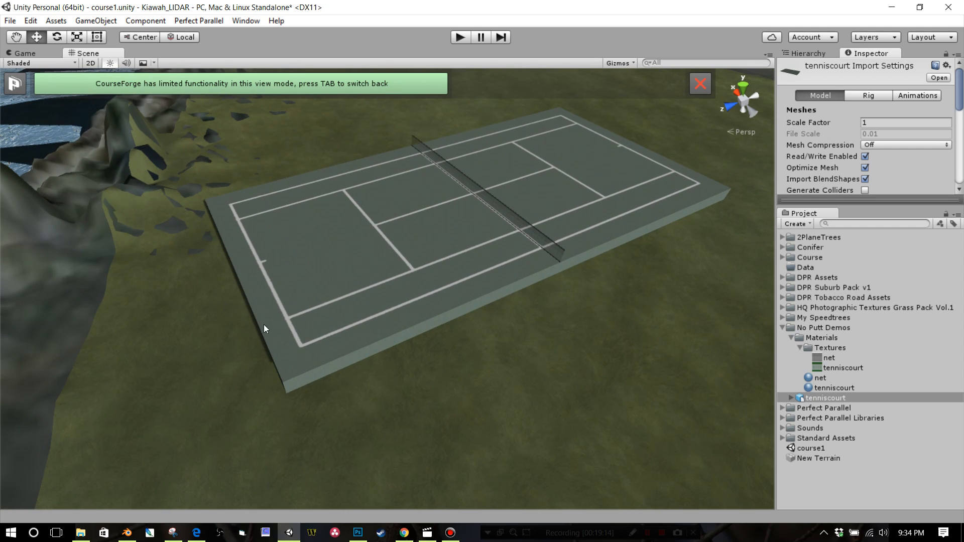
mouse_move(415, 324)
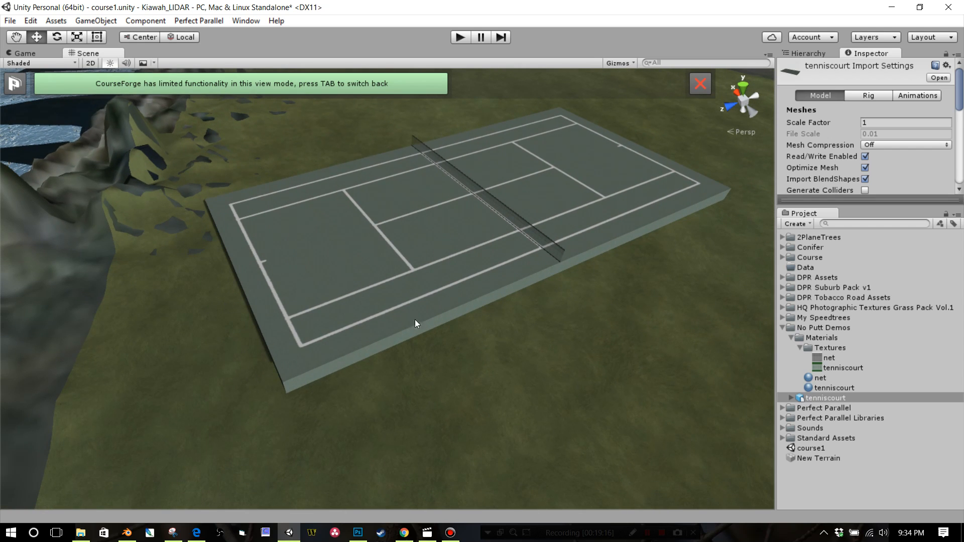
mouse_move(412, 346)
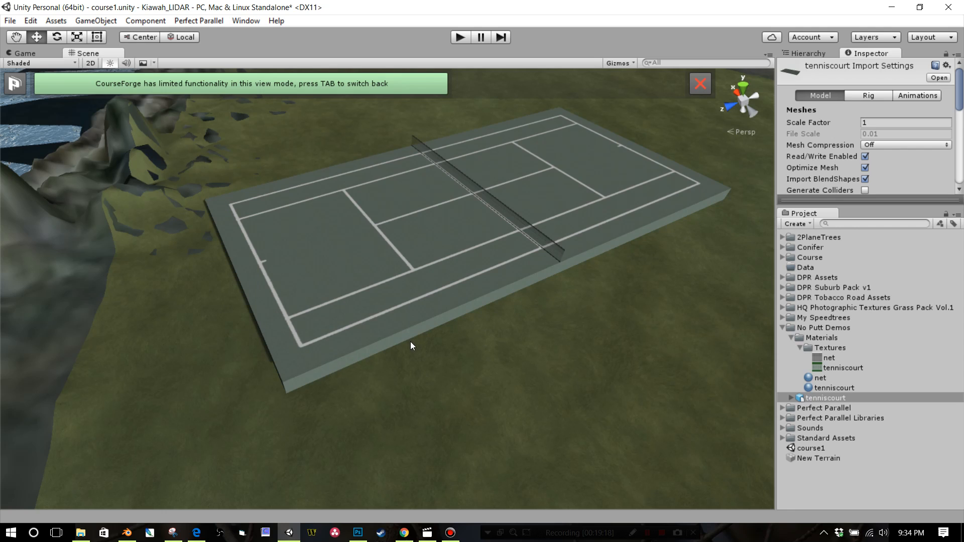
mouse_move(393, 115)
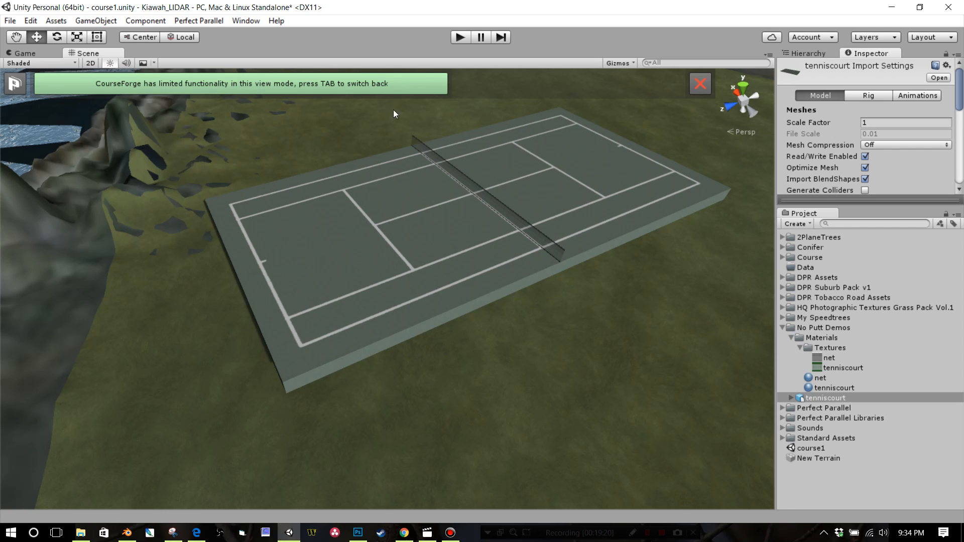
mouse_move(258, 257)
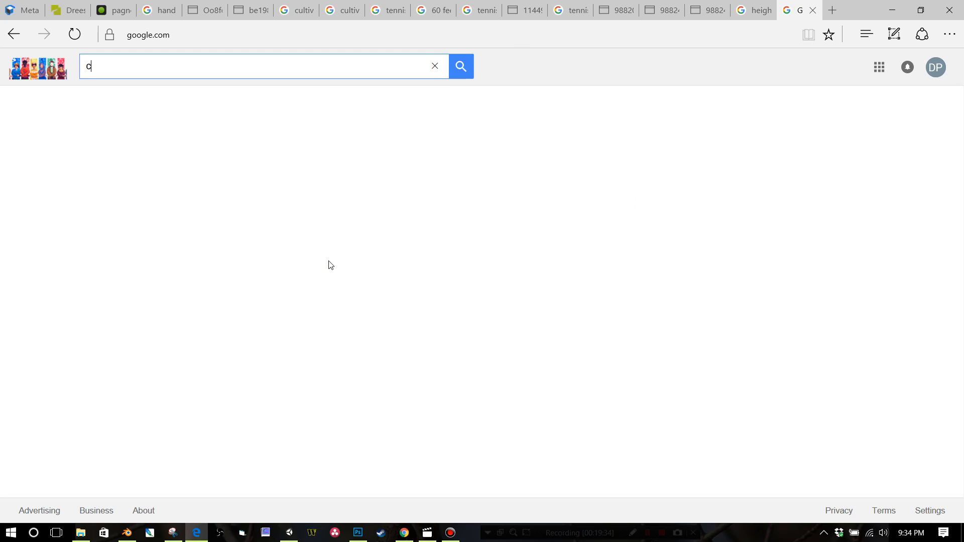
Step: Search Google Images for 'chain link texture' and preview a couple of results
type("chain link texture")
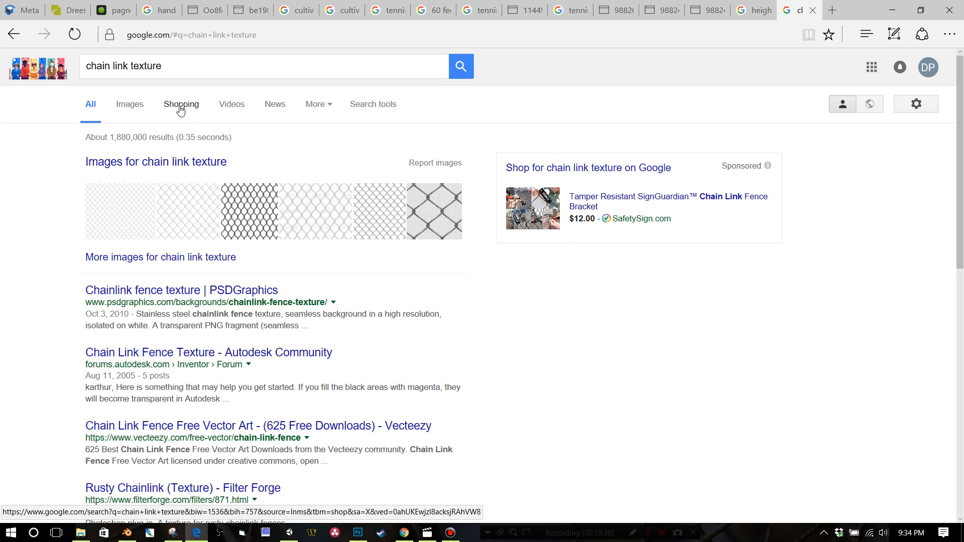
left_click(130, 103)
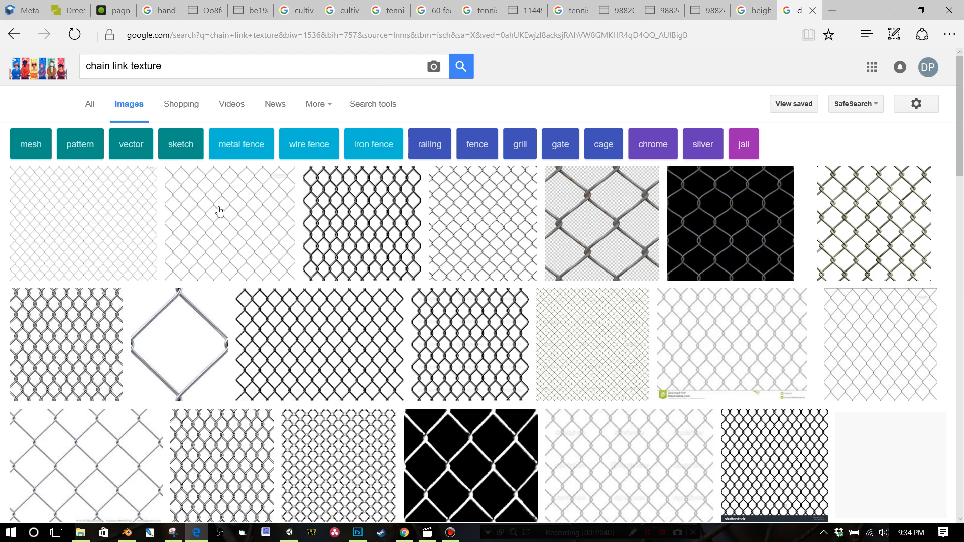
mouse_move(462, 232)
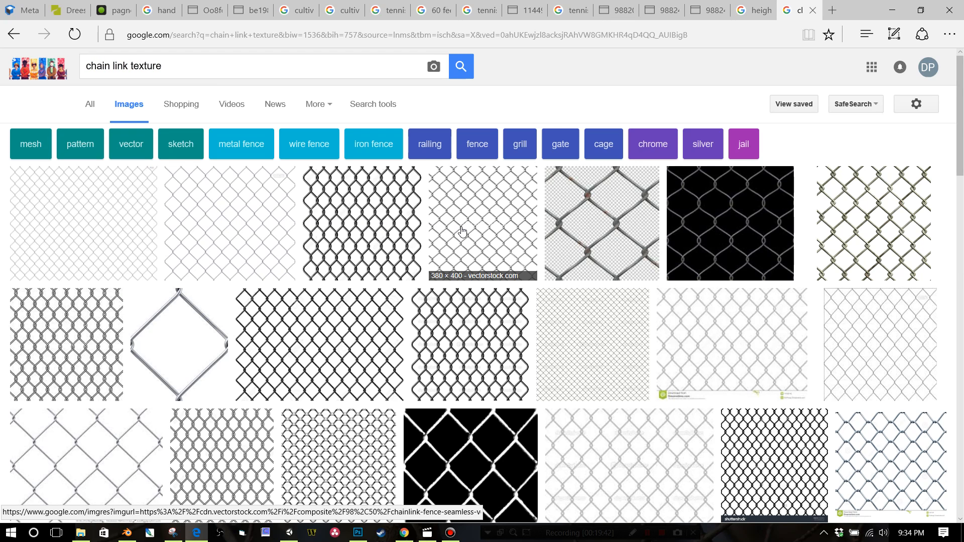
mouse_move(371, 232)
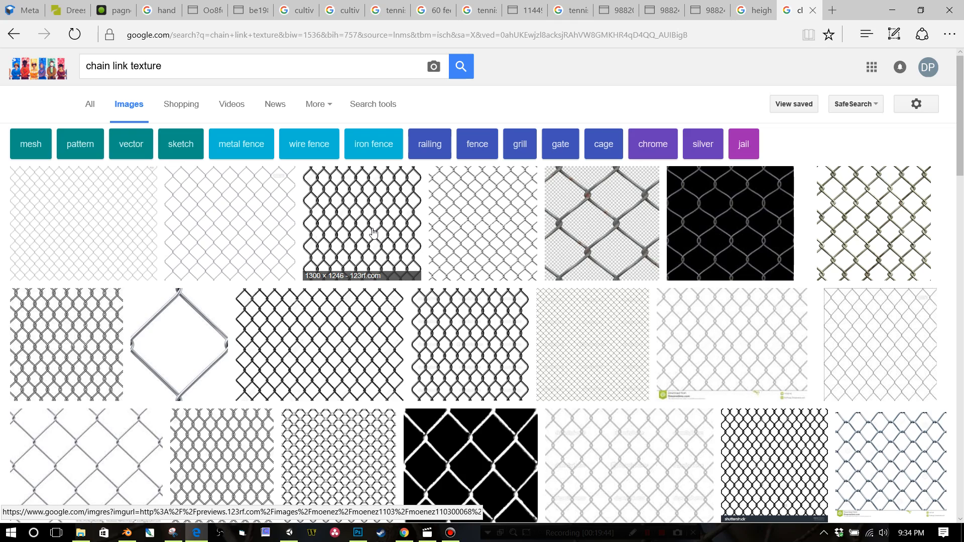
left_click(362, 223)
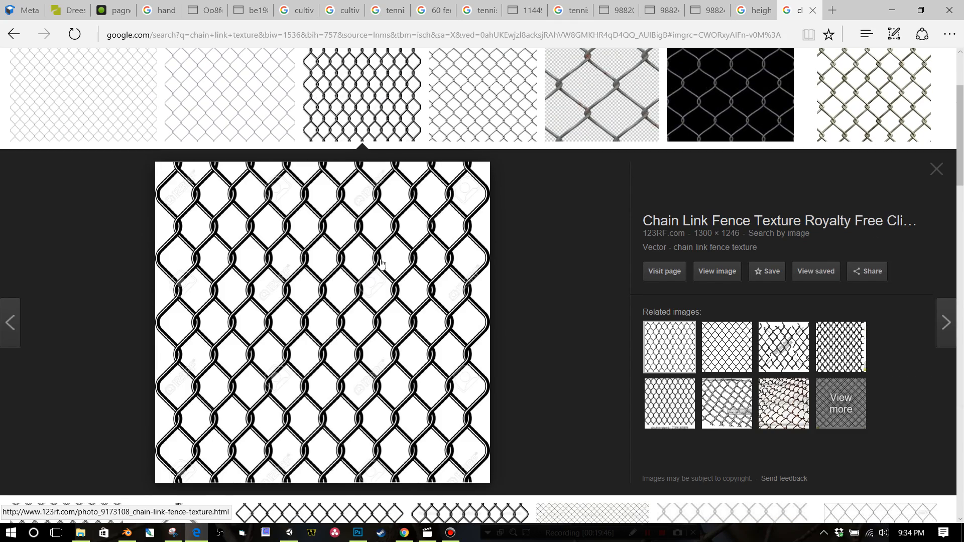
left_click(935, 169)
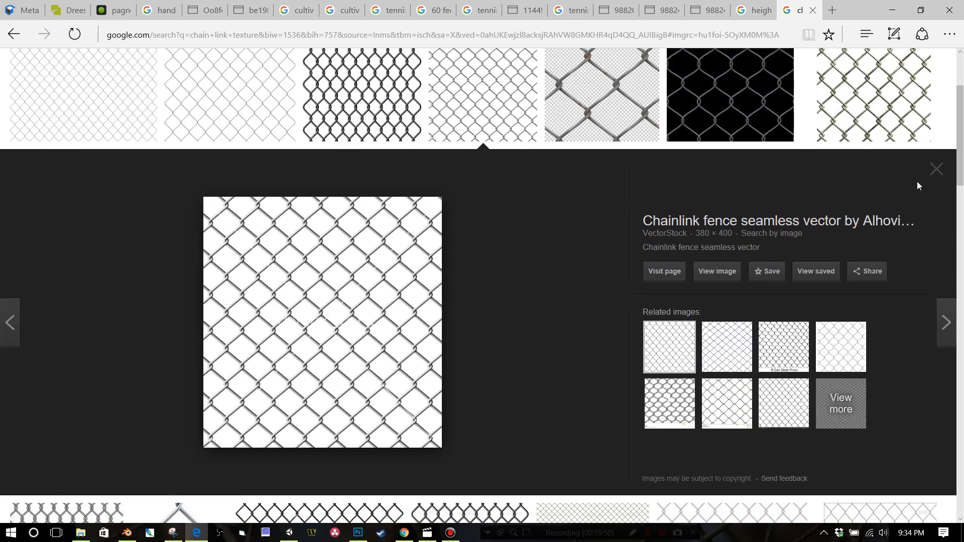
left_click(934, 168)
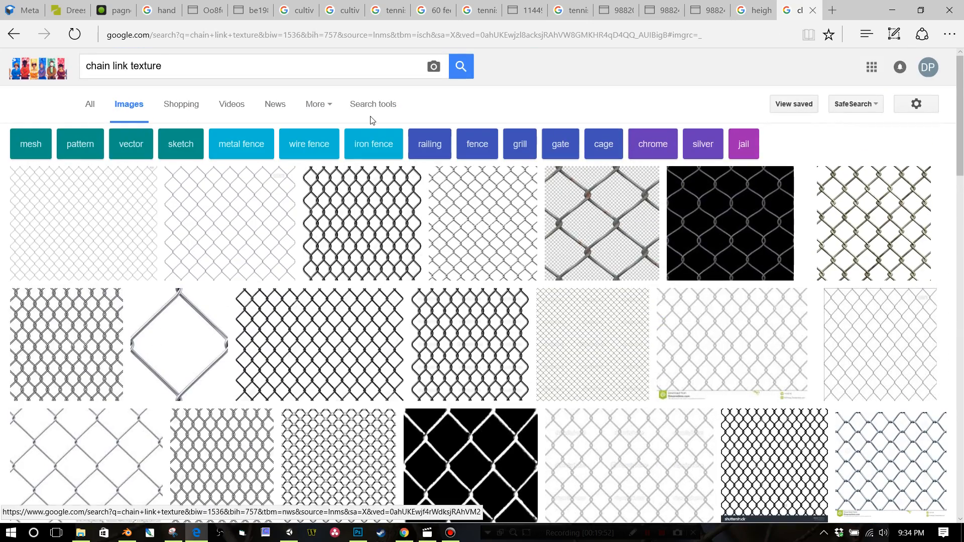
Step: Filter results to large images and preview the 4840×3750 PSDGraphics chainlink fence texture
left_click(373, 103)
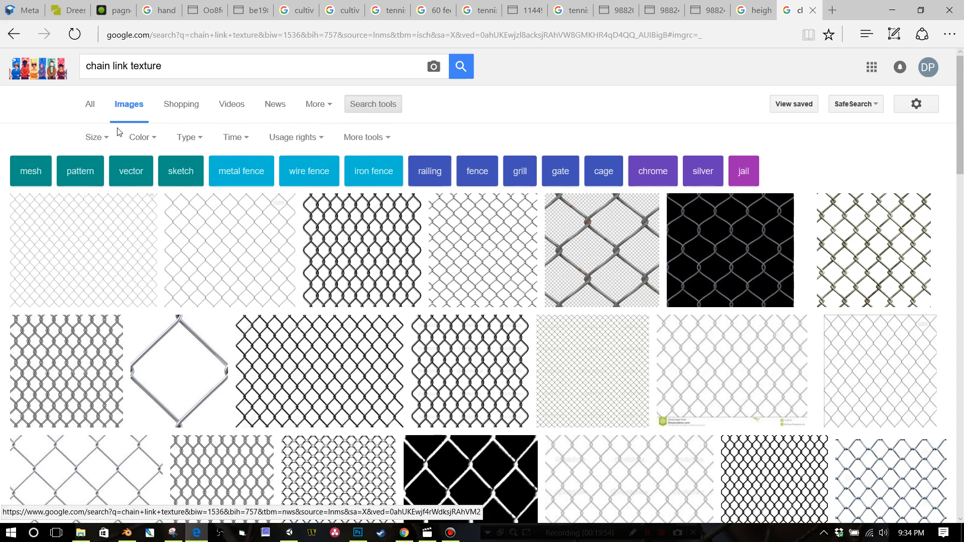
left_click(93, 138)
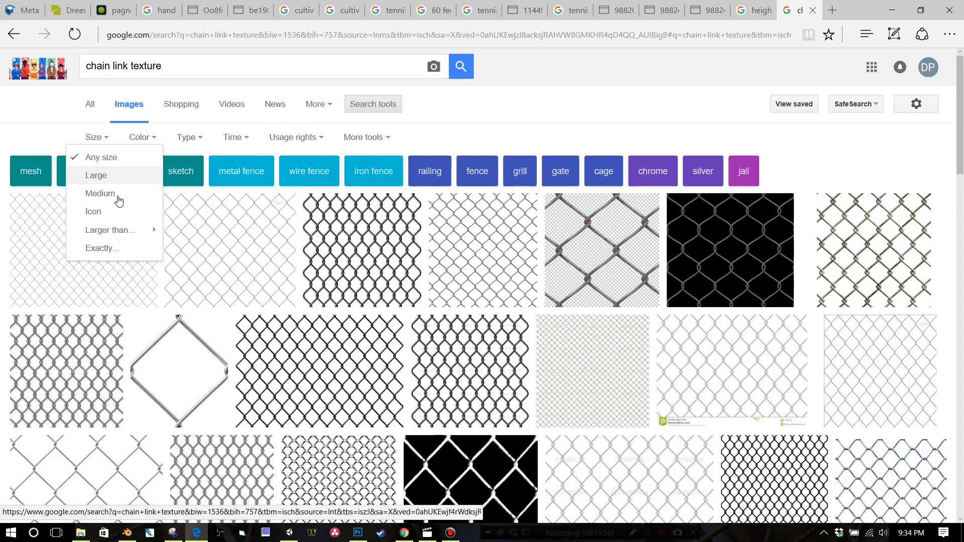
left_click(96, 175)
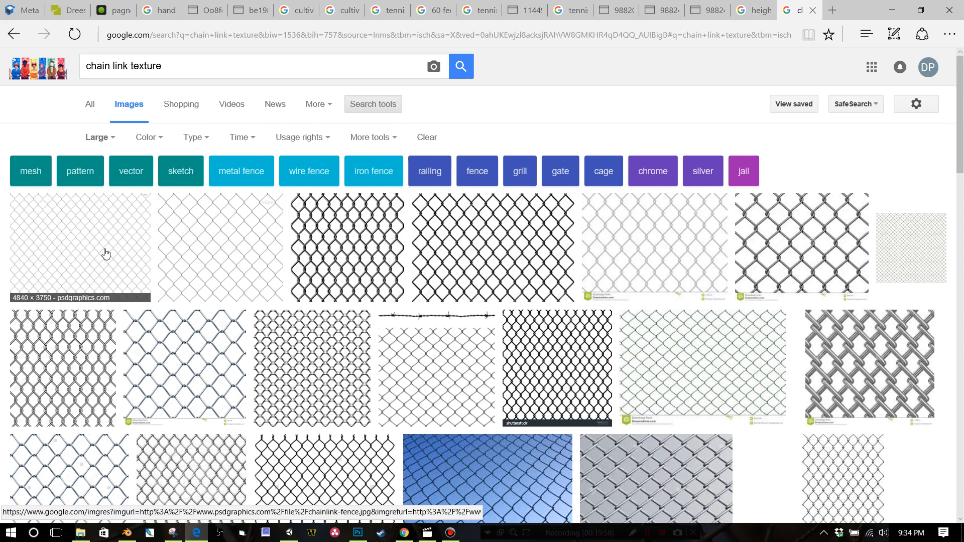
left_click(78, 248)
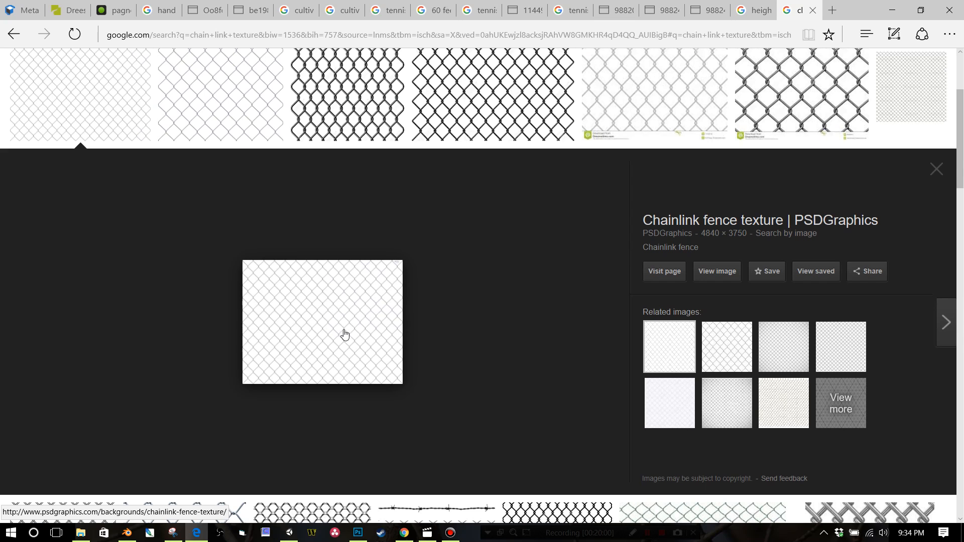
scroll("up", 3)
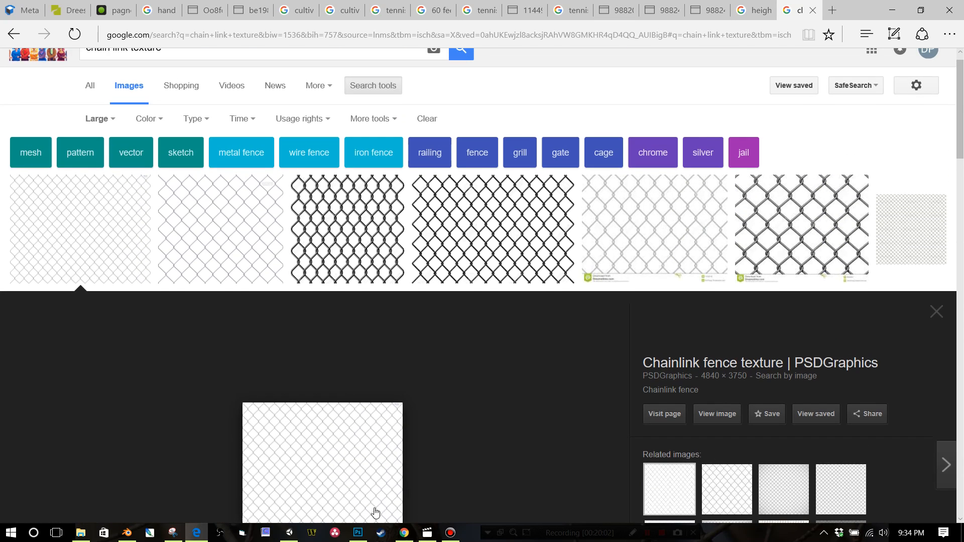
left_click(427, 532)
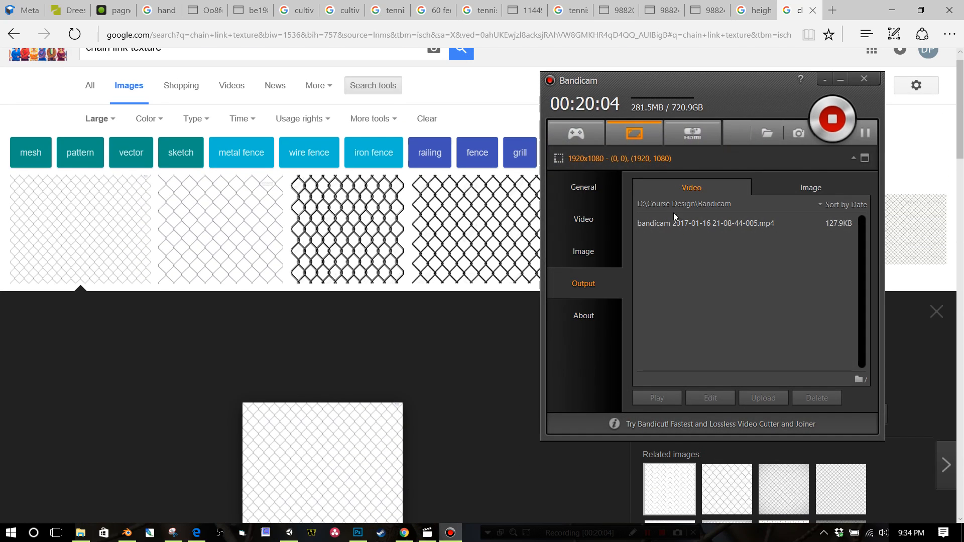